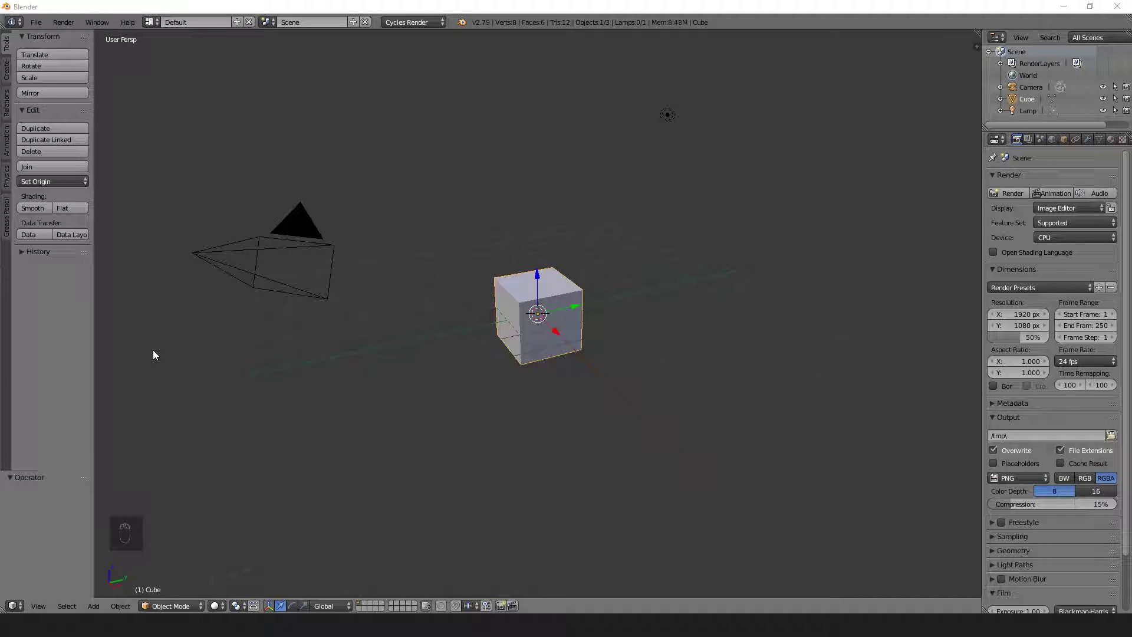
{"action": "mouse_move", "coordinate": [148, 352]}
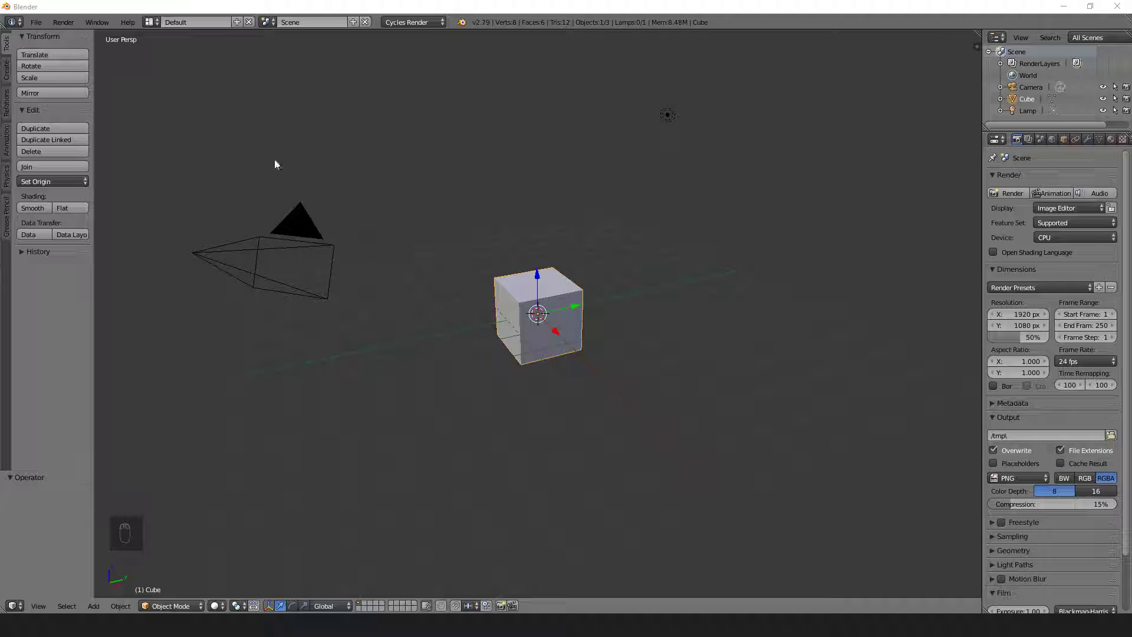
{"action": "mouse_move", "coordinate": [699, 161]}
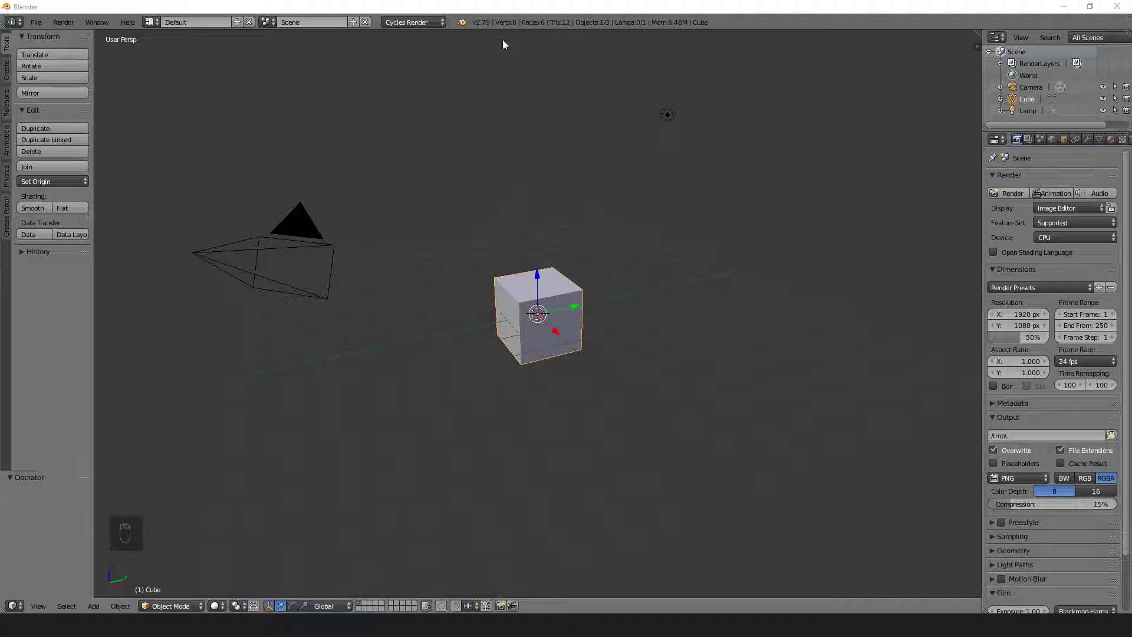
Step: Alternate selecting and deselecting the cube, camera and lamp with repeated A presses
{"action": "key", "text": "a"}
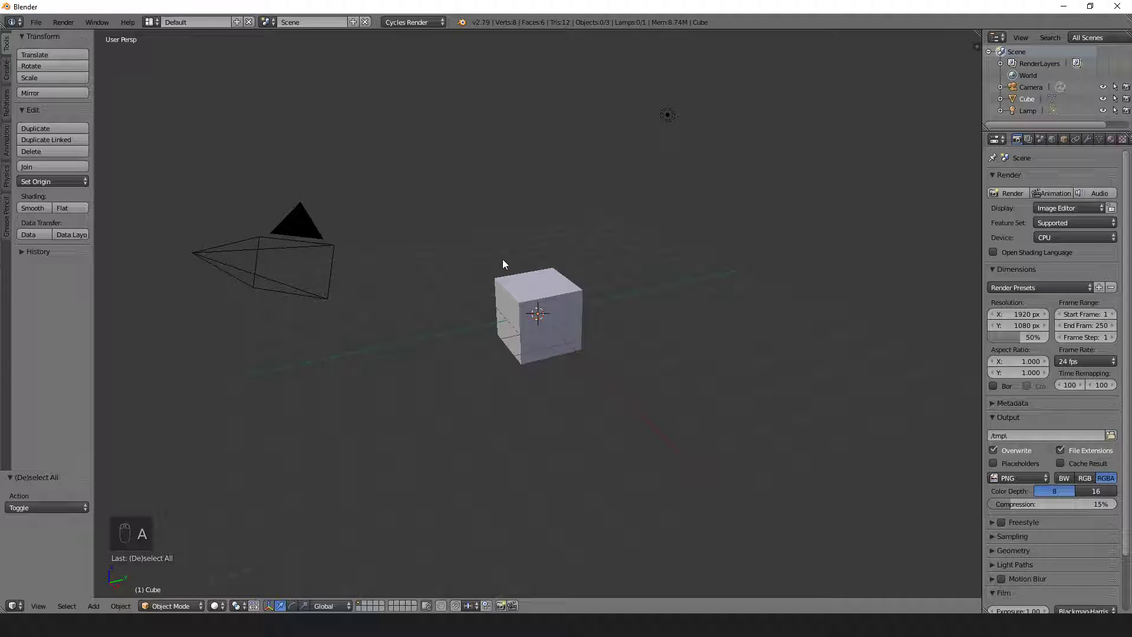
{"action": "key", "text": "a"}
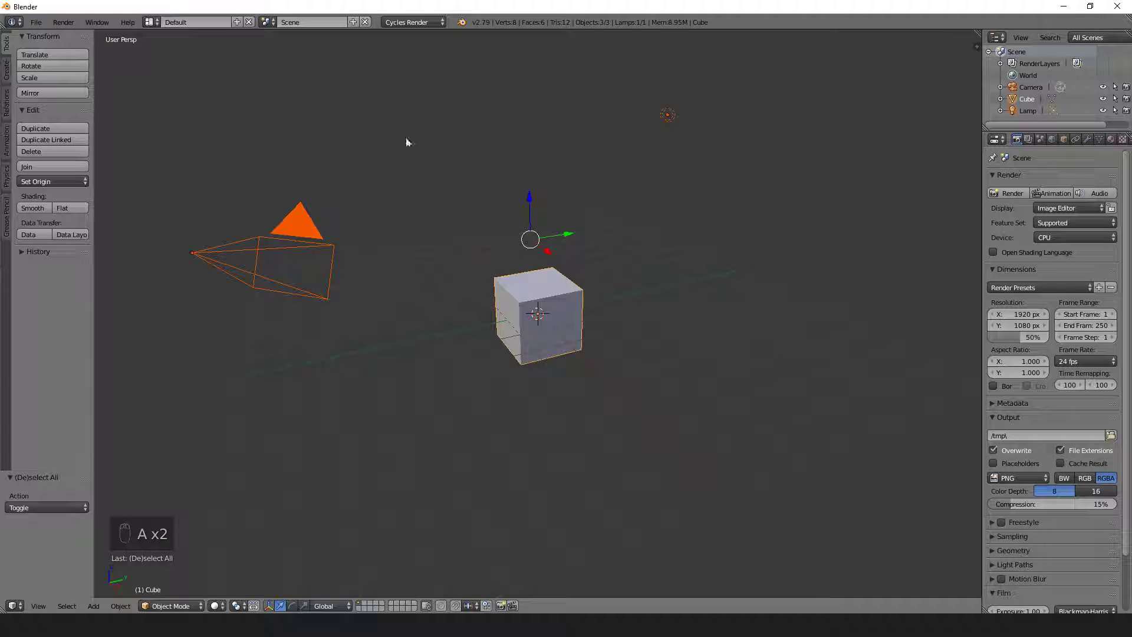
{"action": "key", "text": "a"}
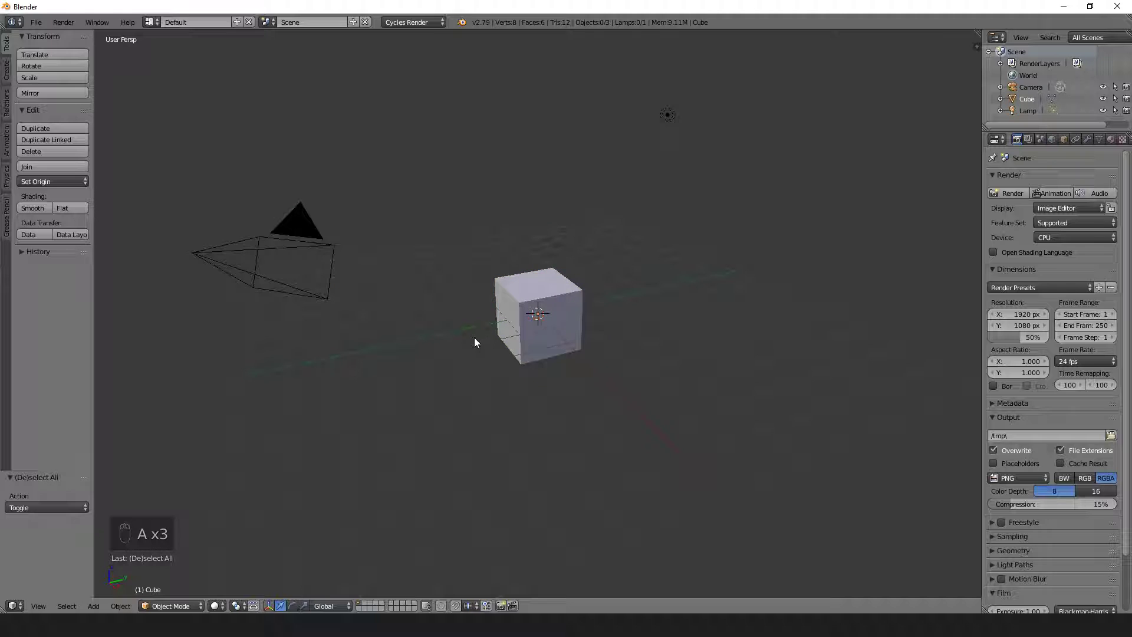
{"action": "key", "text": "a"}
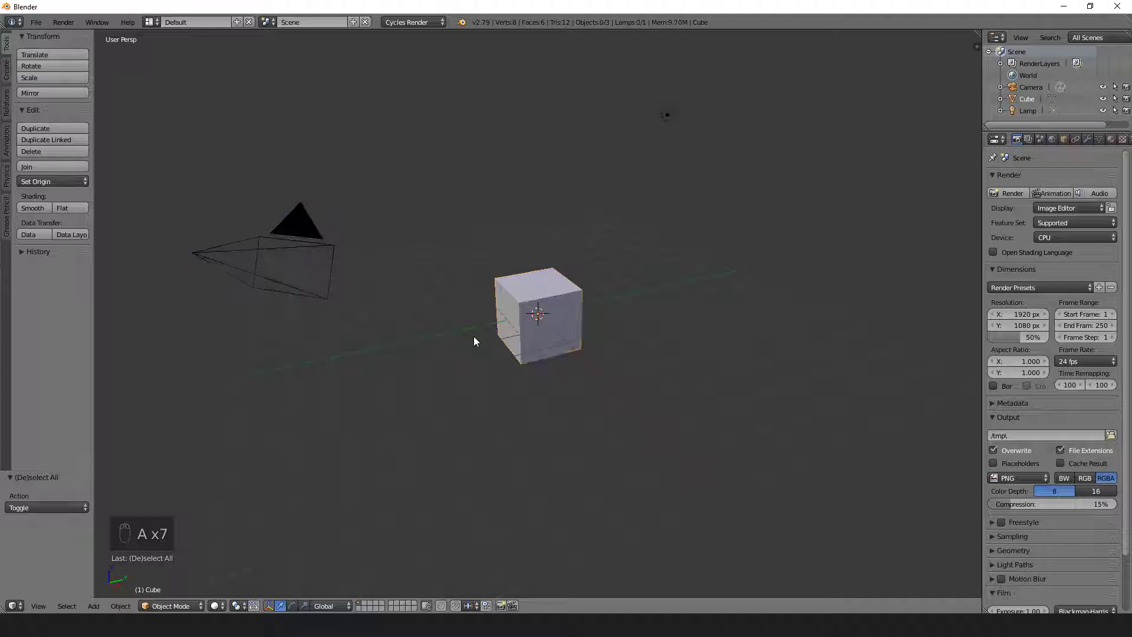
{"action": "key", "text": "a"}
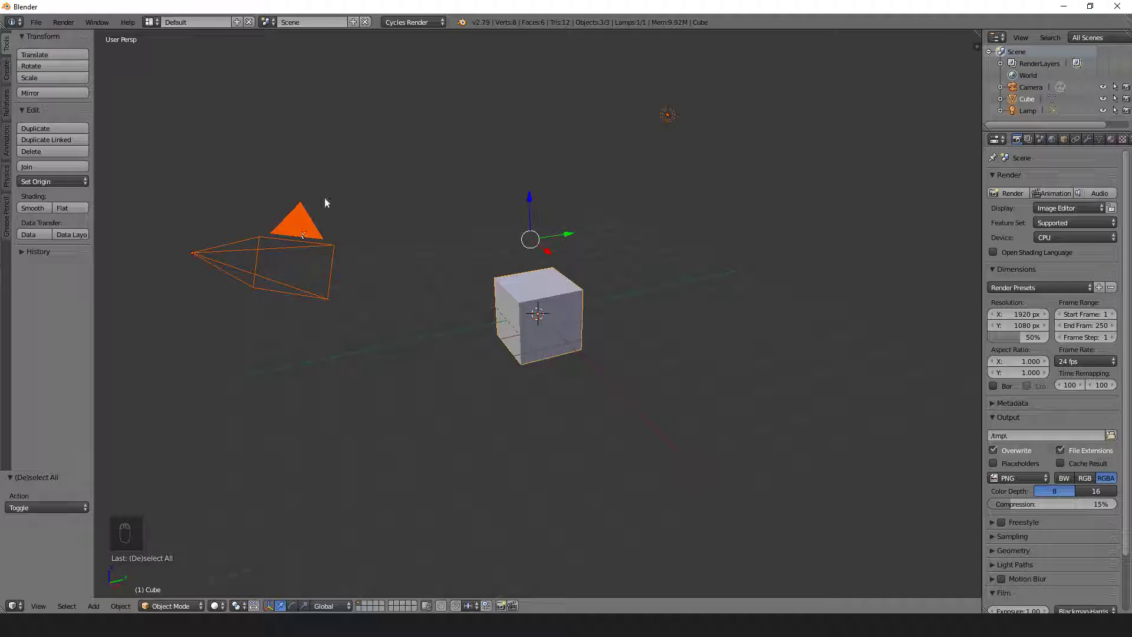
Step: Make the lamp the active object while the cube and camera stay selected
{"action": "left_click", "coordinate": [538, 314]}
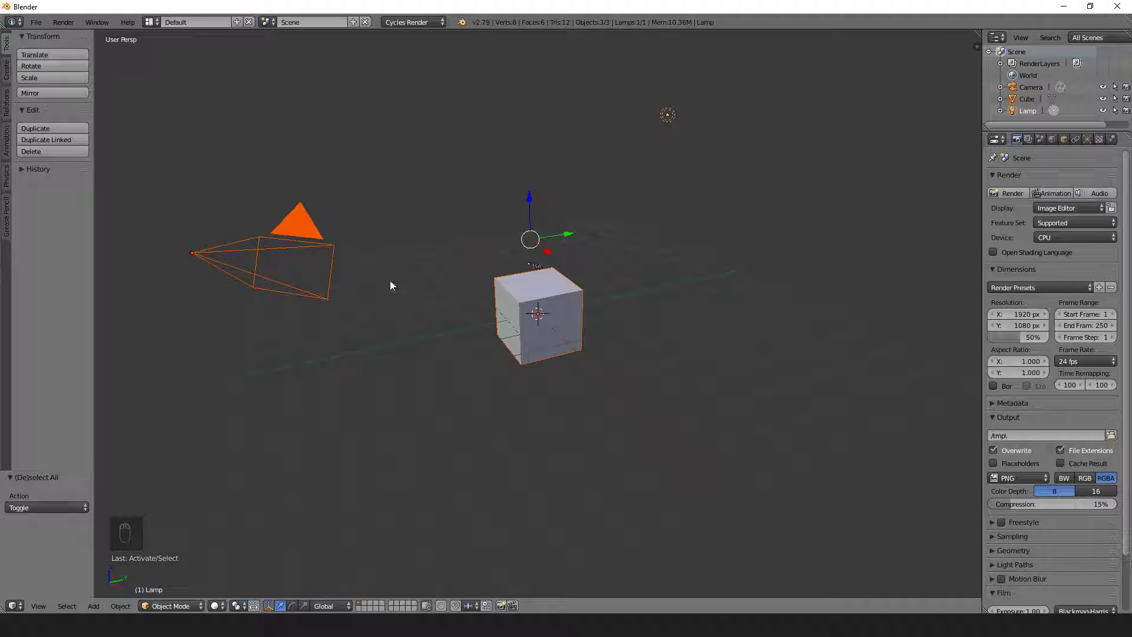
{"action": "mouse_move", "coordinate": [677, 138]}
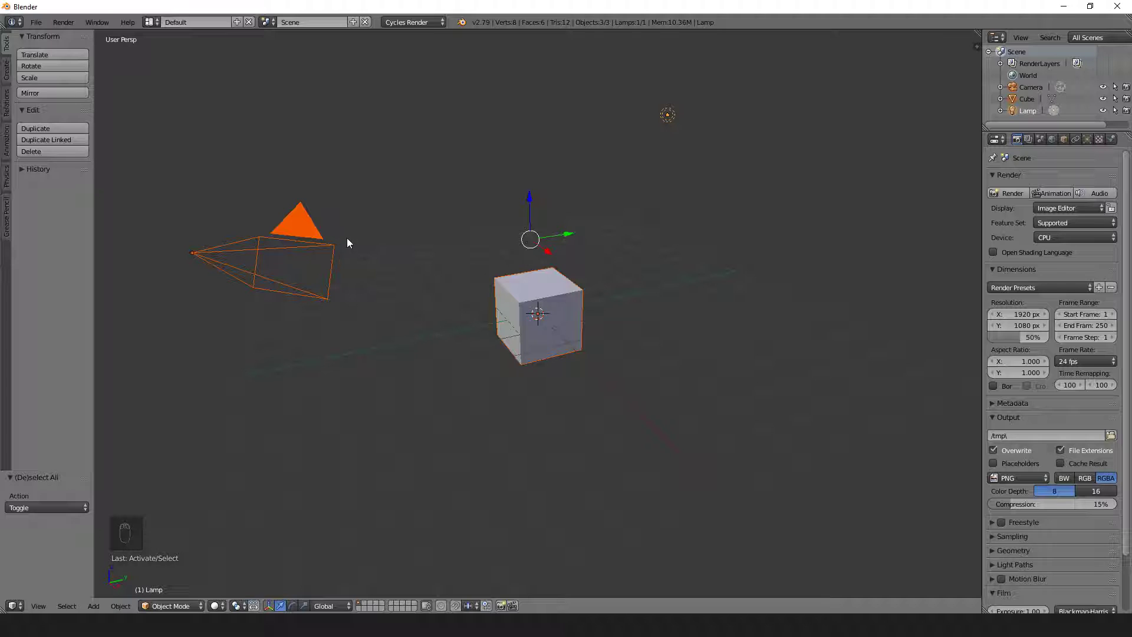
Step: Delete the selected camera, cube and lamp, confirming in the popup
{"action": "key", "text": "a"}
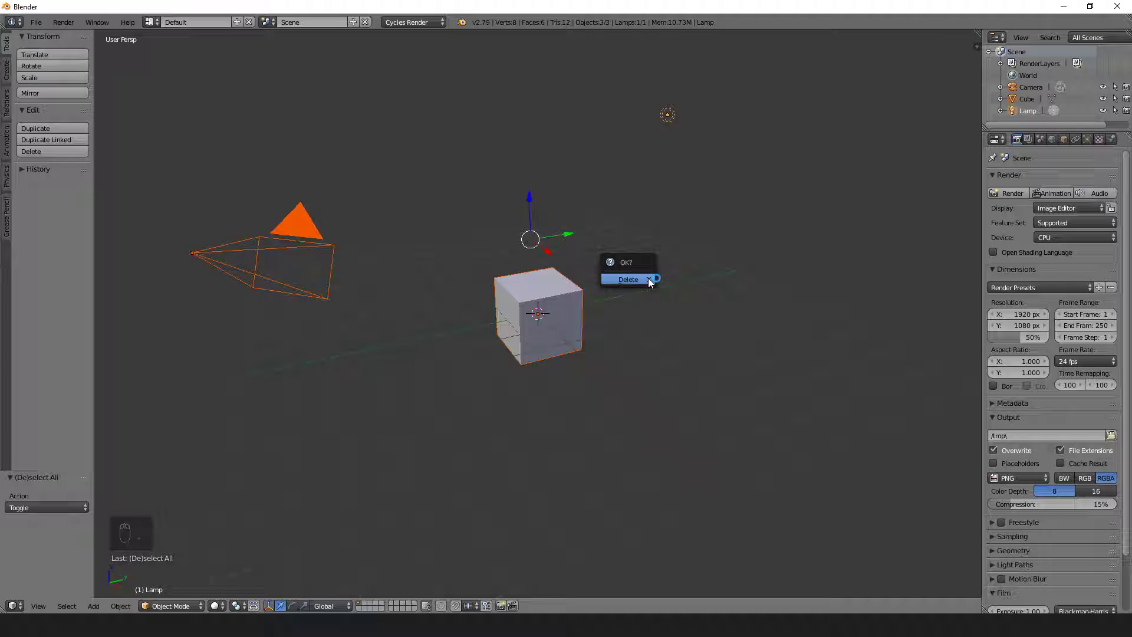
{"action": "left_click", "coordinate": [627, 280]}
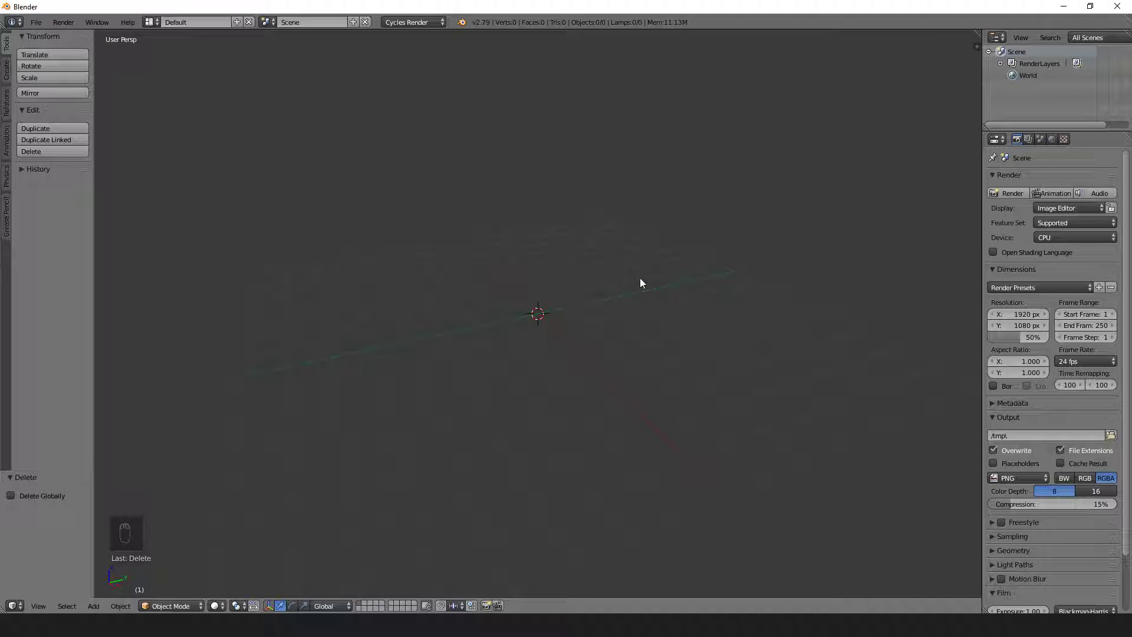
{"action": "mouse_move", "coordinate": [502, 272]}
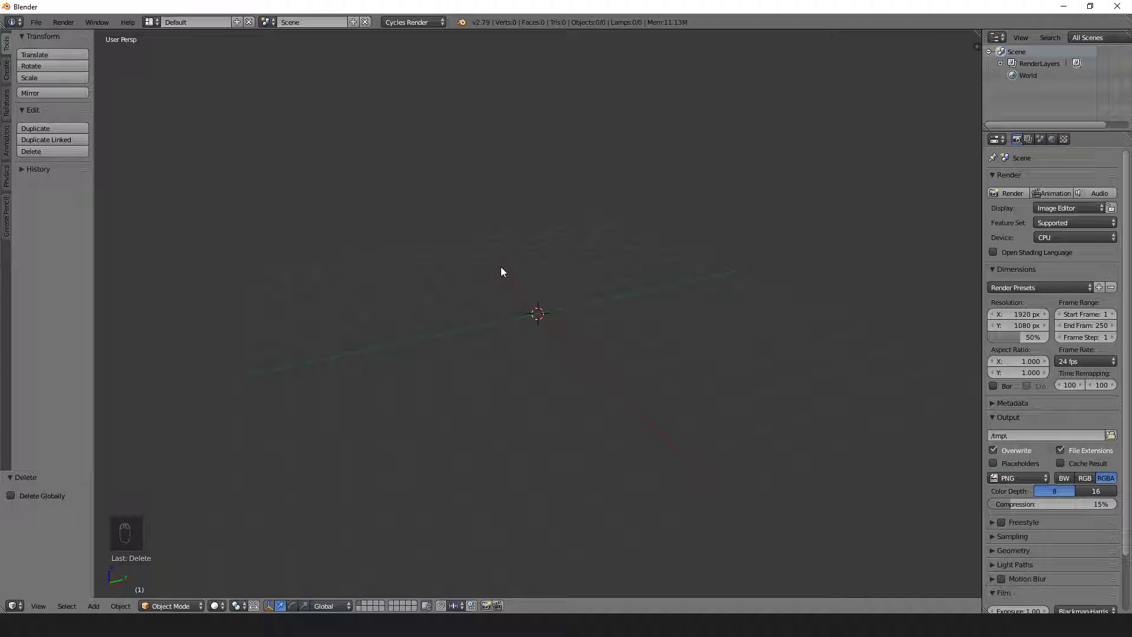
{"action": "mouse_move", "coordinate": [532, 243]}
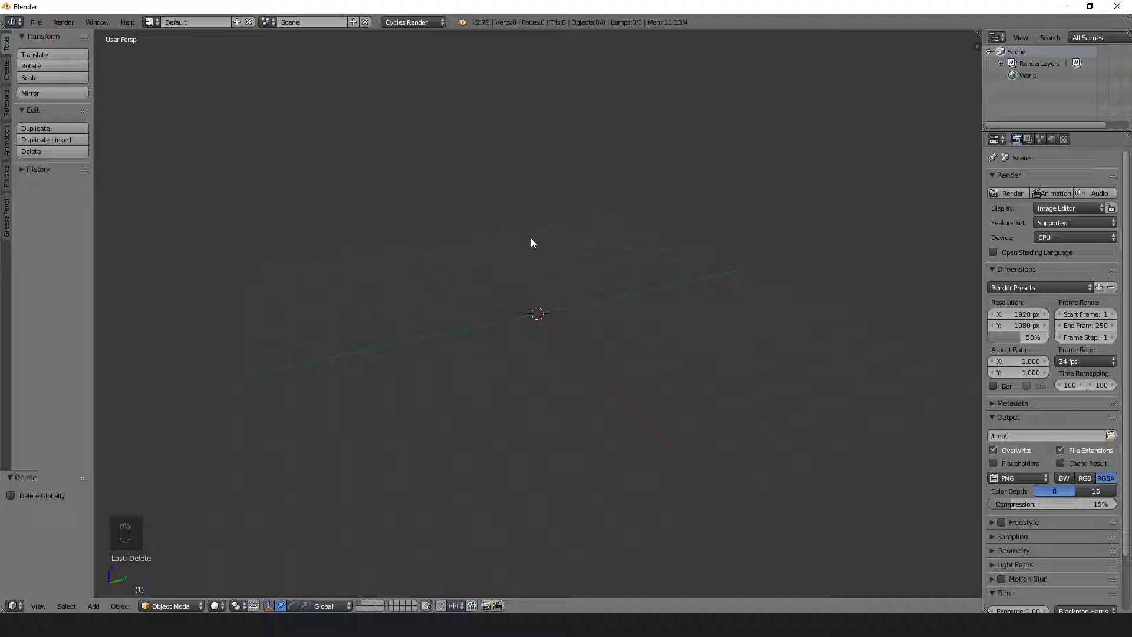
{"action": "mouse_move", "coordinate": [534, 320]}
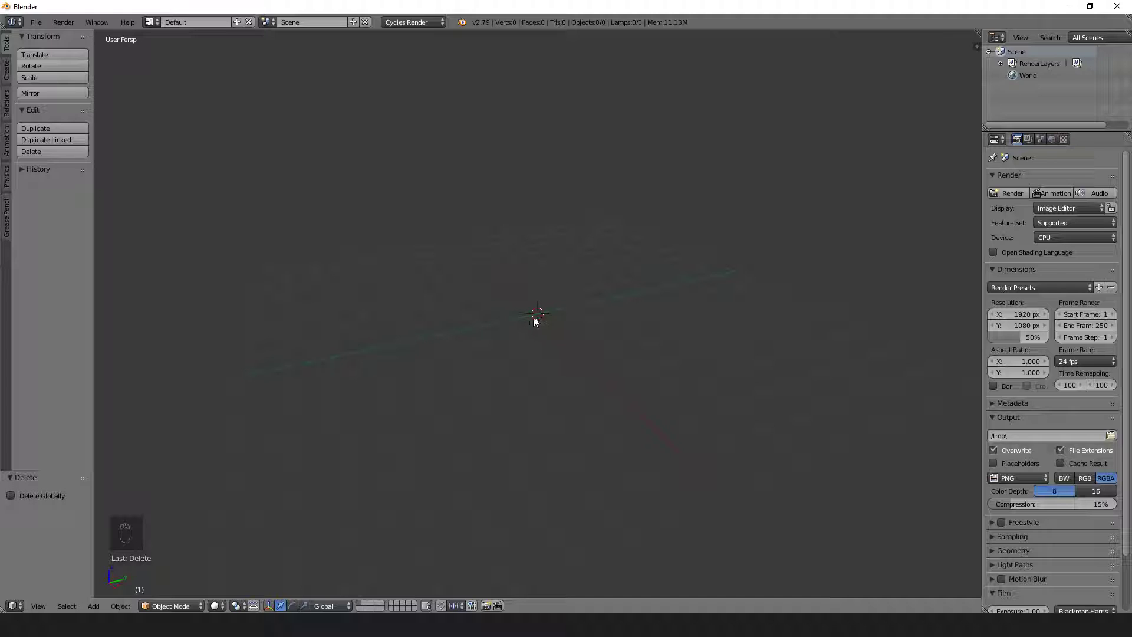
{"action": "mouse_move", "coordinate": [583, 304]}
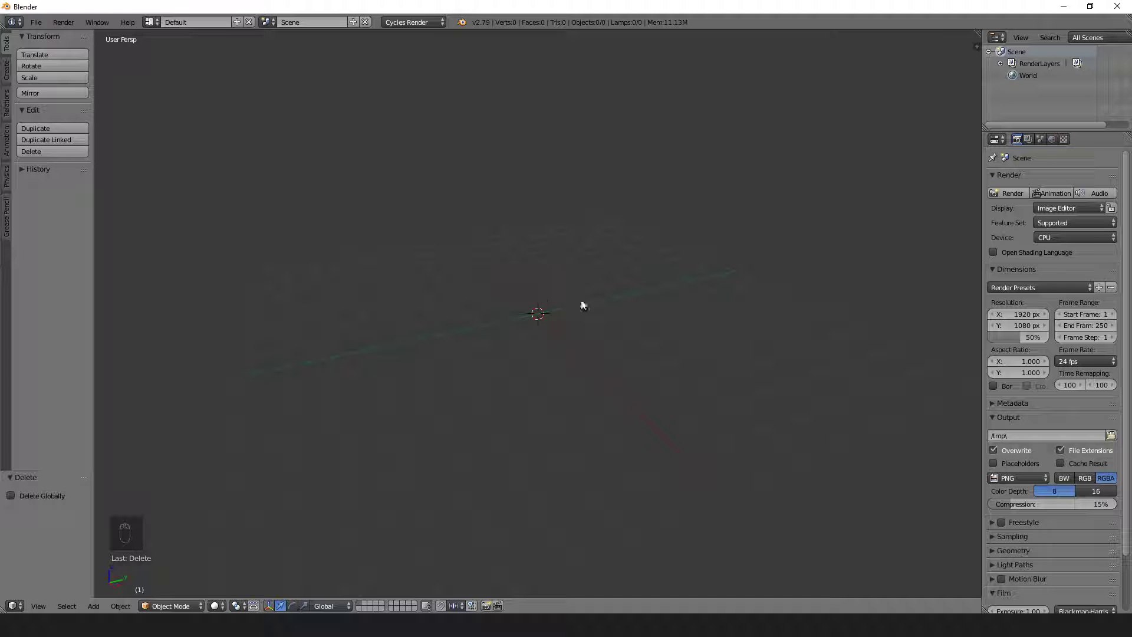
{"action": "mouse_move", "coordinate": [572, 316]}
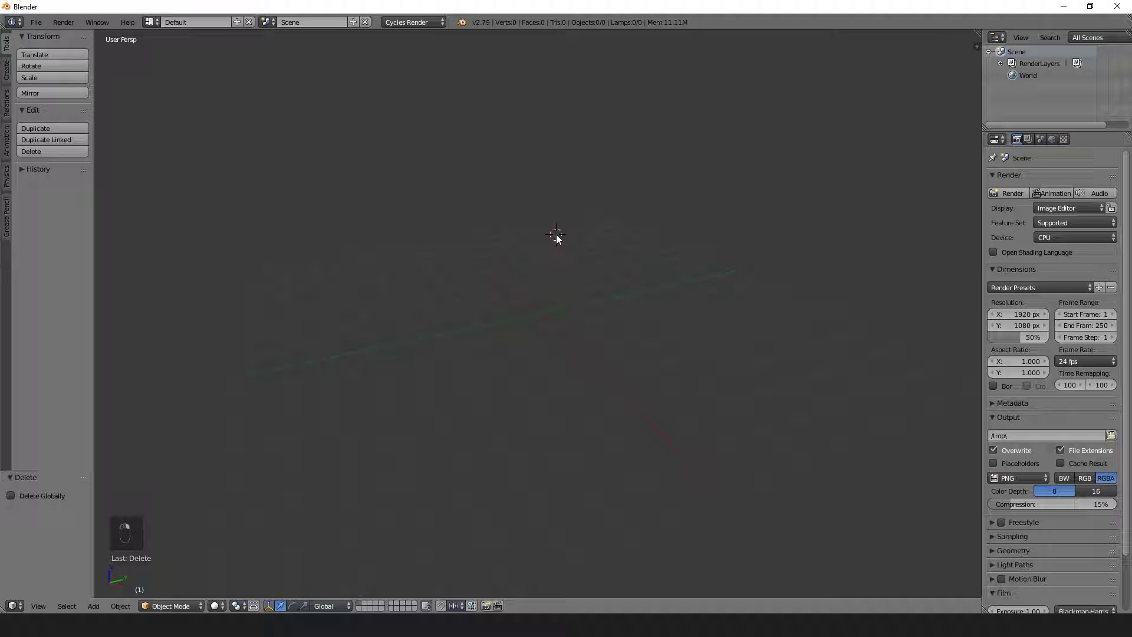
Step: Place the 3D cursor in the viewport, then snap it back to the world origin
{"action": "left_click", "coordinate": [382, 293]}
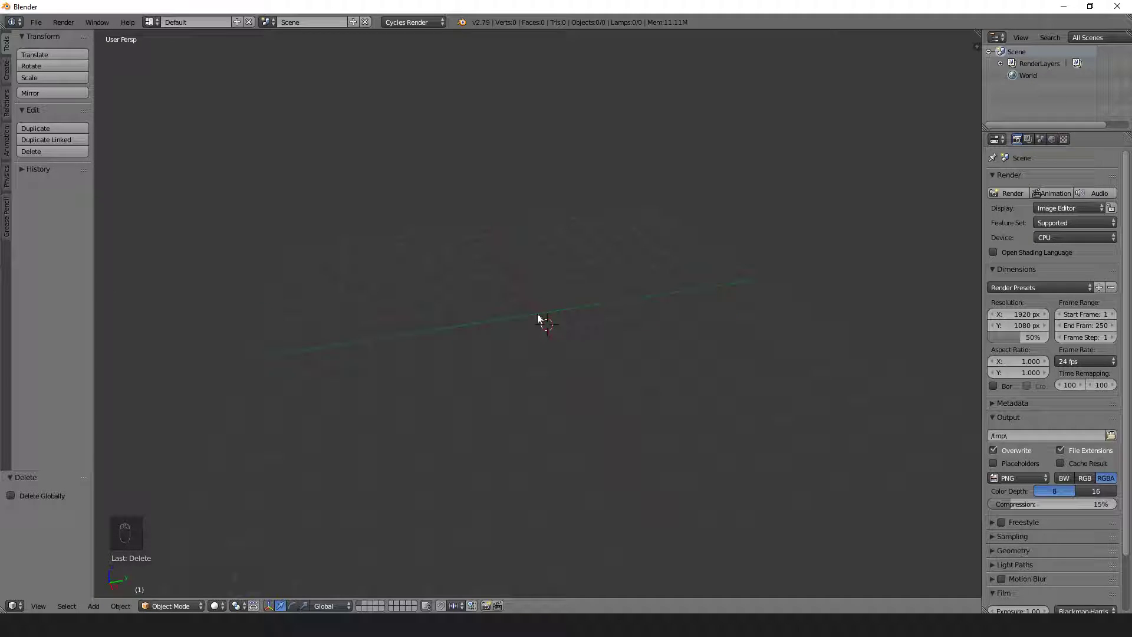
{"action": "mouse_move", "coordinate": [561, 334]}
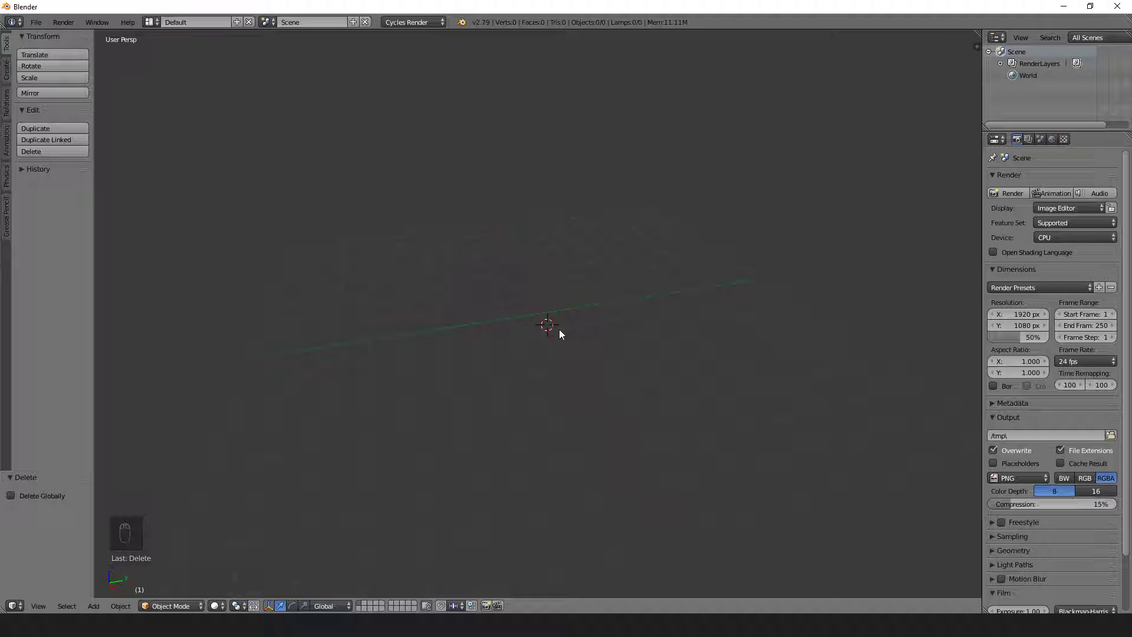
{"action": "key", "text": "shift+c"}
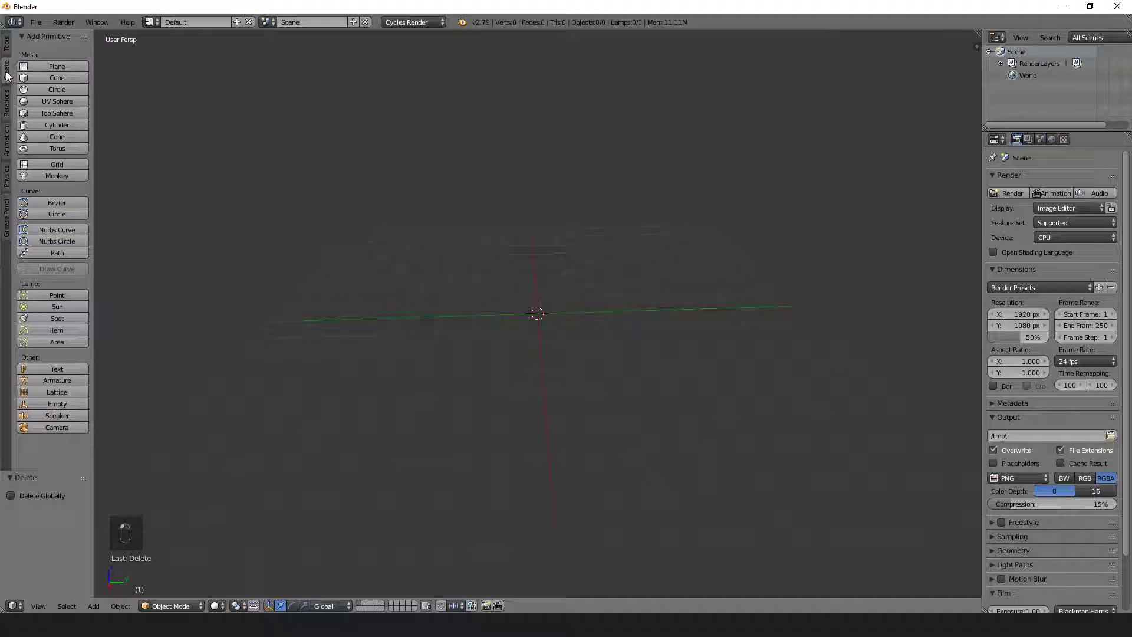
{"action": "mouse_move", "coordinate": [57, 42]}
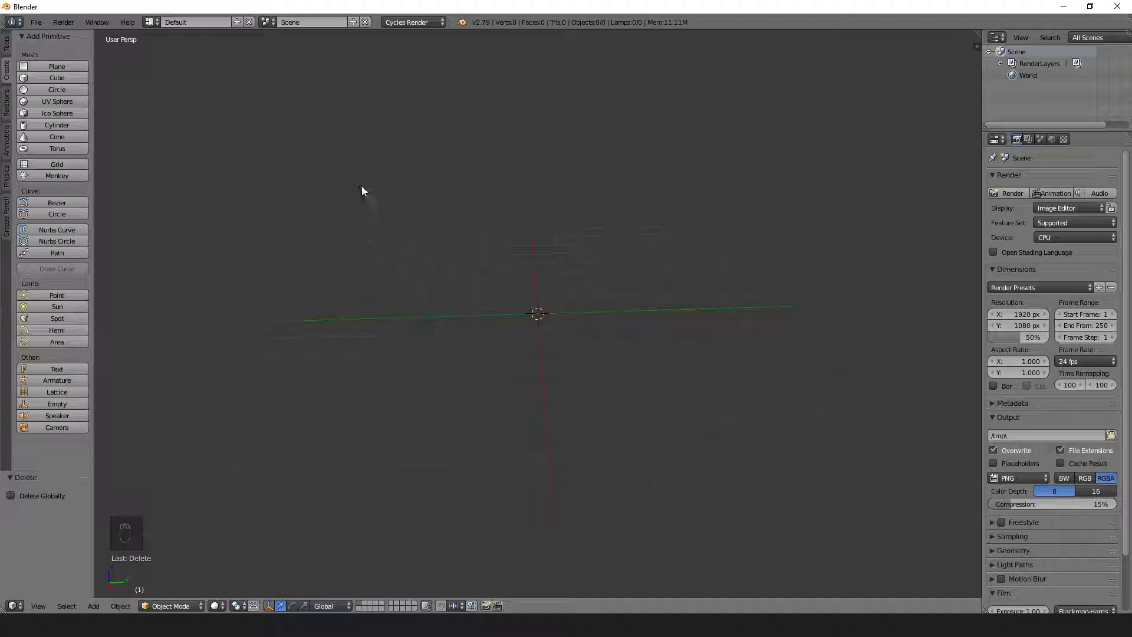
Step: Browse the Add menu's mesh primitives and bring the tool shelf list back
{"action": "key", "text": "shift+a"}
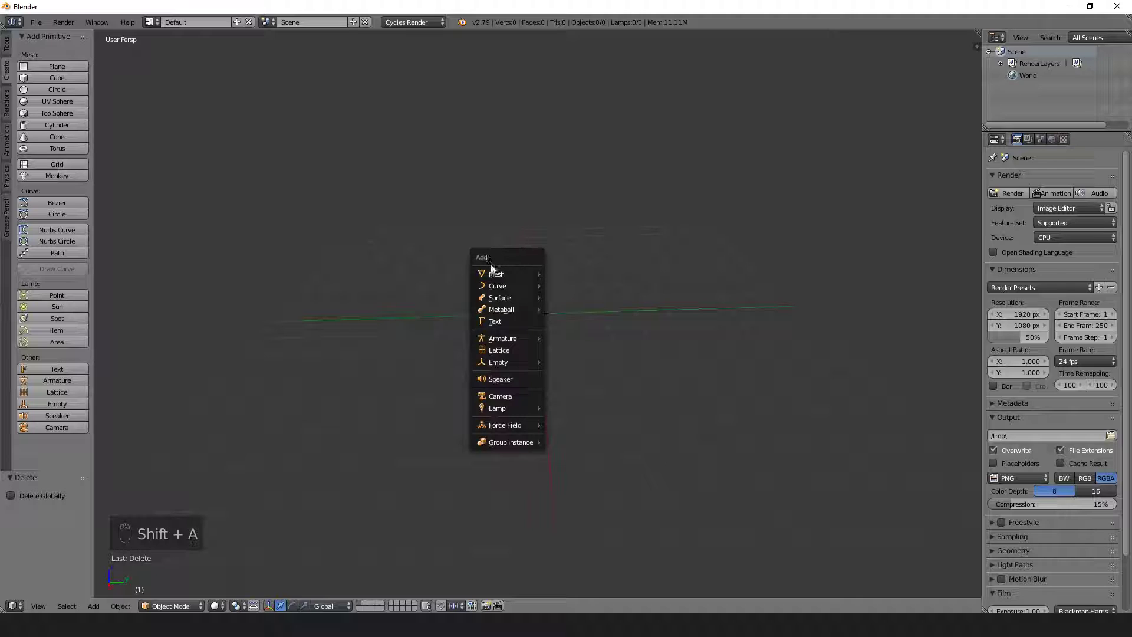
{"action": "mouse_move", "coordinate": [496, 272]}
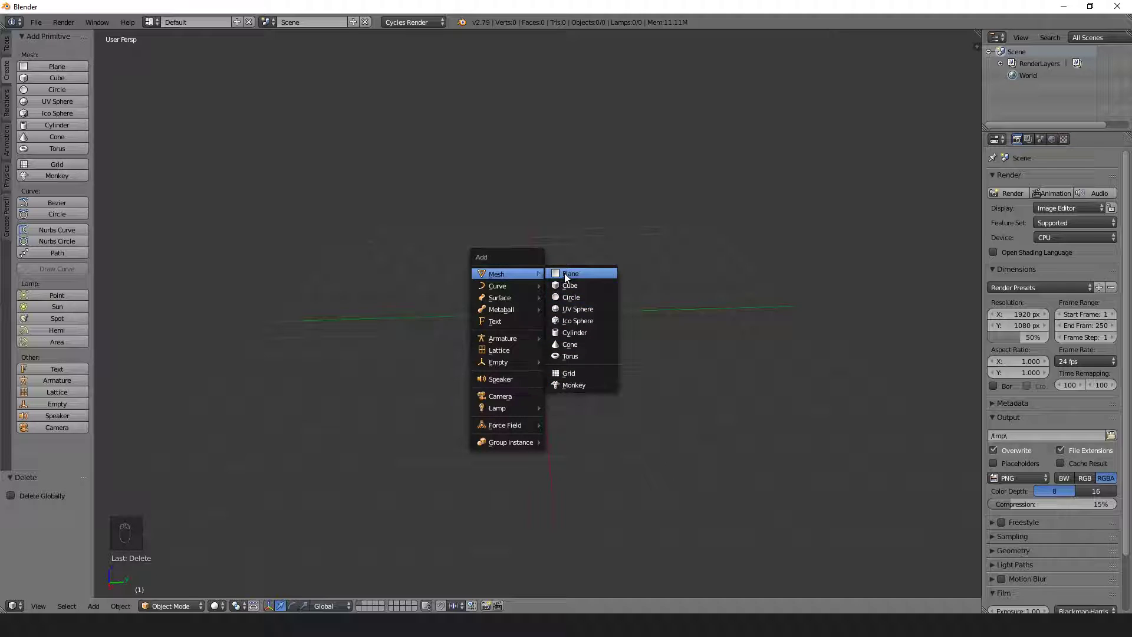
{"action": "mouse_move", "coordinate": [570, 373]}
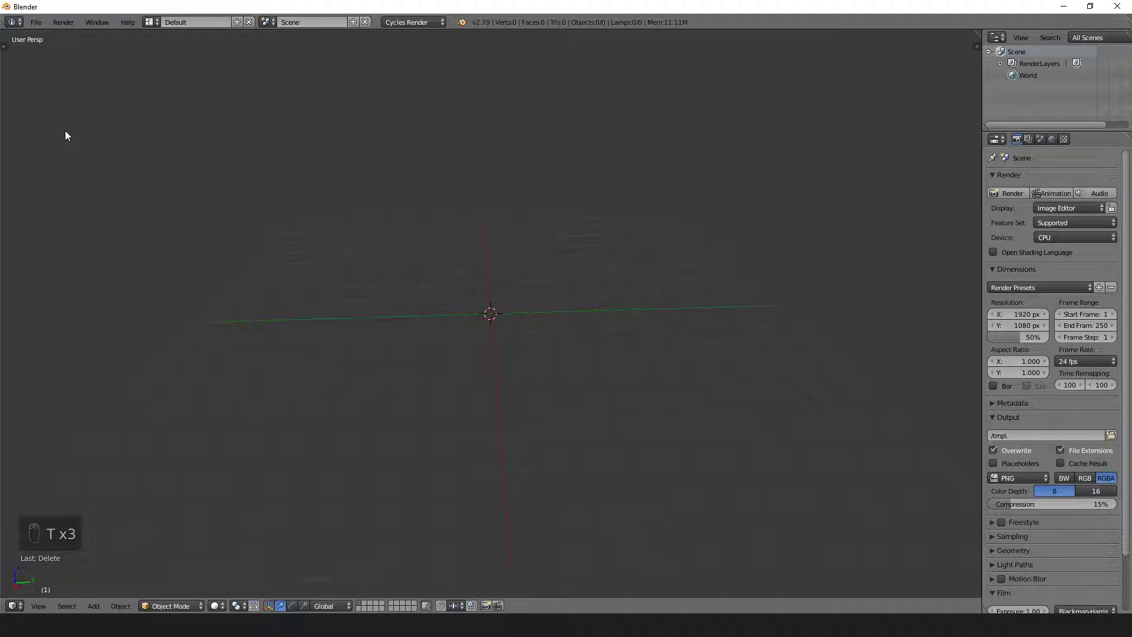
{"action": "key", "text": "t"}
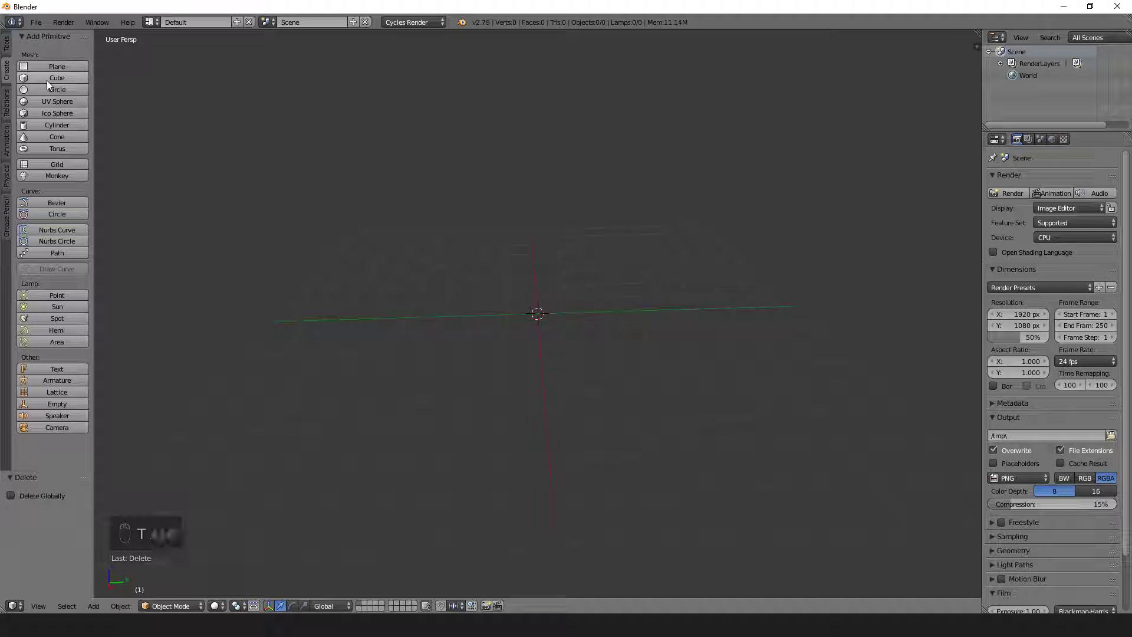
Step: Add a cube at the origin, trying radius and Align to View before leaving it at radius 1
{"action": "left_click", "coordinate": [57, 77]}
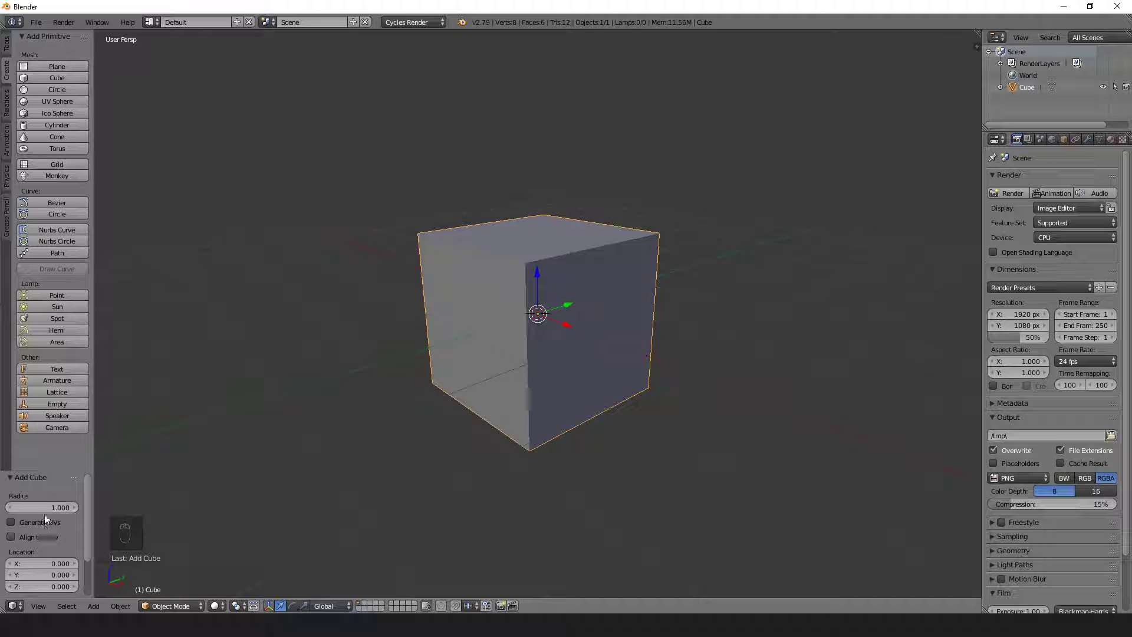
{"action": "left_click_drag", "start_coordinate": [57, 507], "coordinate": [44, 507]}
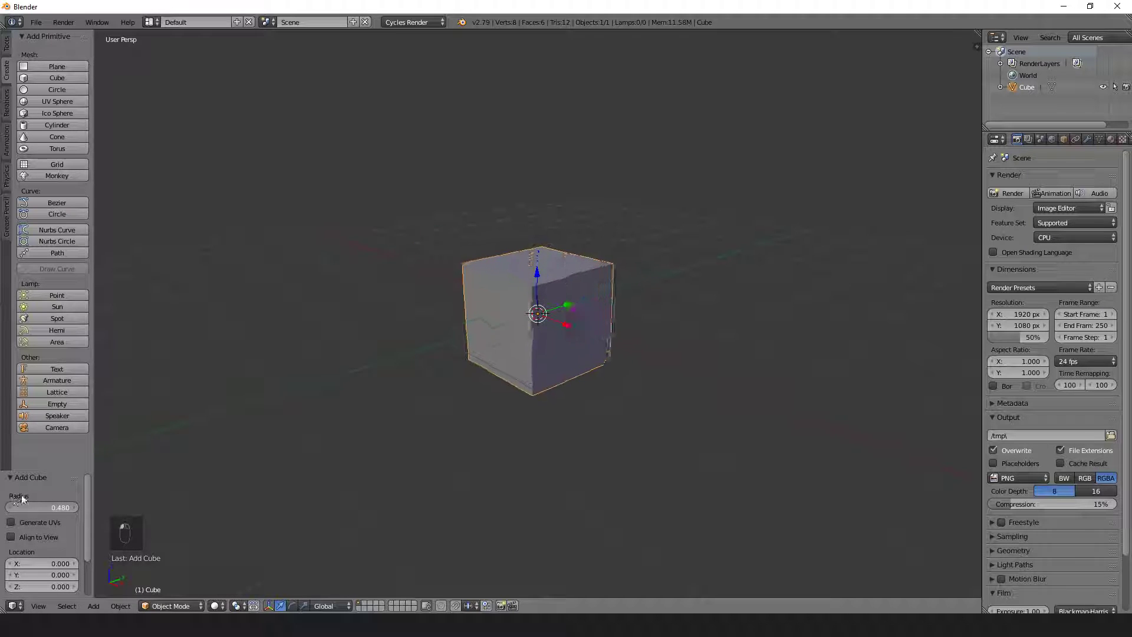
{"action": "left_click_drag", "start_coordinate": [43, 507], "coordinate": [62, 508]}
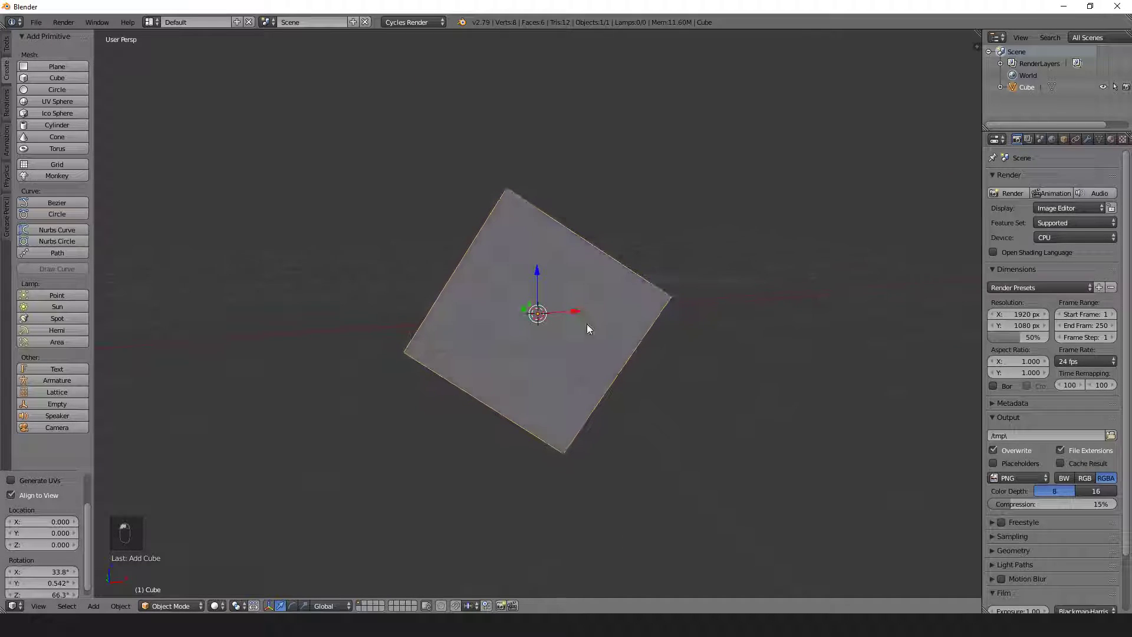
{"action": "left_click", "coordinate": [11, 494]}
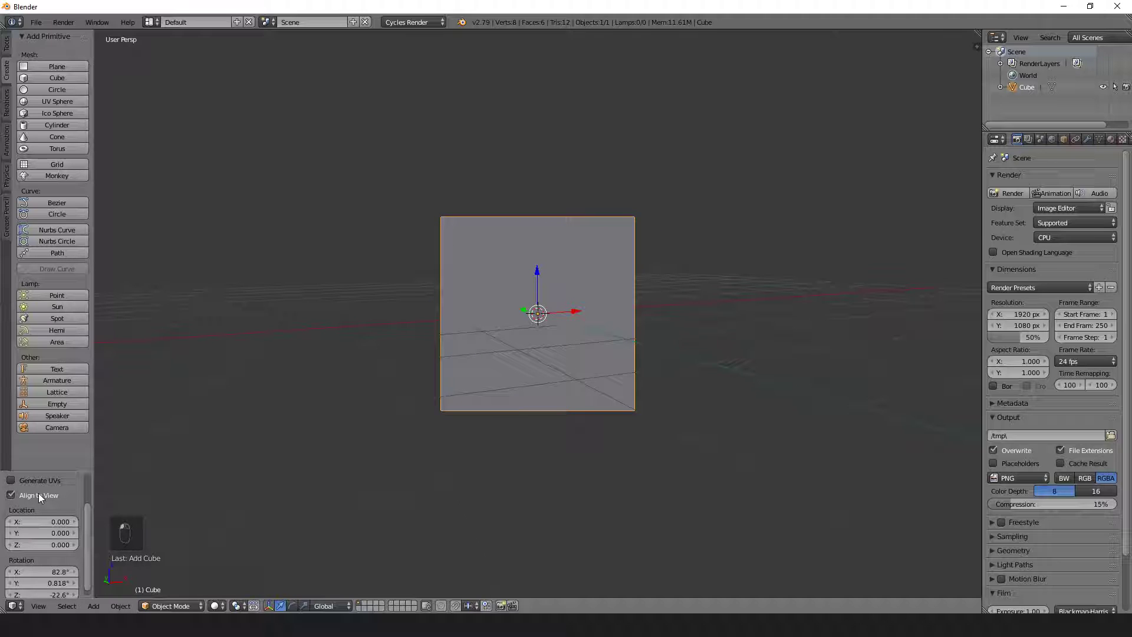
{"action": "left_click", "coordinate": [11, 495]}
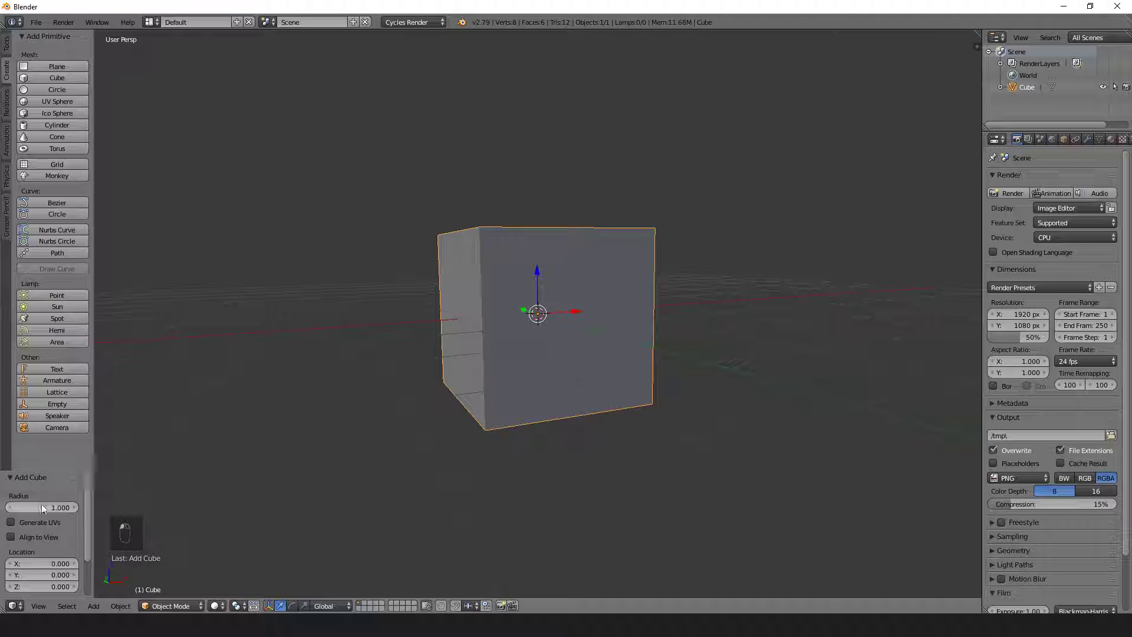
{"action": "mouse_move", "coordinate": [558, 241]}
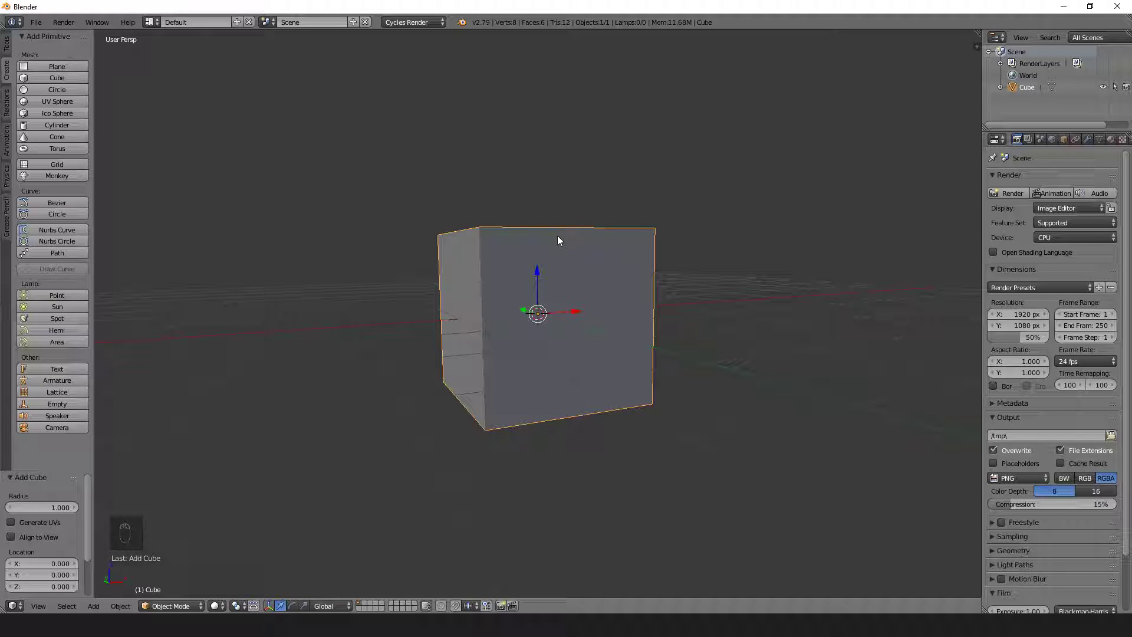
{"action": "mouse_move", "coordinate": [552, 273]}
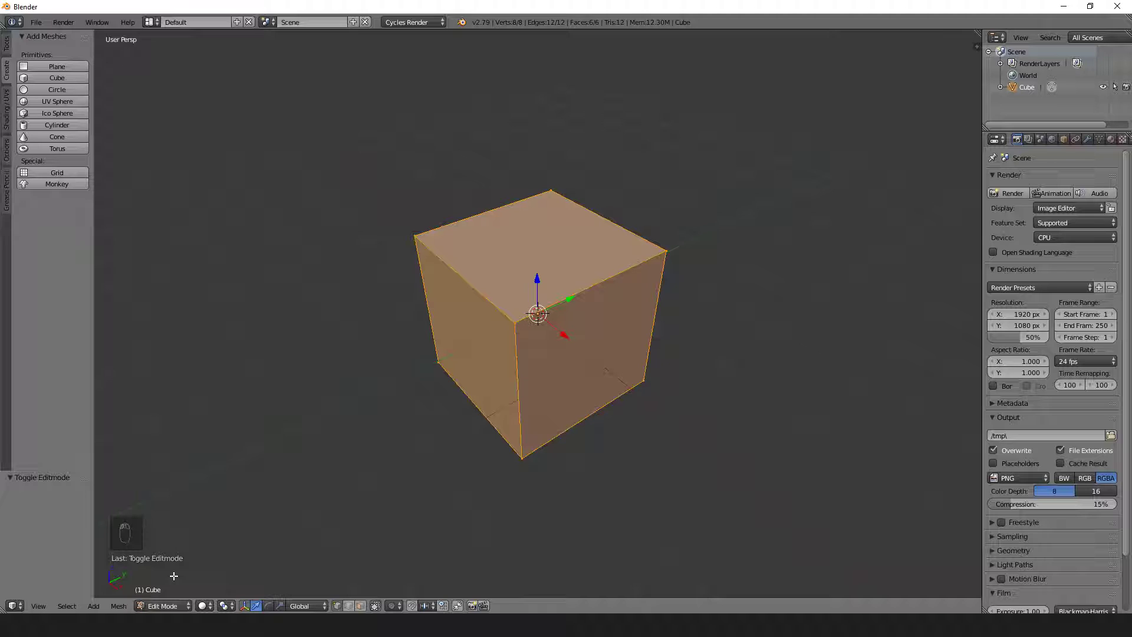
{"action": "left_click", "coordinate": [161, 605]}
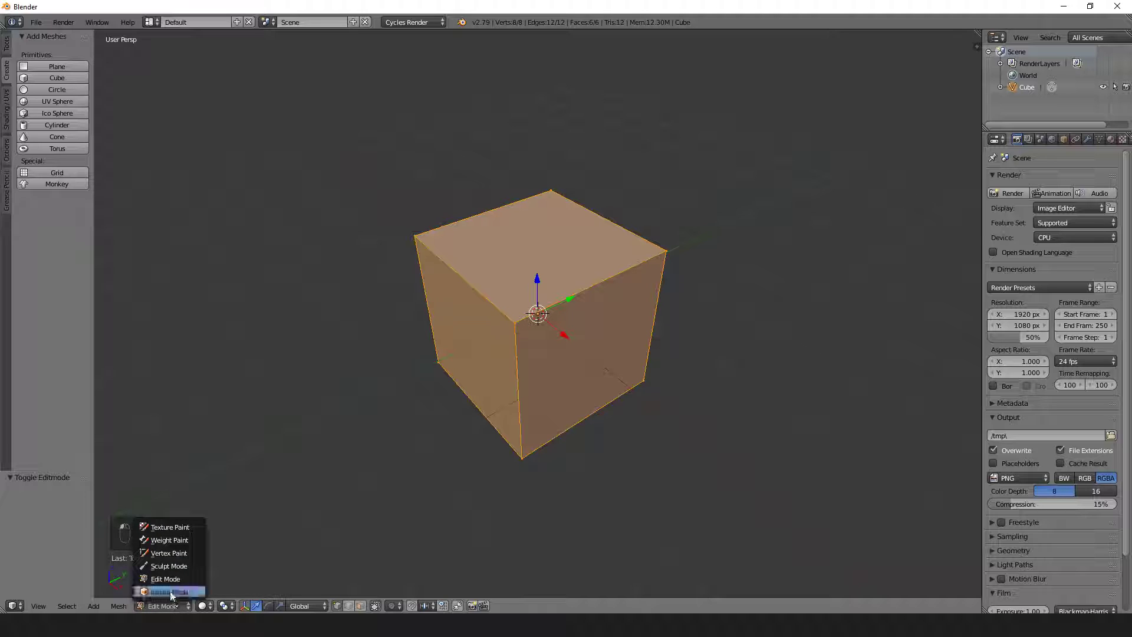
{"action": "mouse_move", "coordinate": [166, 578]}
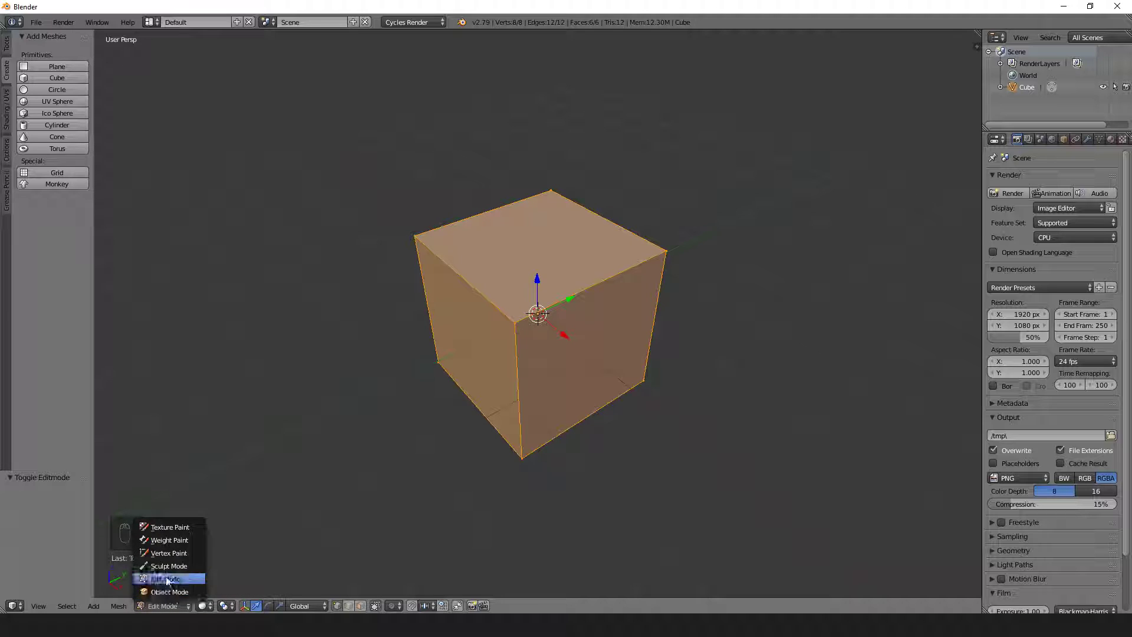
{"action": "left_click", "coordinate": [170, 591]}
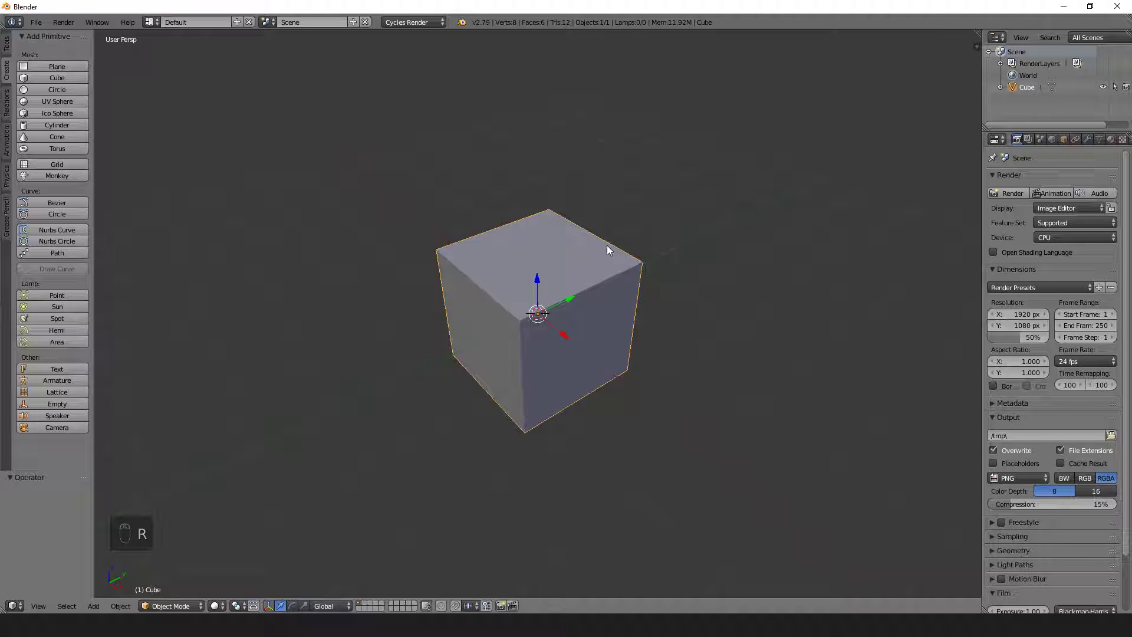
Step: Cancel a scale attempt and switch the cube into Edit Mode with everything selected
{"action": "key", "text": "s"}
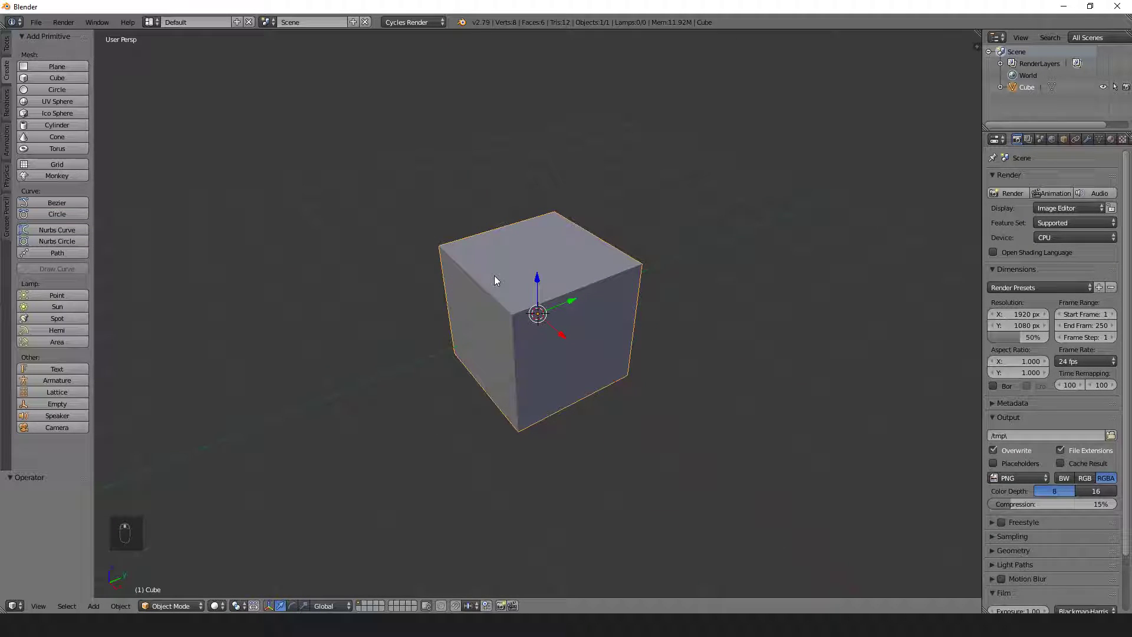
{"action": "key", "text": "Tab"}
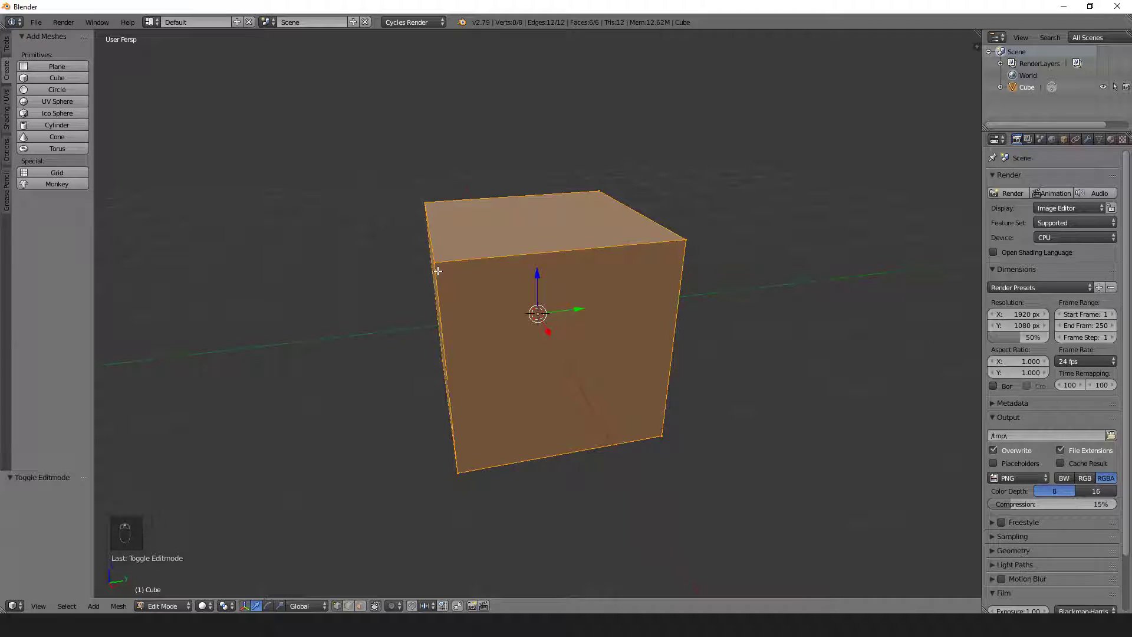
Step: Deselect the geometry, pull one corner vertex down along Z, then undo the move
{"action": "key", "text": "a"}
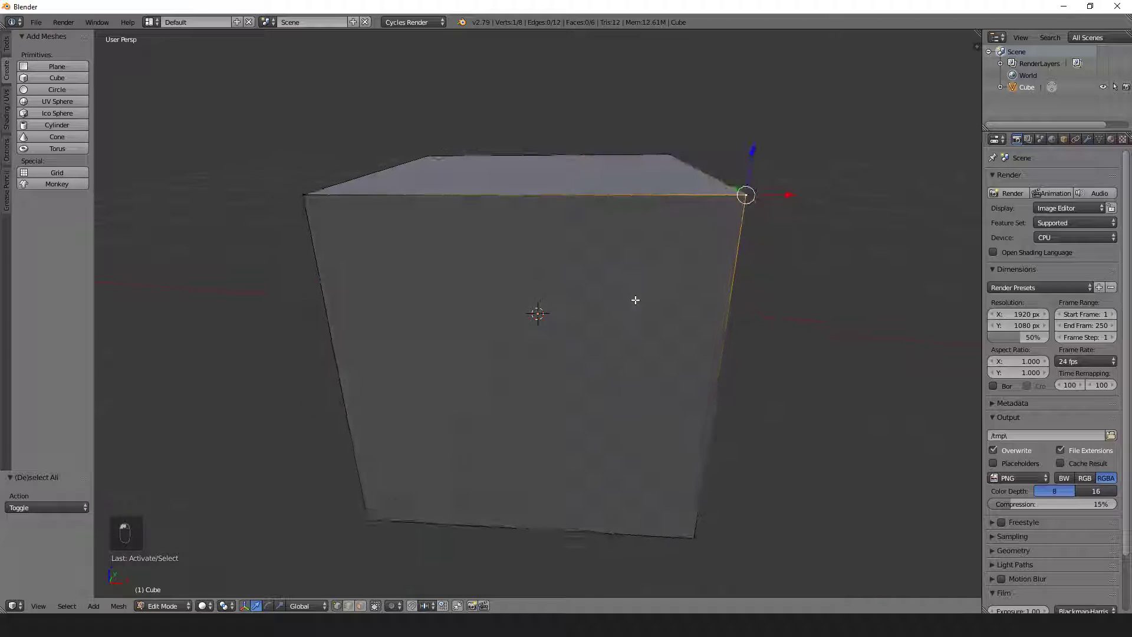
{"action": "left_click_drag", "start_coordinate": [745, 195], "coordinate": [708, 449]}
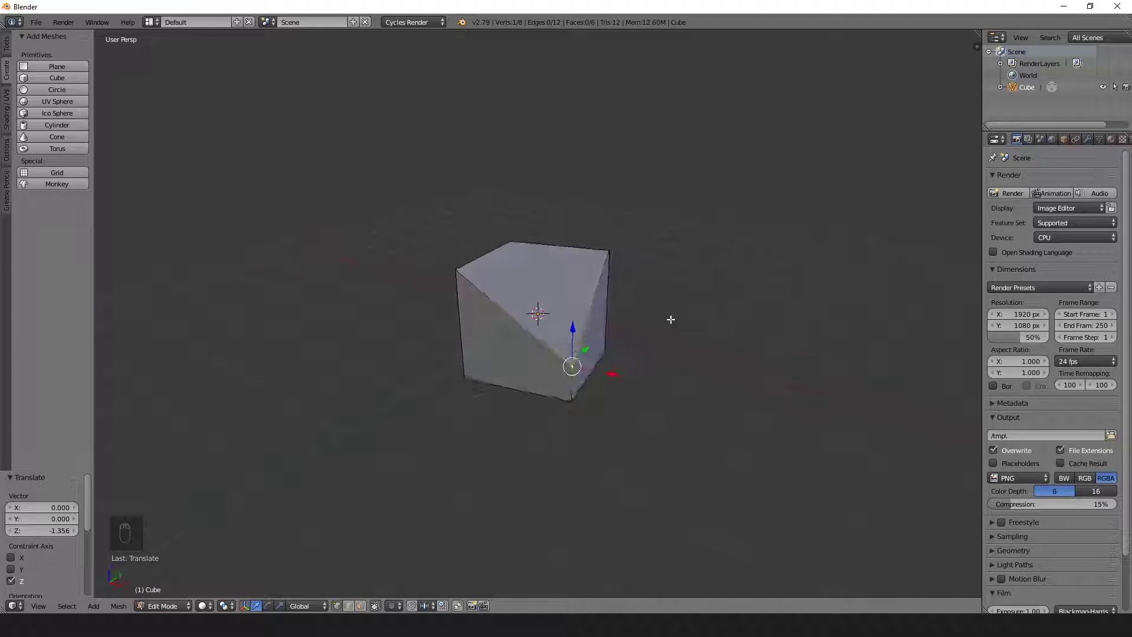
{"action": "key", "text": "ctrl+z"}
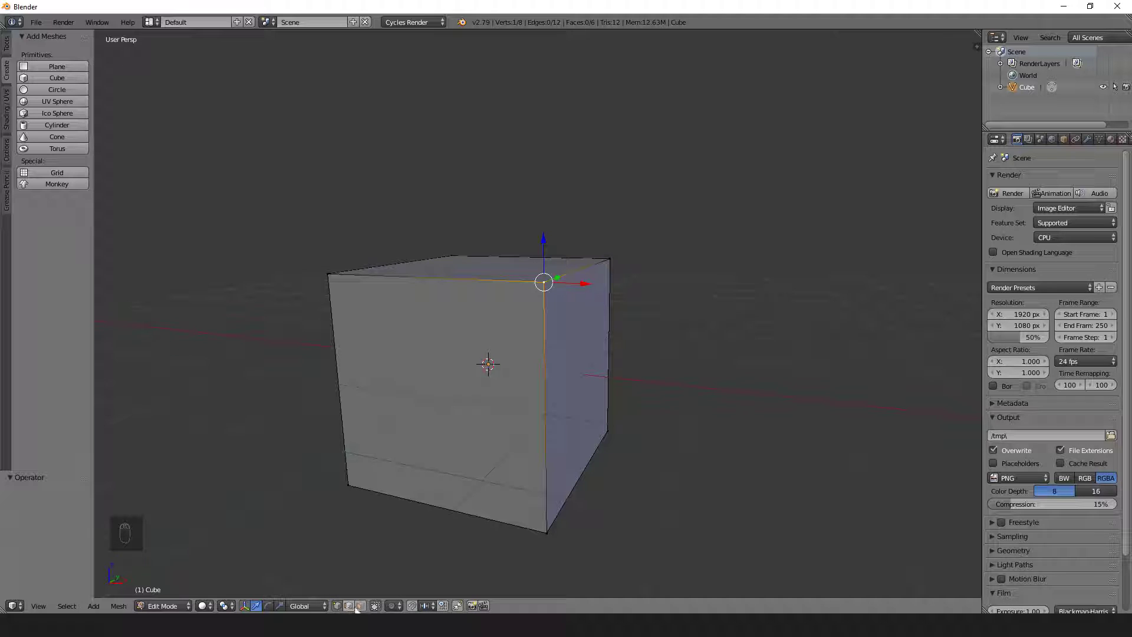
{"action": "mouse_move", "coordinate": [349, 607]}
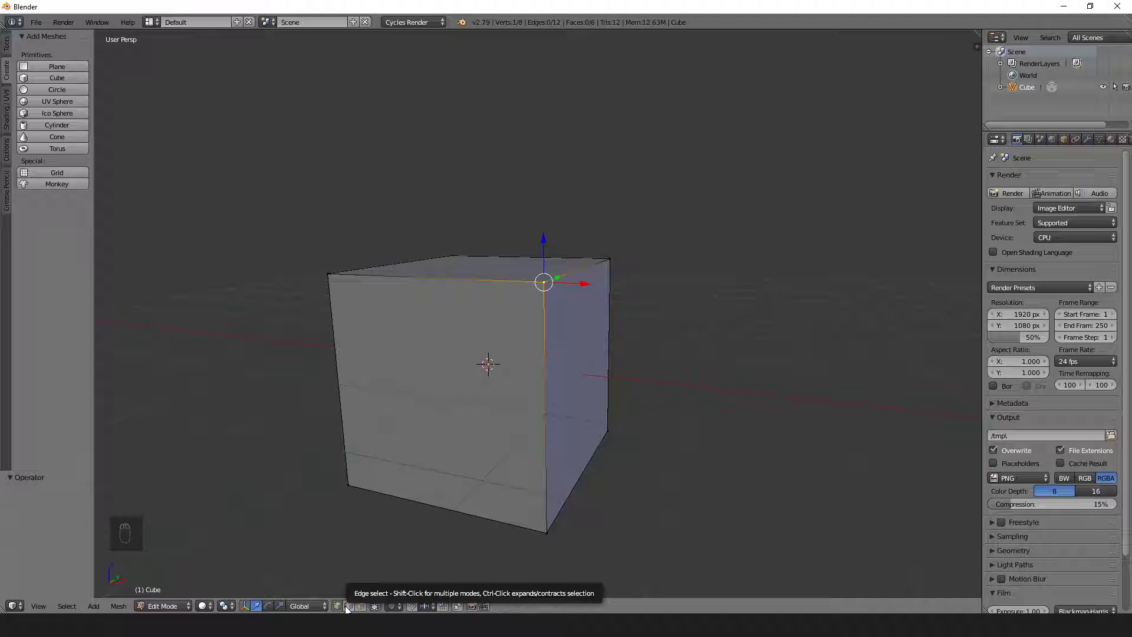
{"action": "mouse_move", "coordinate": [362, 605]}
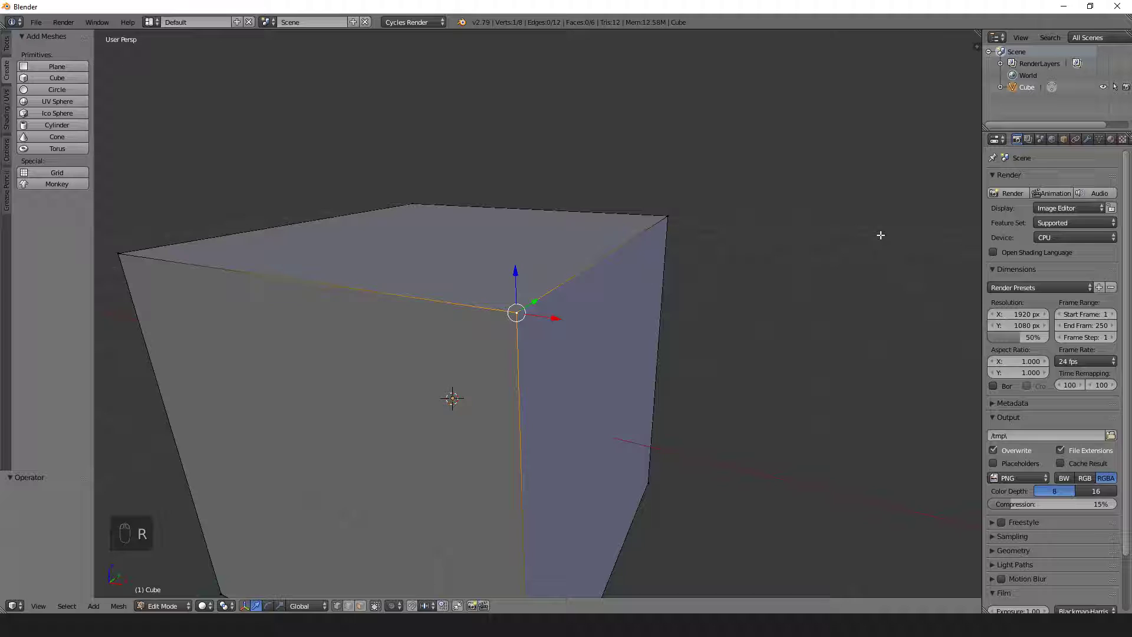
Step: Try scaling the corner, then select the cube's top front edge in edge mode
{"action": "key", "text": "s"}
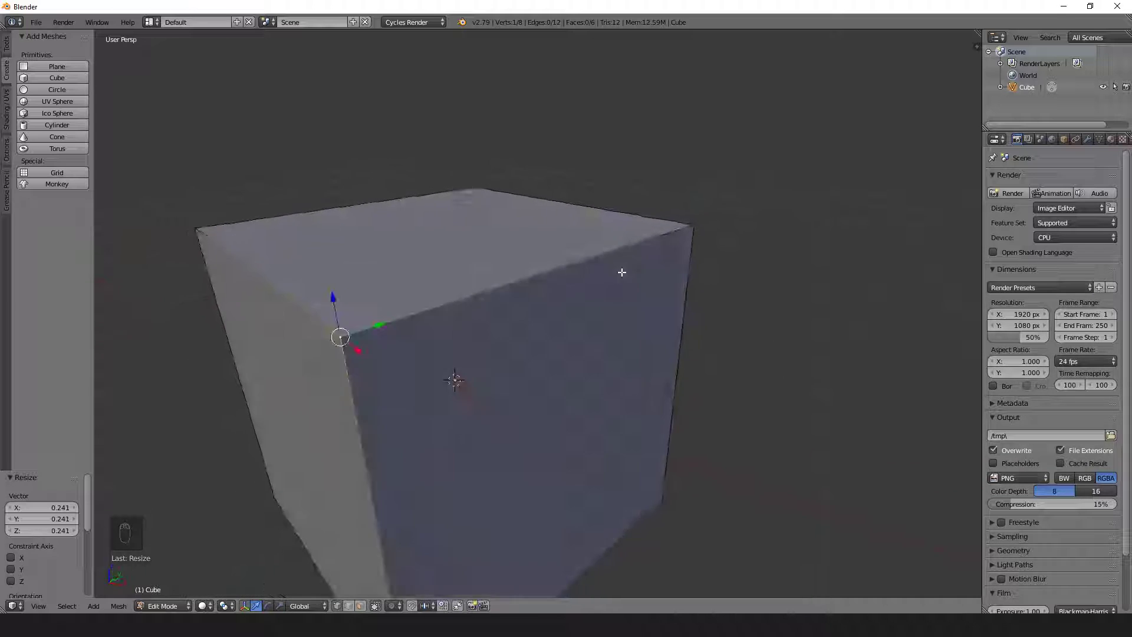
{"action": "left_click", "coordinate": [681, 224]}
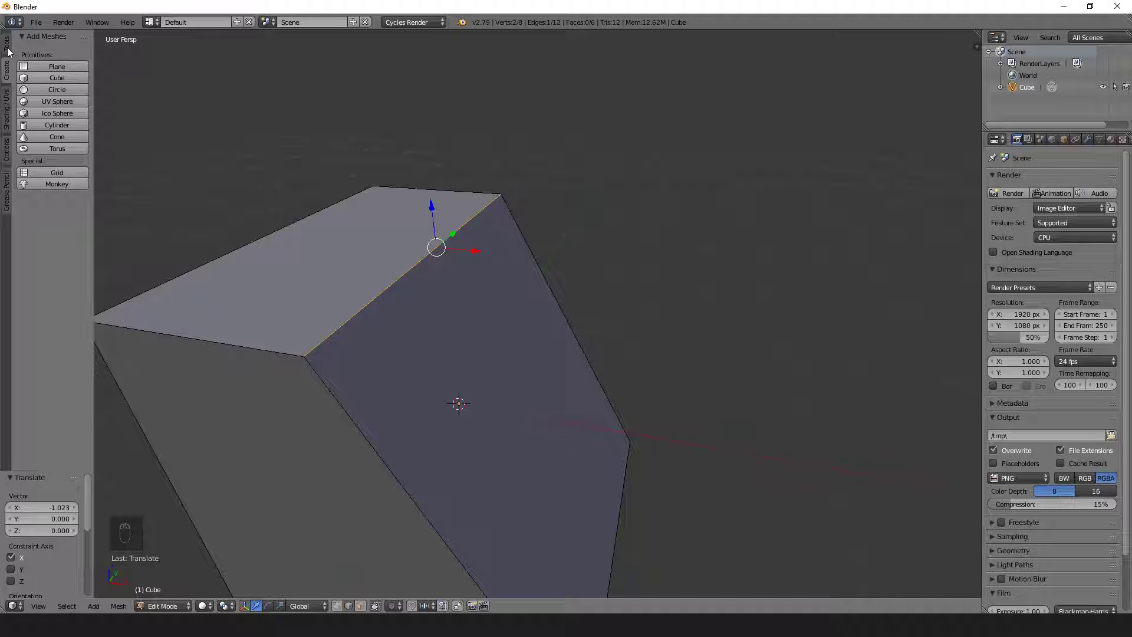
Step: Show the mesh editing tools in the toolshelf's Tools tab
{"action": "left_click", "coordinate": [7, 46]}
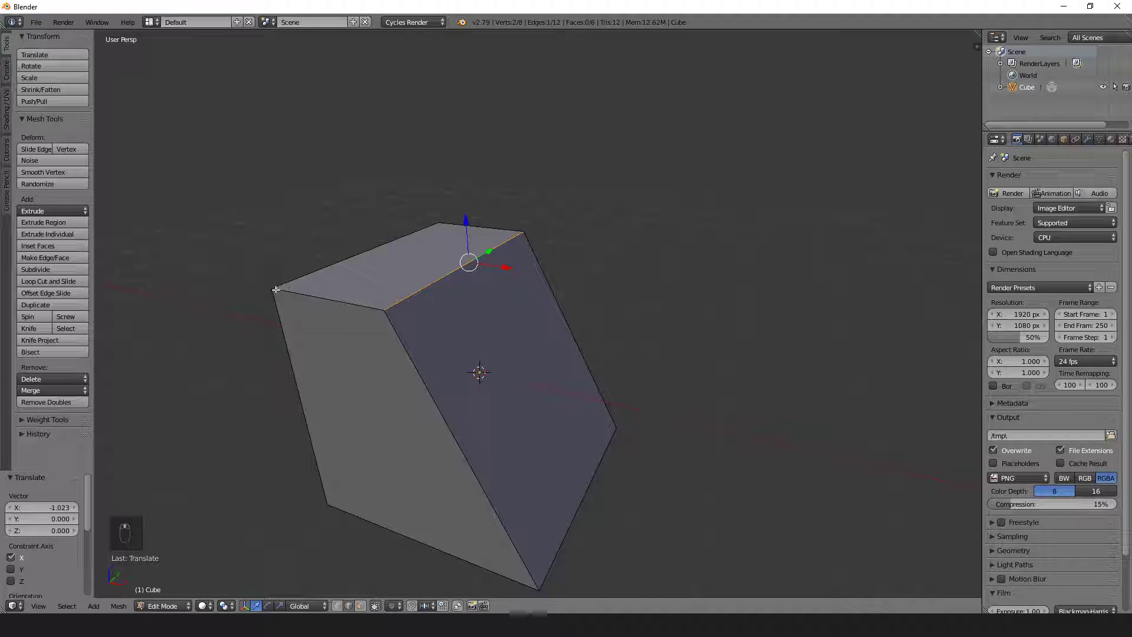
{"action": "mouse_move", "coordinate": [313, 294]}
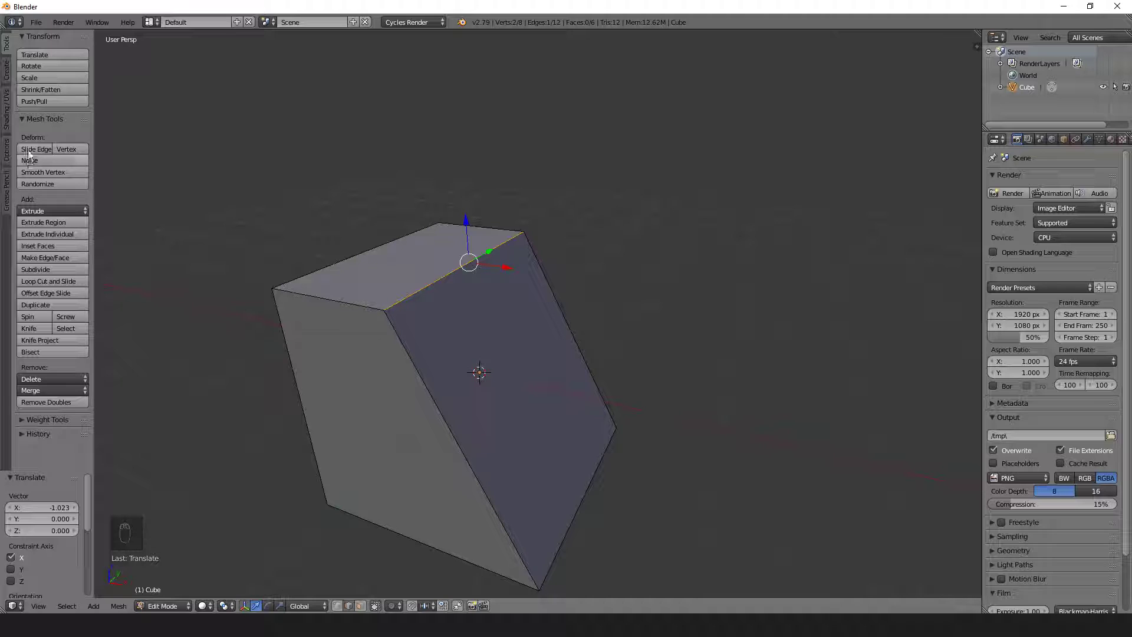
{"action": "mouse_move", "coordinate": [35, 149]}
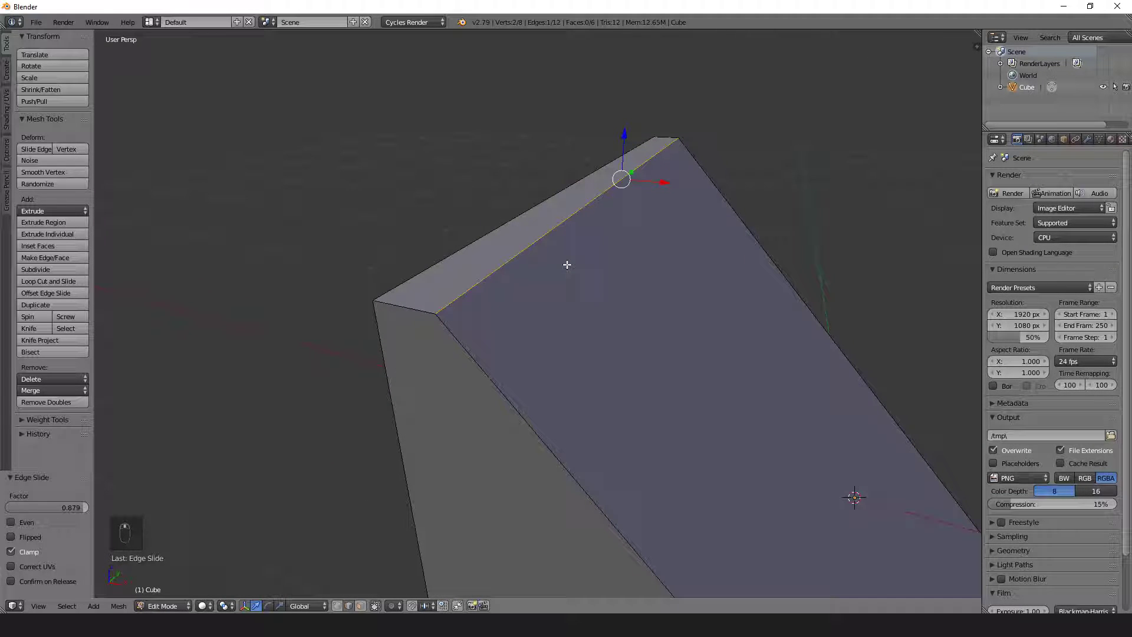
{"action": "mouse_move", "coordinate": [832, 214]}
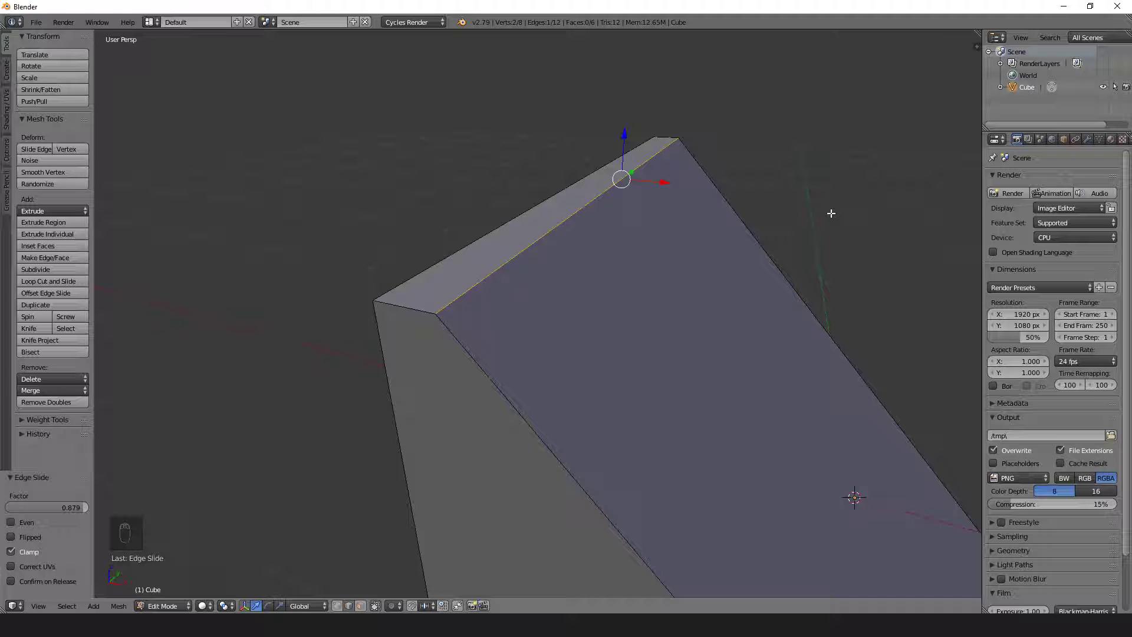
Step: Edge-slide the cube's top edge fully across the face with Factor 1.000
{"action": "key", "text": "g"}
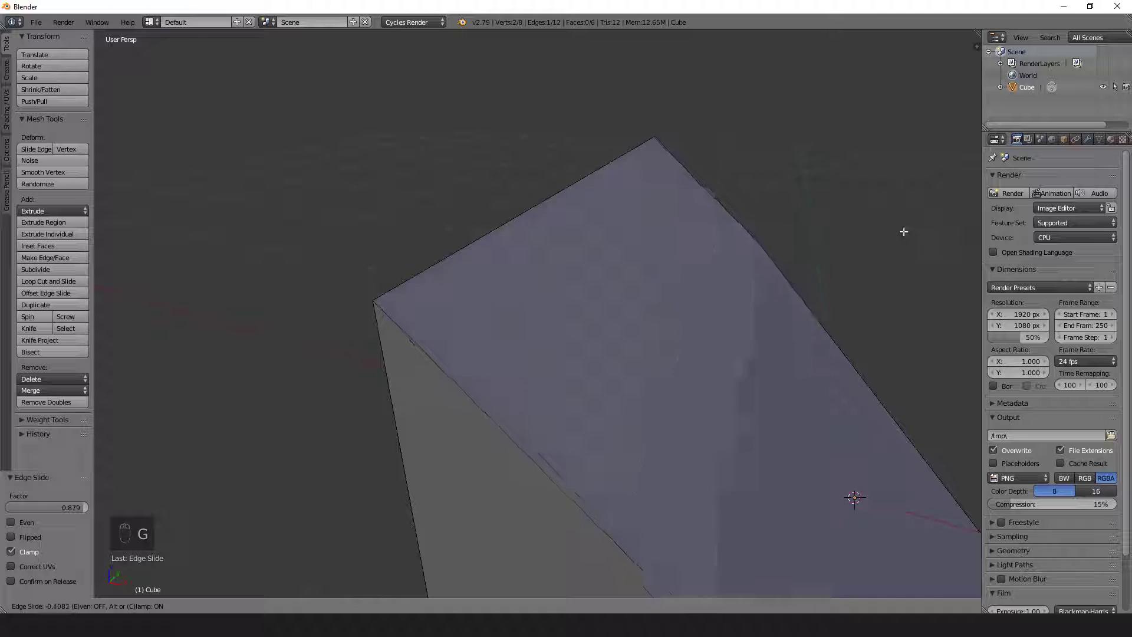
{"action": "mouse_move", "coordinate": [582, 174]}
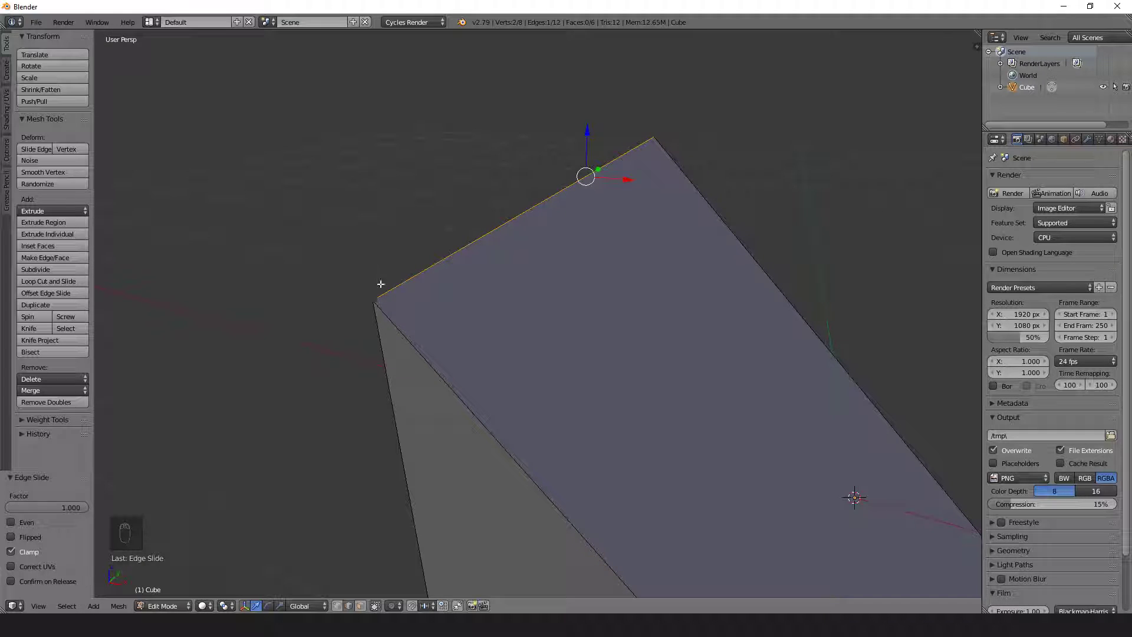
{"action": "mouse_move", "coordinate": [475, 262]}
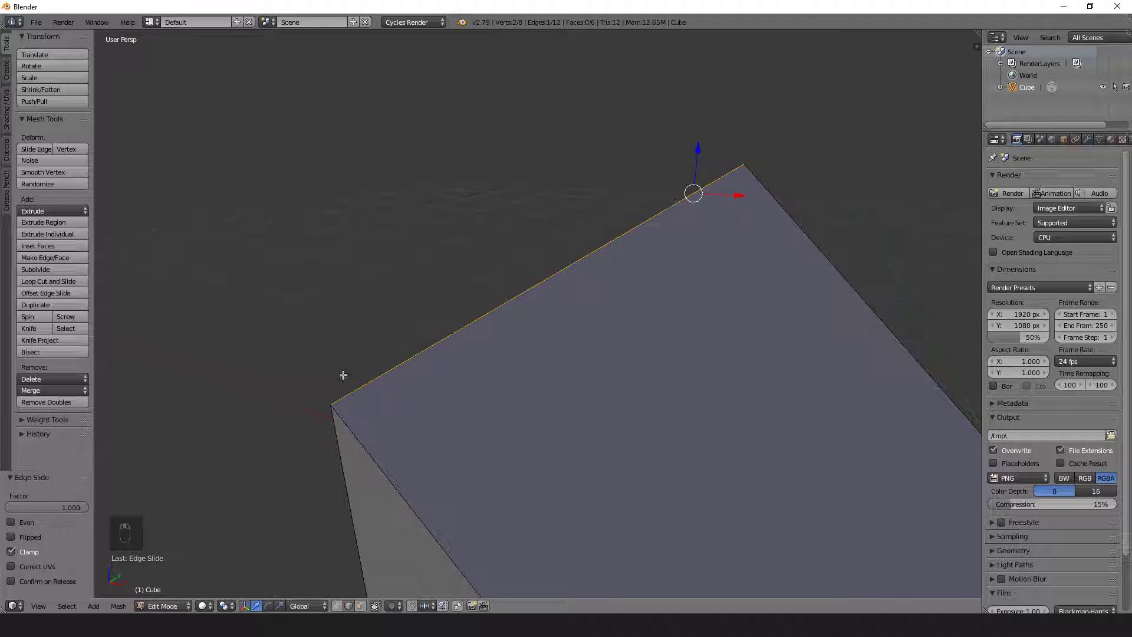
{"action": "mouse_move", "coordinate": [740, 155]}
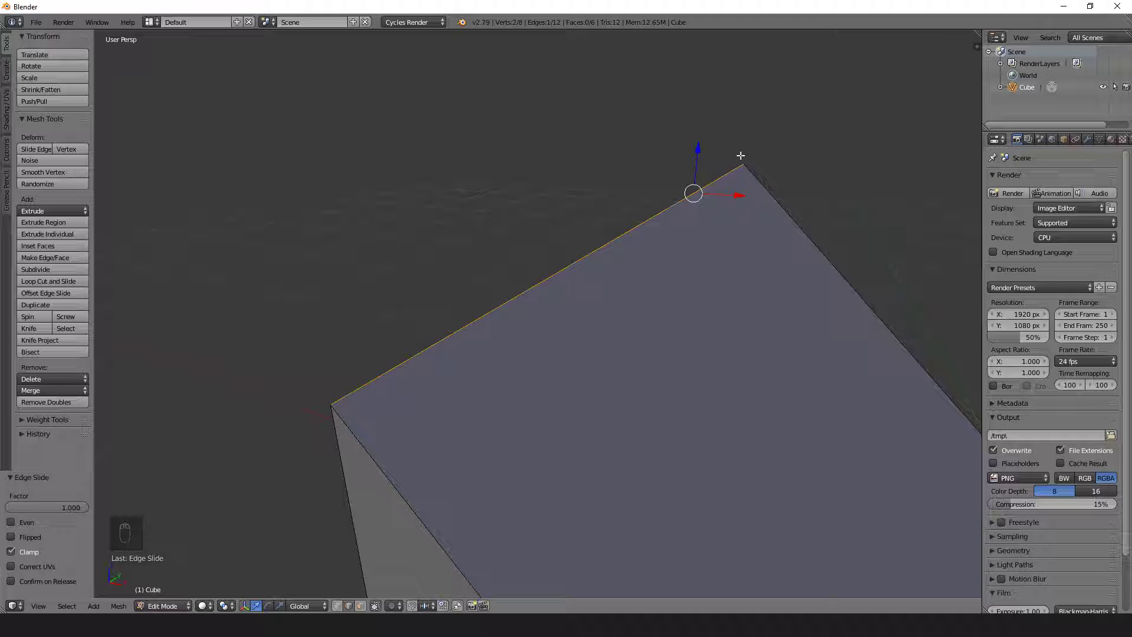
{"action": "mouse_move", "coordinate": [180, 556]}
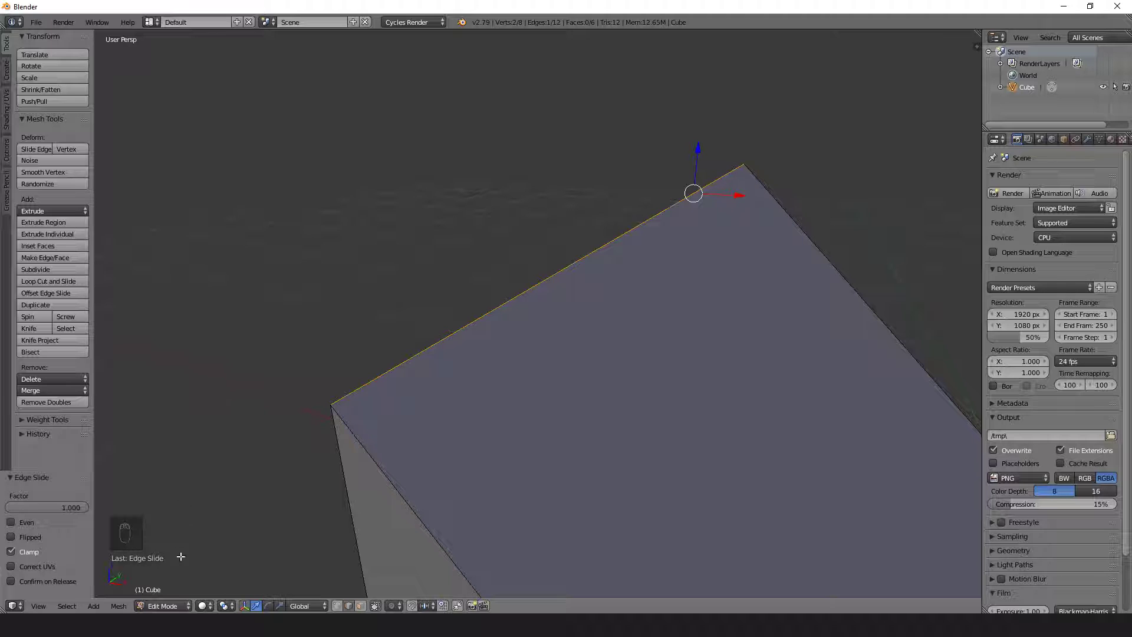
{"action": "mouse_move", "coordinate": [203, 606]}
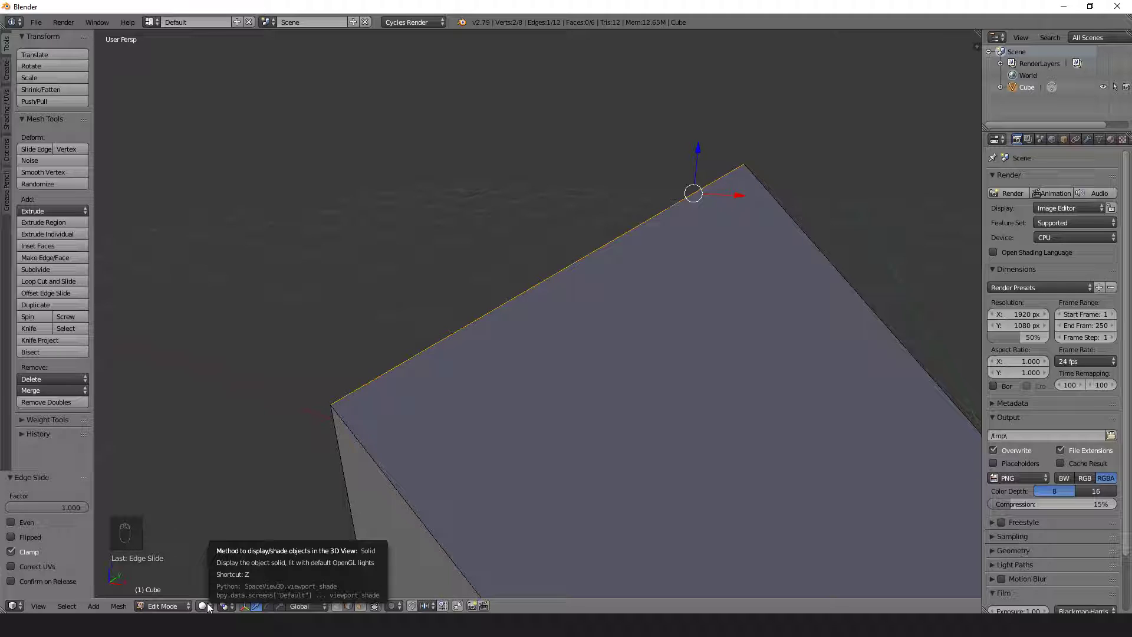
Step: Switch the viewport shading to Wireframe so the cube's doubled vertices show through
{"action": "left_click", "coordinate": [202, 606]}
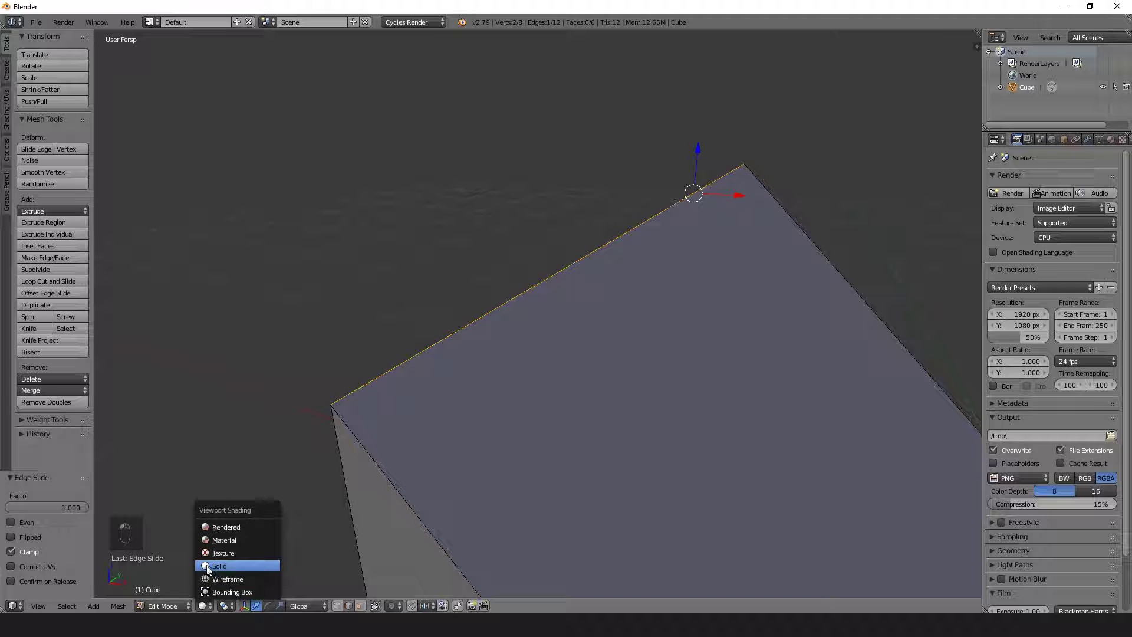
{"action": "left_click", "coordinate": [228, 578]}
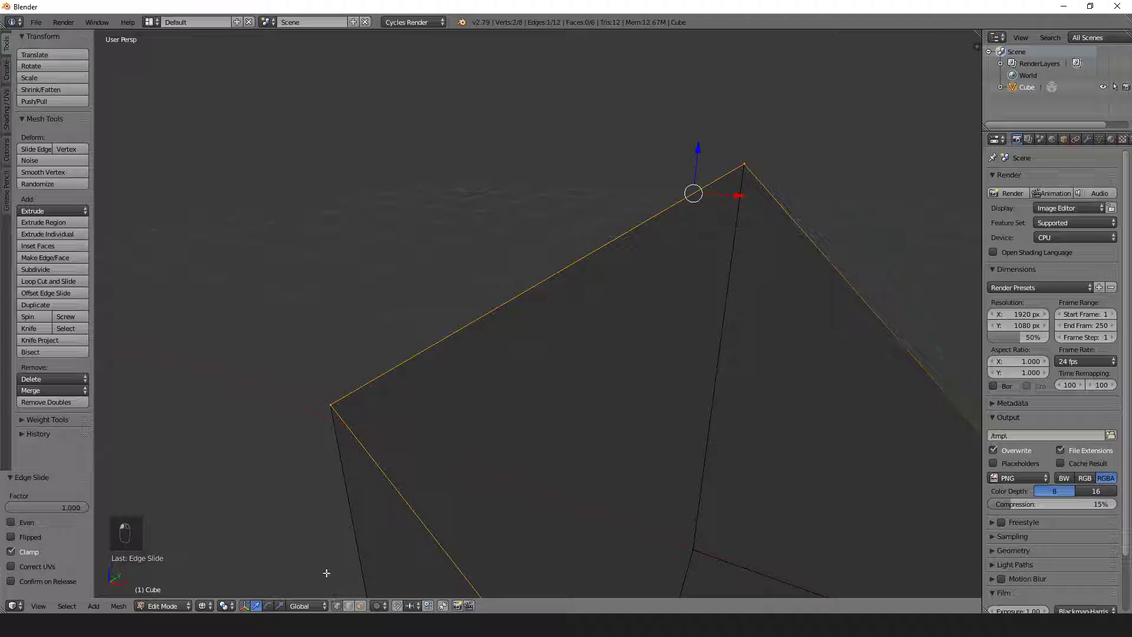
{"action": "mouse_move", "coordinate": [275, 391]}
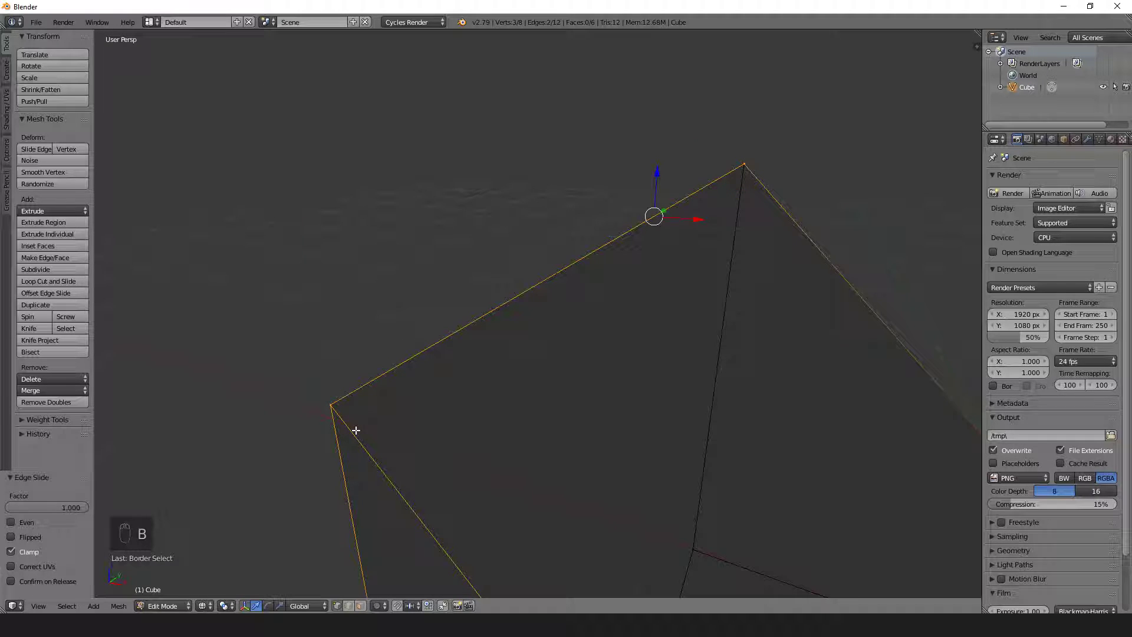
{"action": "mouse_move", "coordinate": [337, 391]}
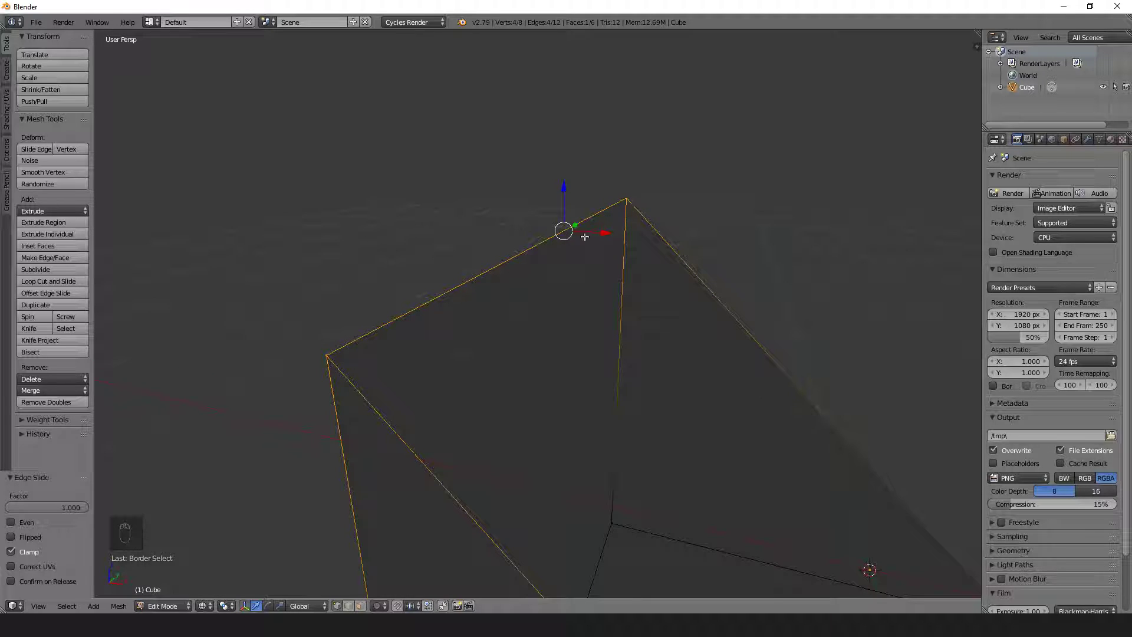
{"action": "mouse_move", "coordinate": [293, 323]}
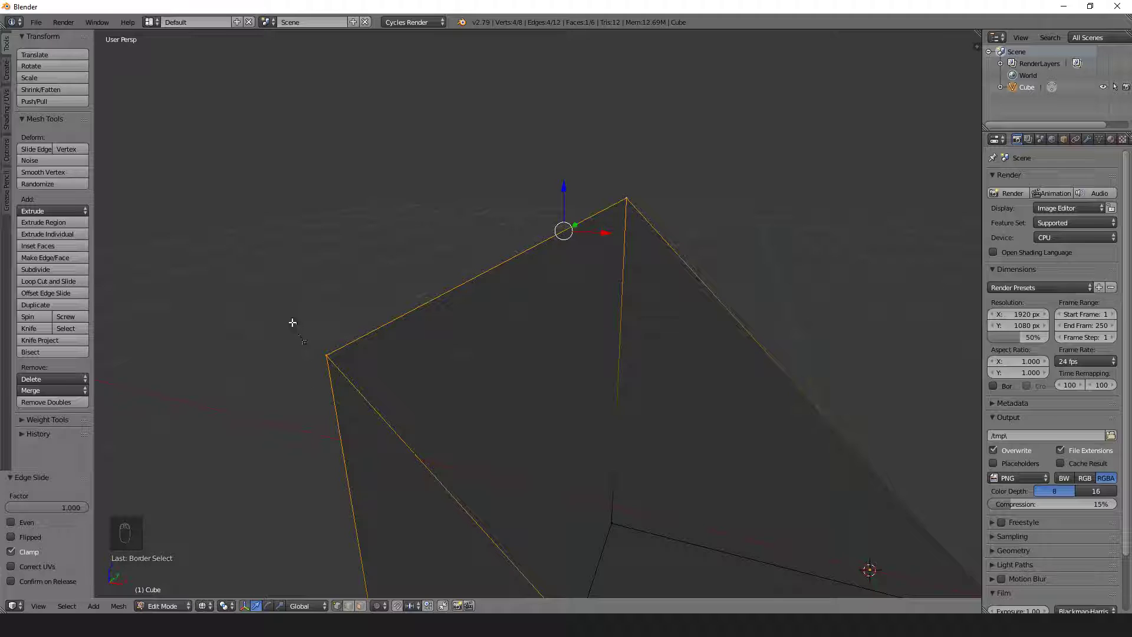
Step: Remove Doubles from the Specials menu, leaving a six-vertex wedge, and return to Object Mode
{"action": "key", "text": "w"}
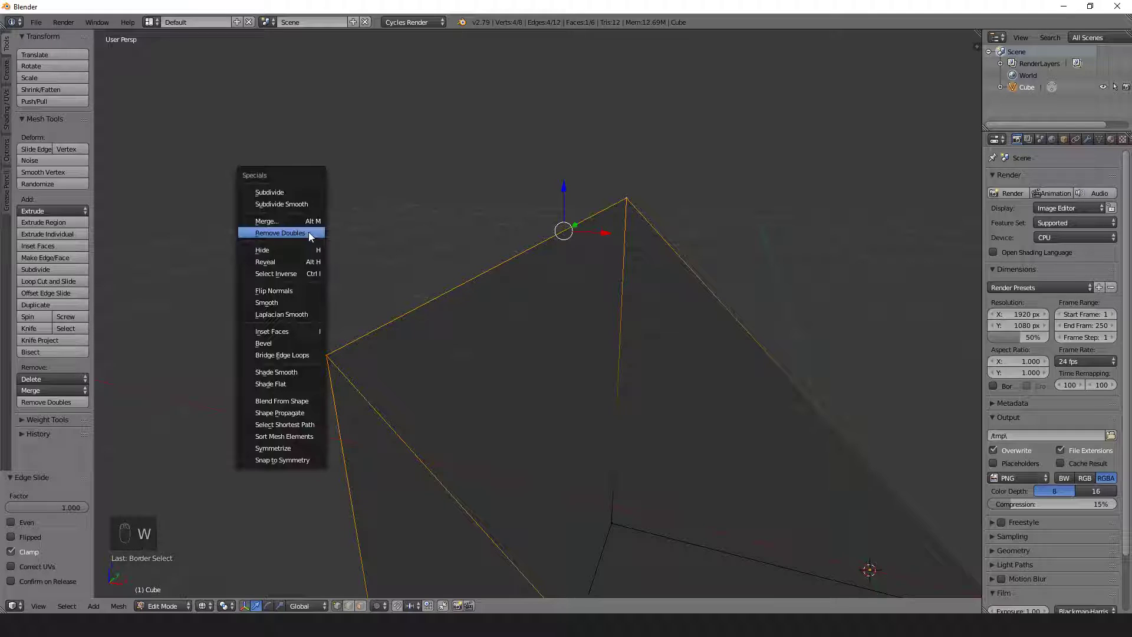
{"action": "mouse_move", "coordinate": [292, 175]}
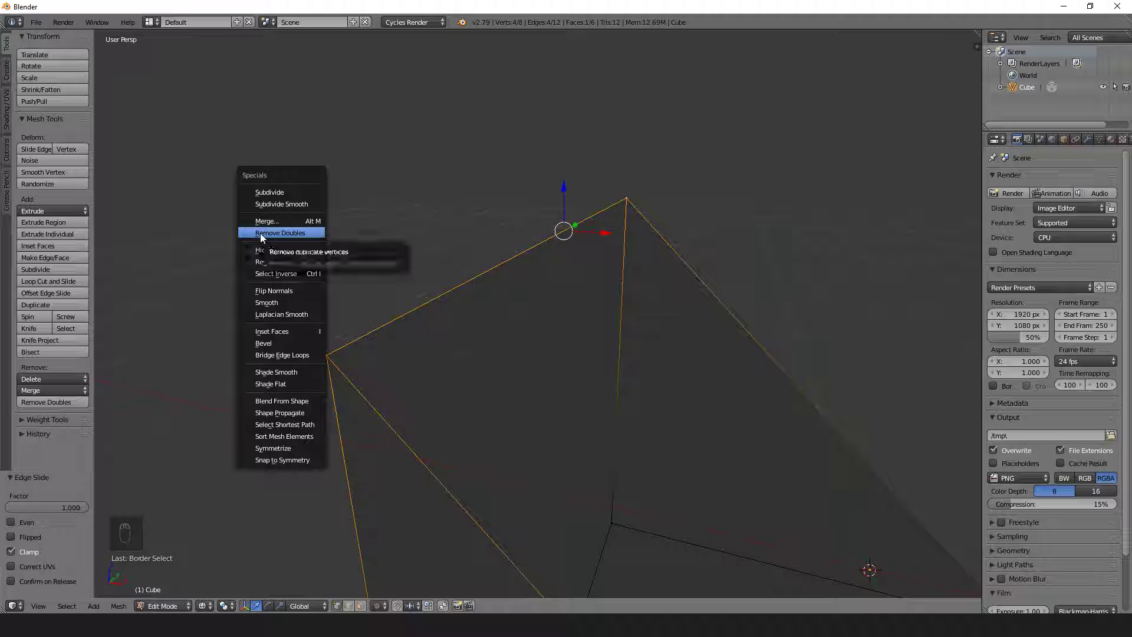
{"action": "left_click", "coordinate": [281, 233]}
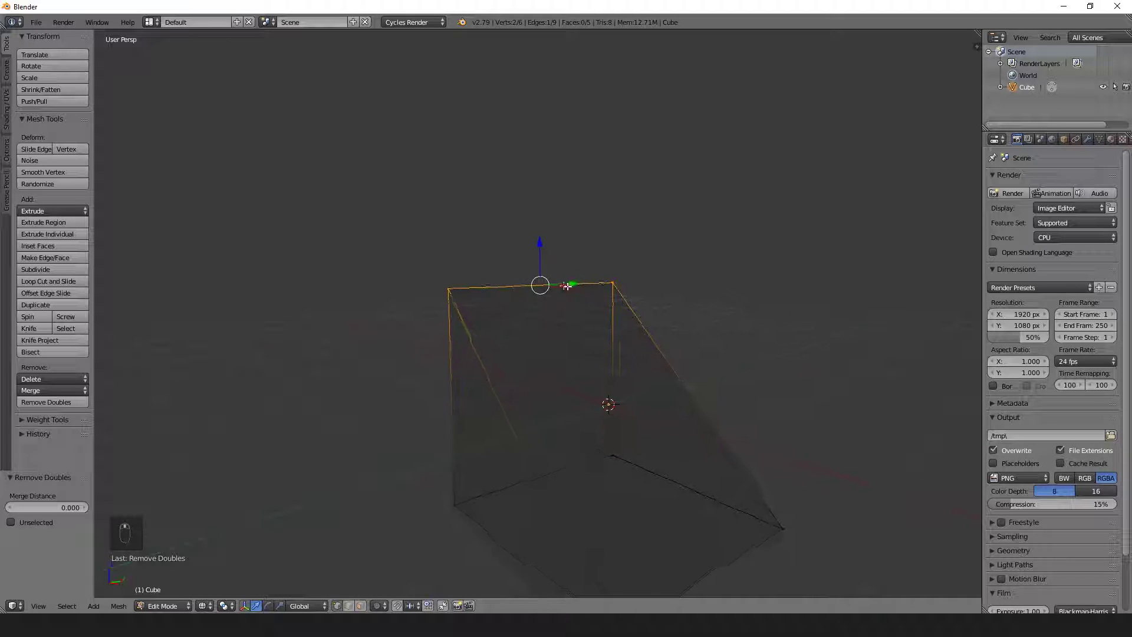
{"action": "key", "text": "Tab"}
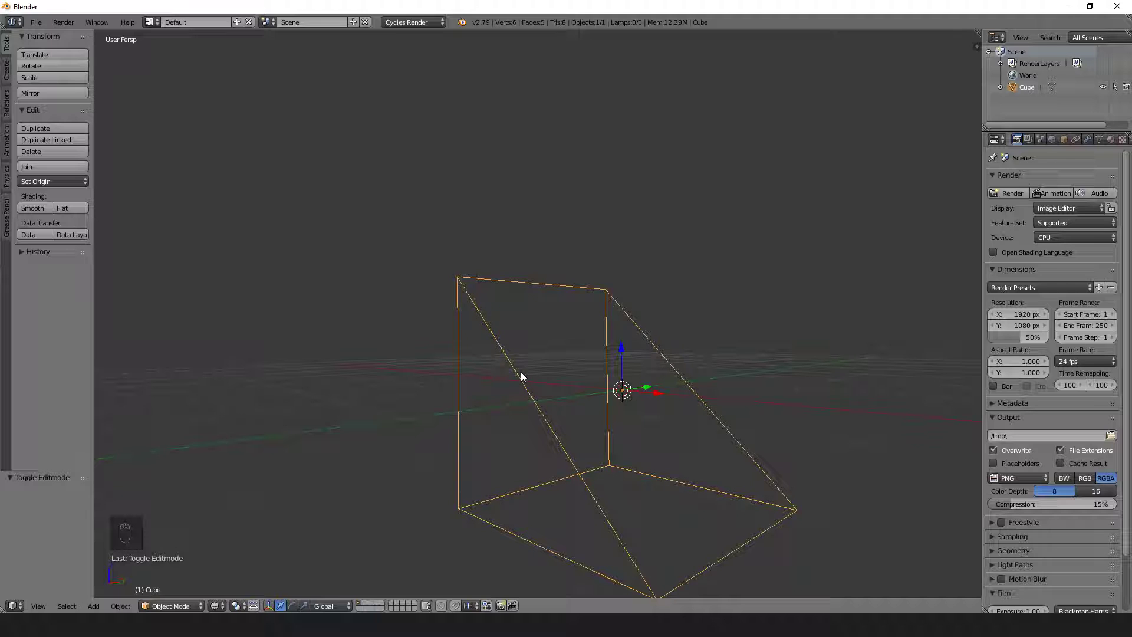
Step: Move four wedge vertices 2.344 along X and finish back in Object Mode
{"action": "key", "text": "z"}
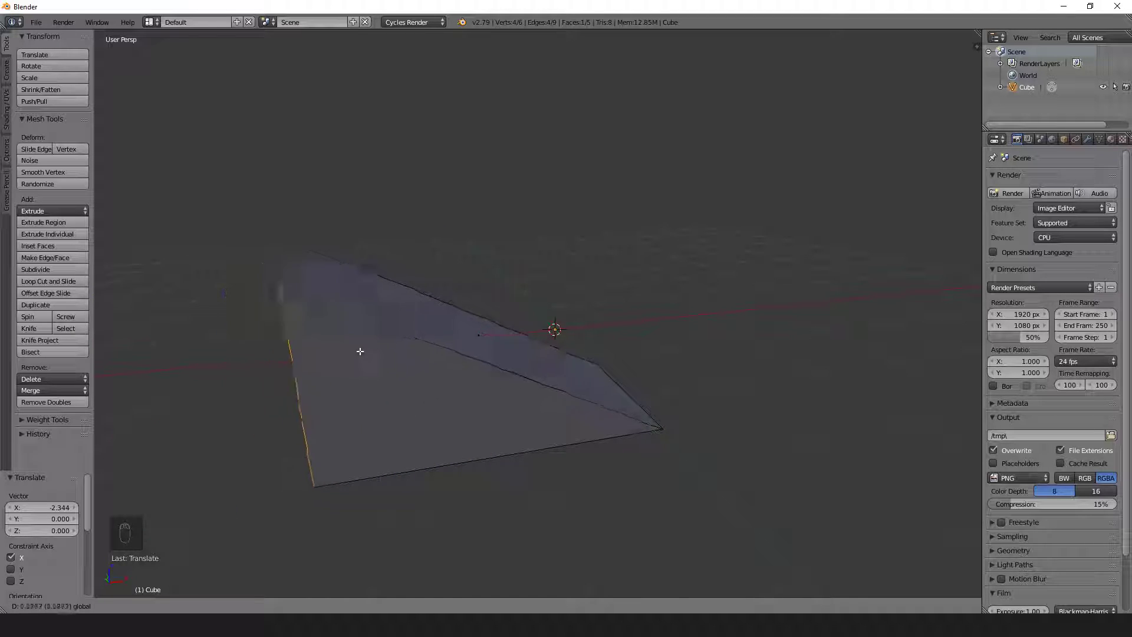
{"action": "key", "text": "Tab"}
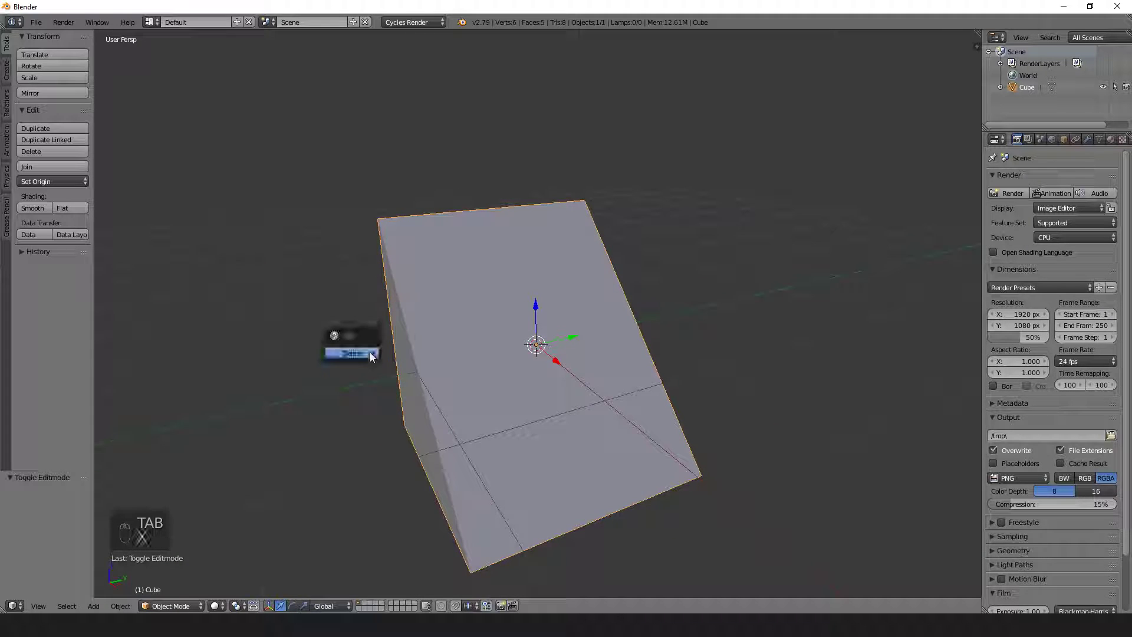
Step: Delete the wedge and add a new UV Sphere mesh
{"action": "key", "text": "x"}
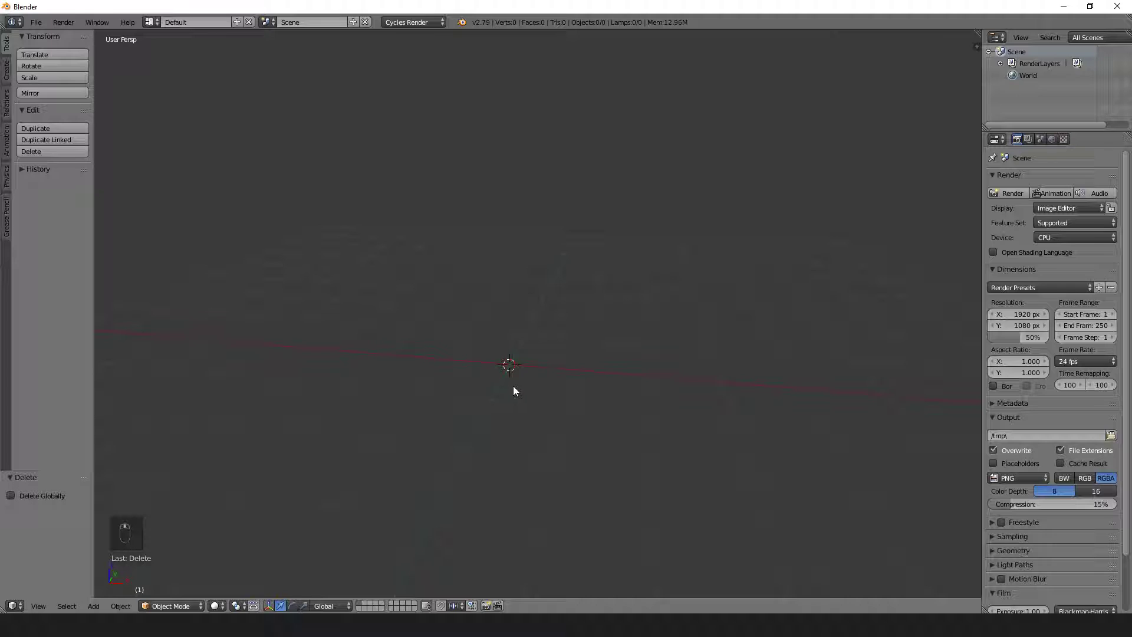
{"action": "key", "text": "shift+a"}
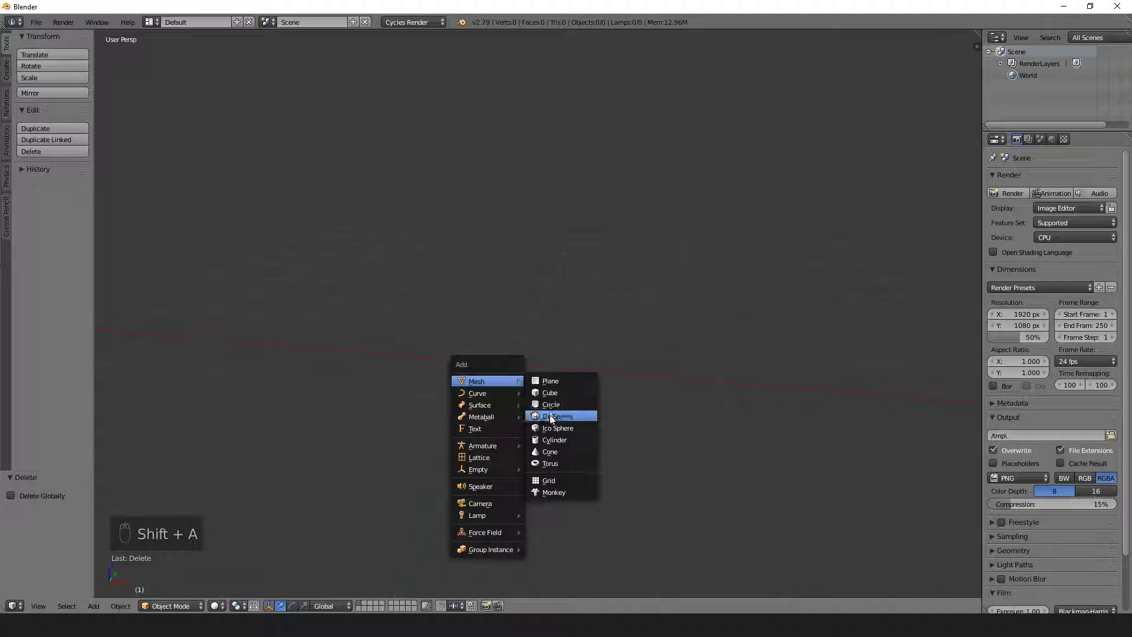
{"action": "left_click", "coordinate": [556, 417]}
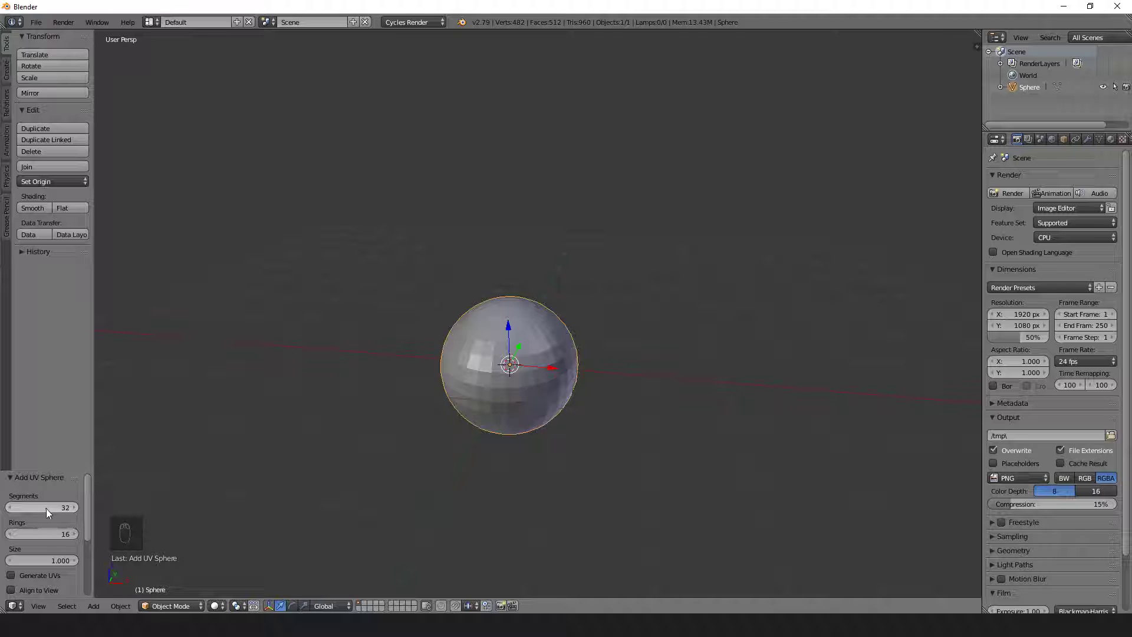
Step: Set the new sphere to 16 segments and 8 rings in the operator panel
{"action": "left_click", "coordinate": [41, 507]}
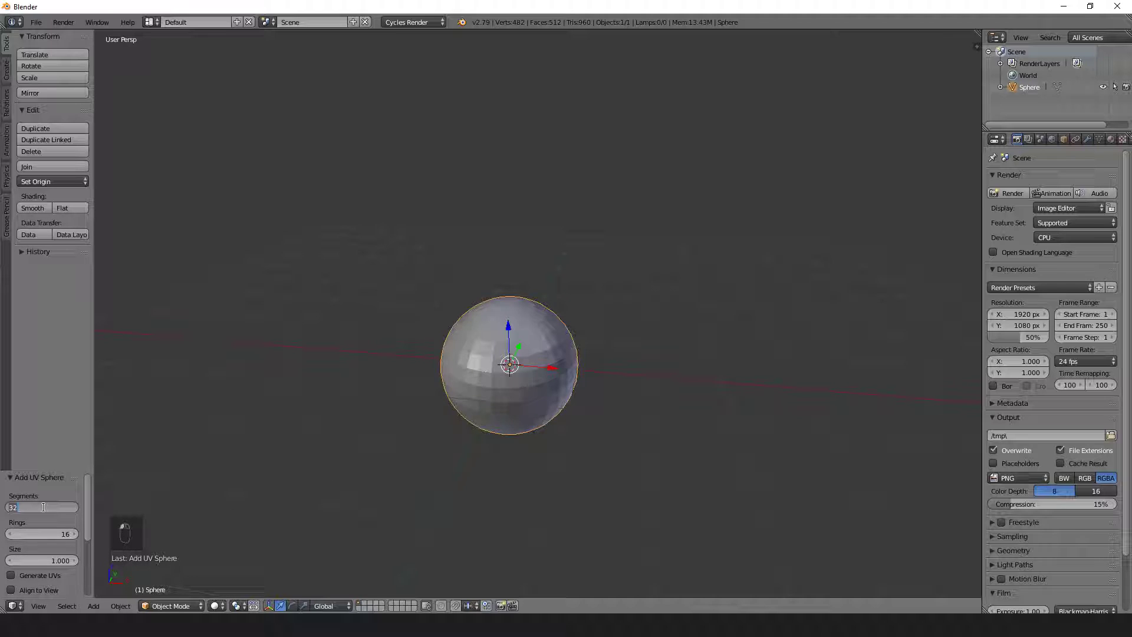
{"action": "left_click_drag", "start_coordinate": [44, 507], "coordinate": [44, 507]}
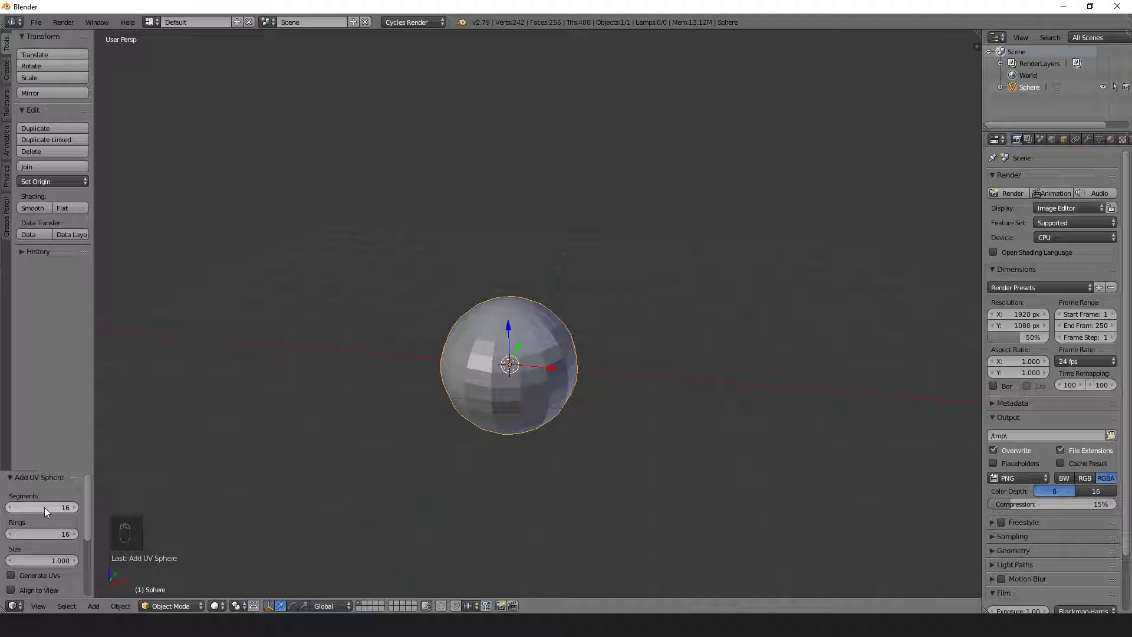
{"action": "left_click_drag", "start_coordinate": [65, 533], "coordinate": [47, 533]}
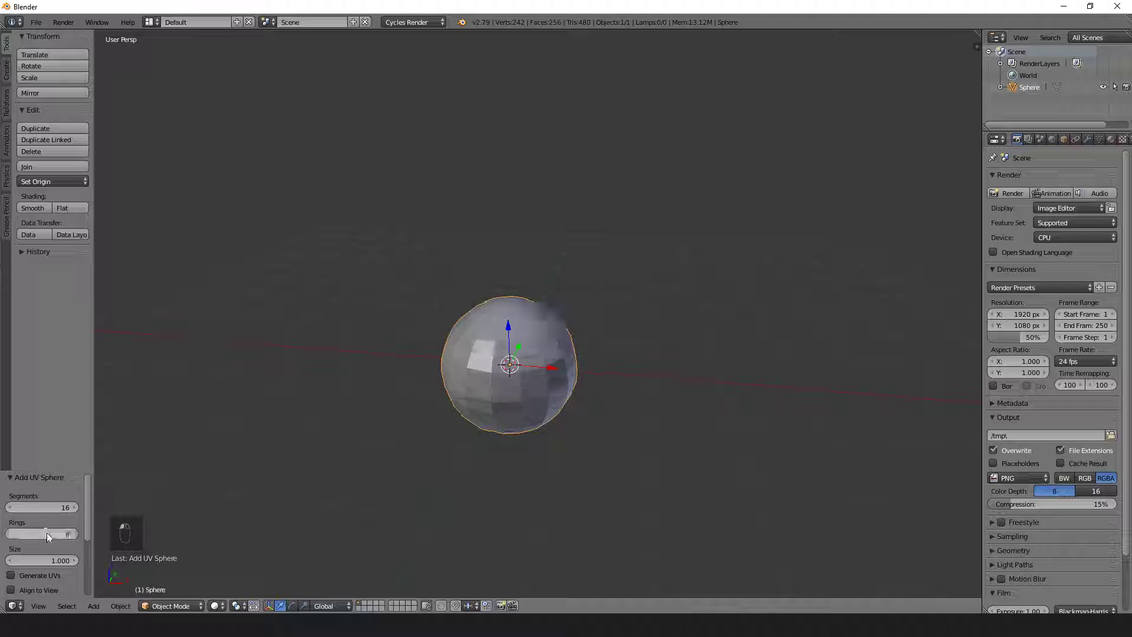
{"action": "left_click_drag", "start_coordinate": [65, 533], "coordinate": [36, 533]}
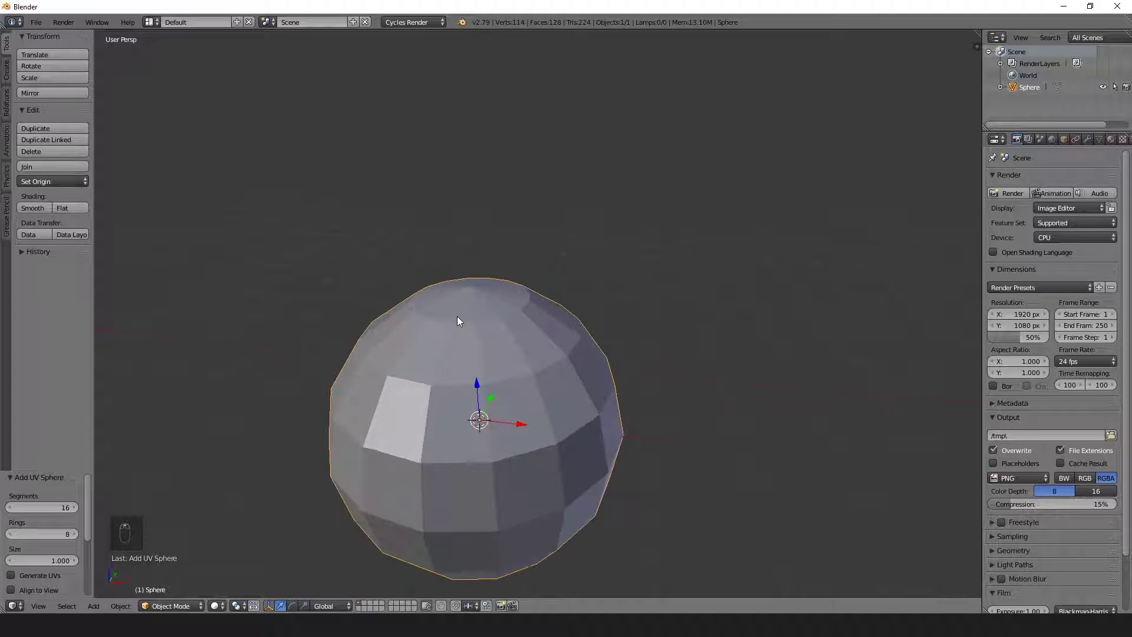
Step: Enter vertex select on the sphere, undo a stray change, and box-select the top cap vertices
{"action": "left_click", "coordinate": [171, 606]}
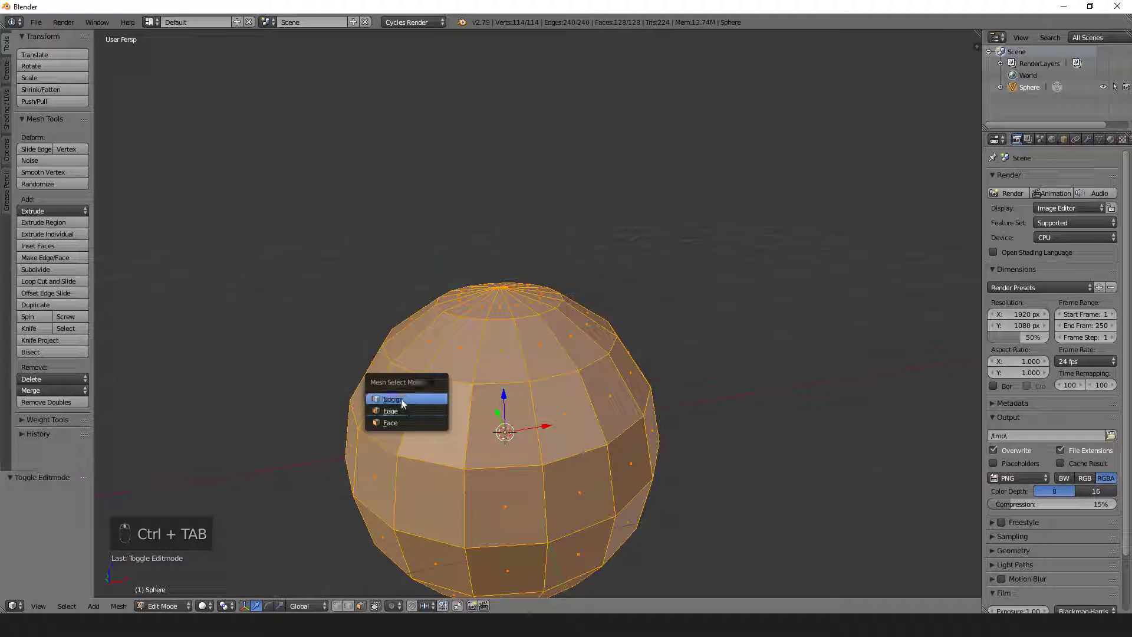
{"action": "left_click", "coordinate": [394, 398]}
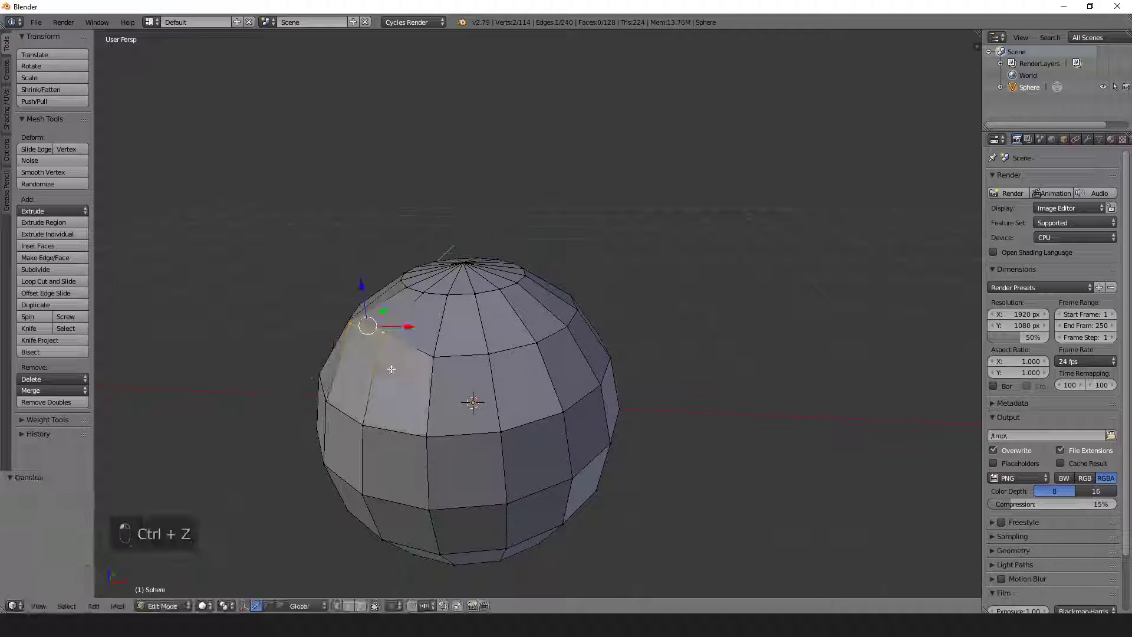
{"action": "key", "text": "ctrl+z"}
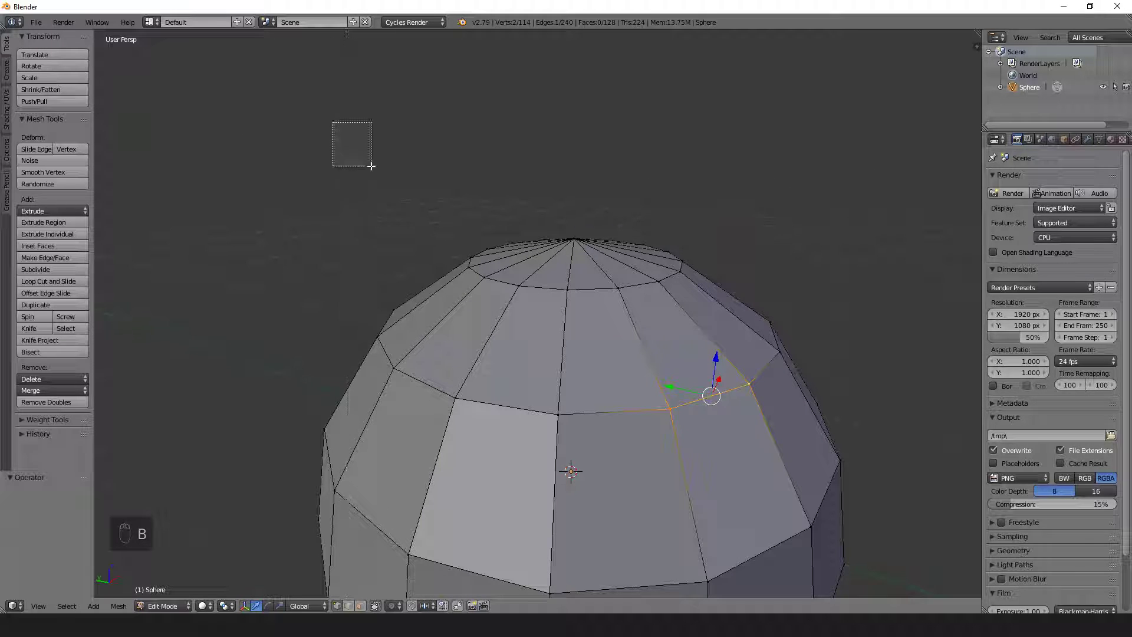
{"action": "left_click_drag", "start_coordinate": [352, 119], "coordinate": [374, 168]}
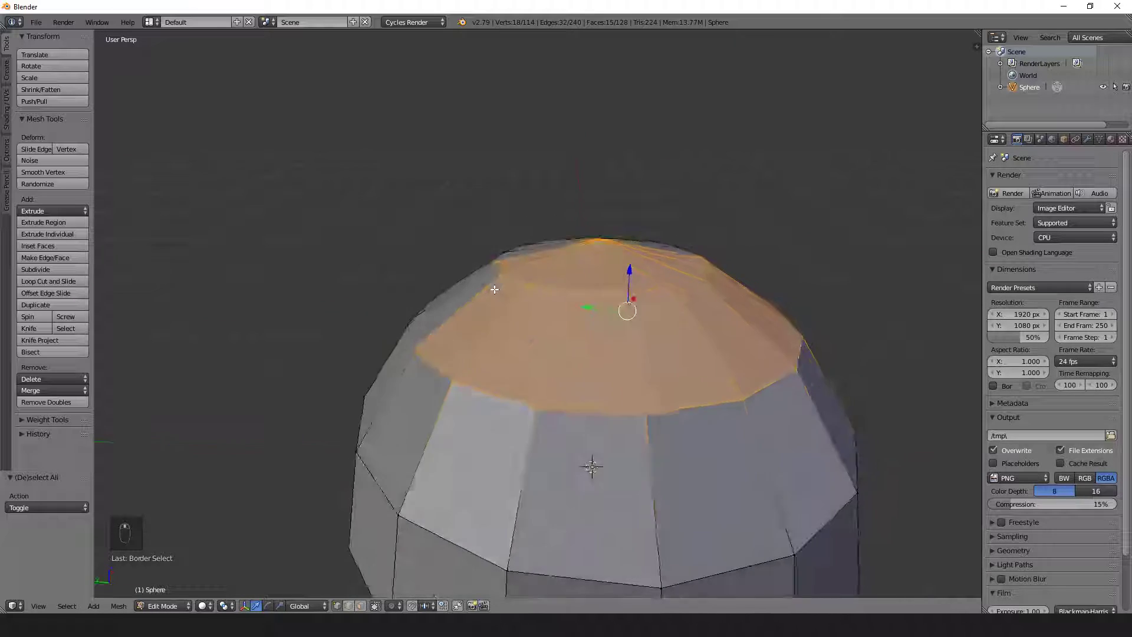
Step: Deselect all, show the sphere as wireframe, and box-select the vertex ring just below the top cap
{"action": "key", "text": "a"}
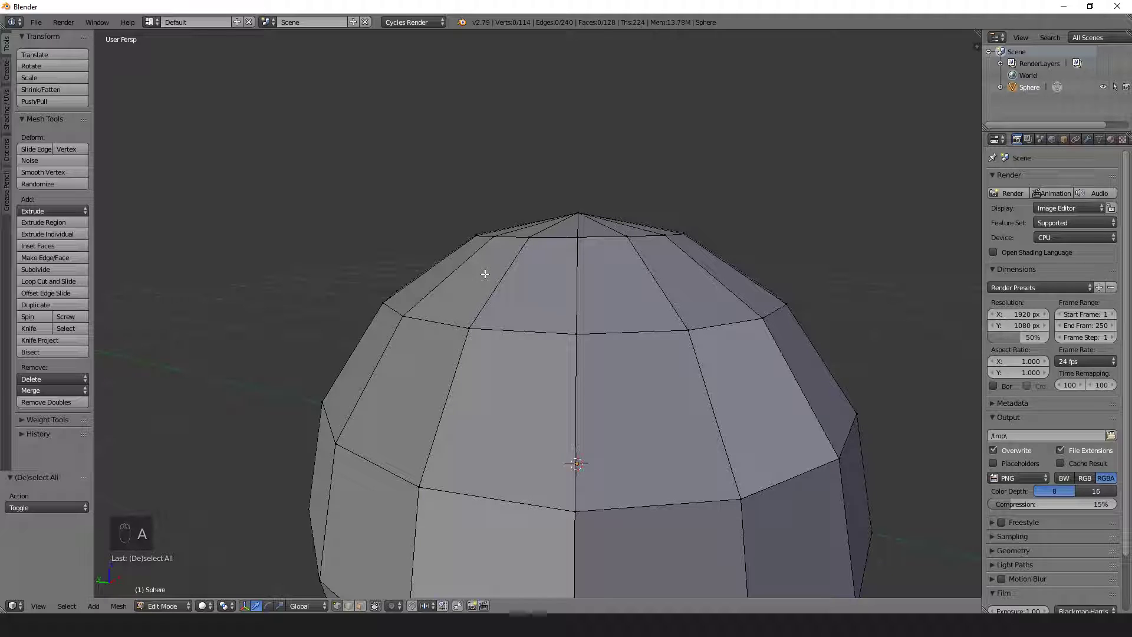
{"action": "mouse_move", "coordinate": [206, 575]}
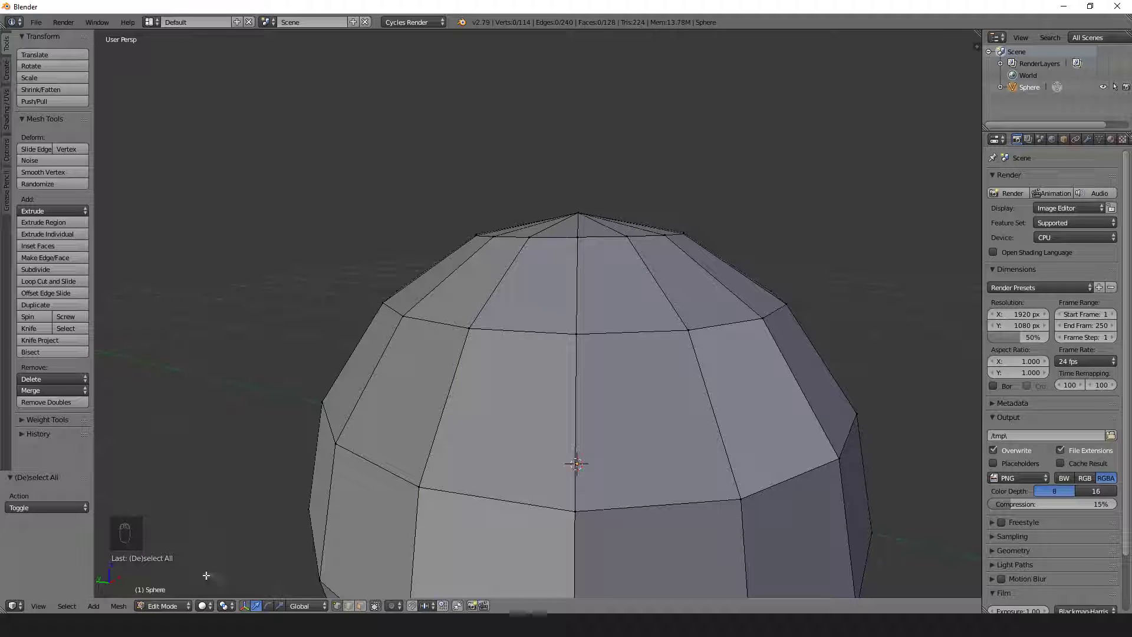
{"action": "left_click", "coordinate": [204, 605]}
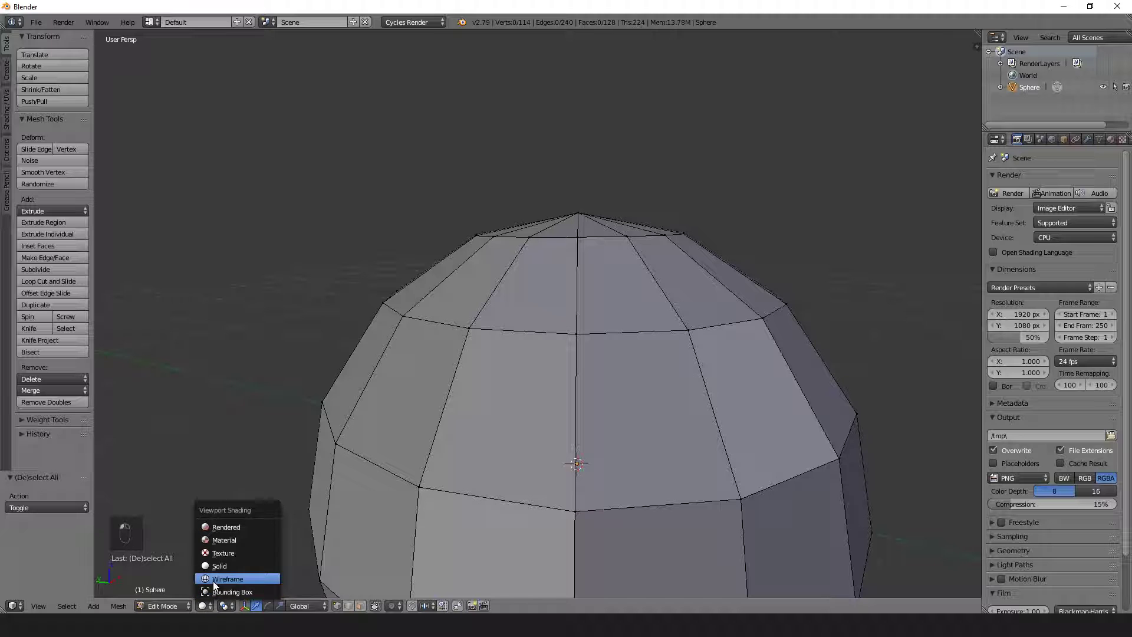
{"action": "left_click", "coordinate": [228, 578]}
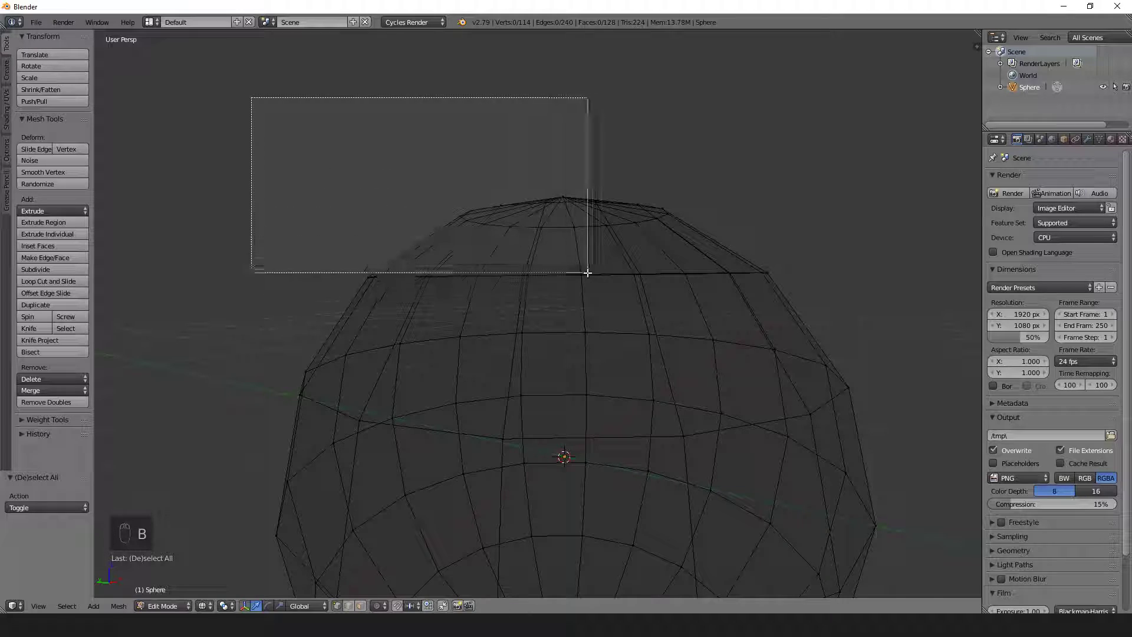
{"action": "left_click_drag", "start_coordinate": [251, 96], "coordinate": [587, 272]}
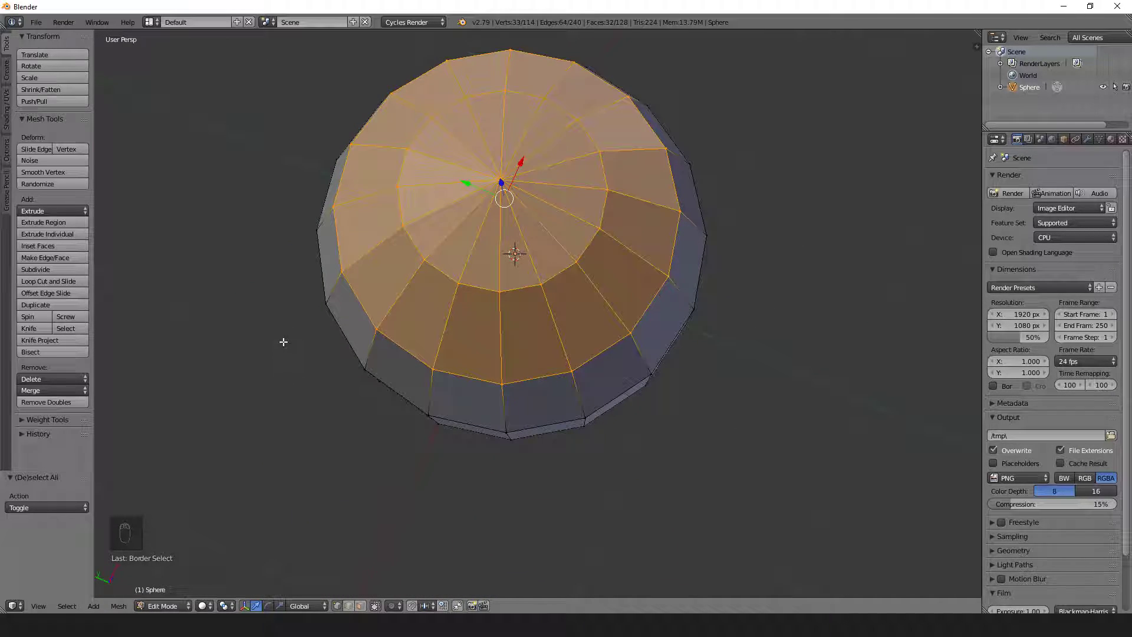
{"action": "left_click_drag", "start_coordinate": [252, 133], "coordinate": [616, 368]}
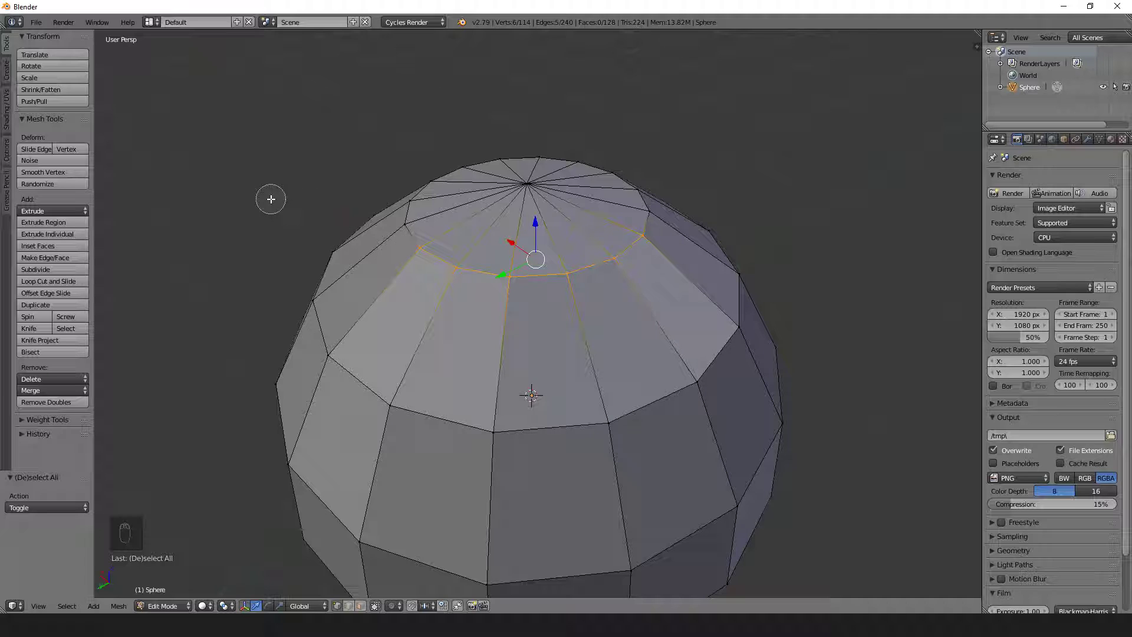
{"action": "left_click", "coordinate": [271, 198]}
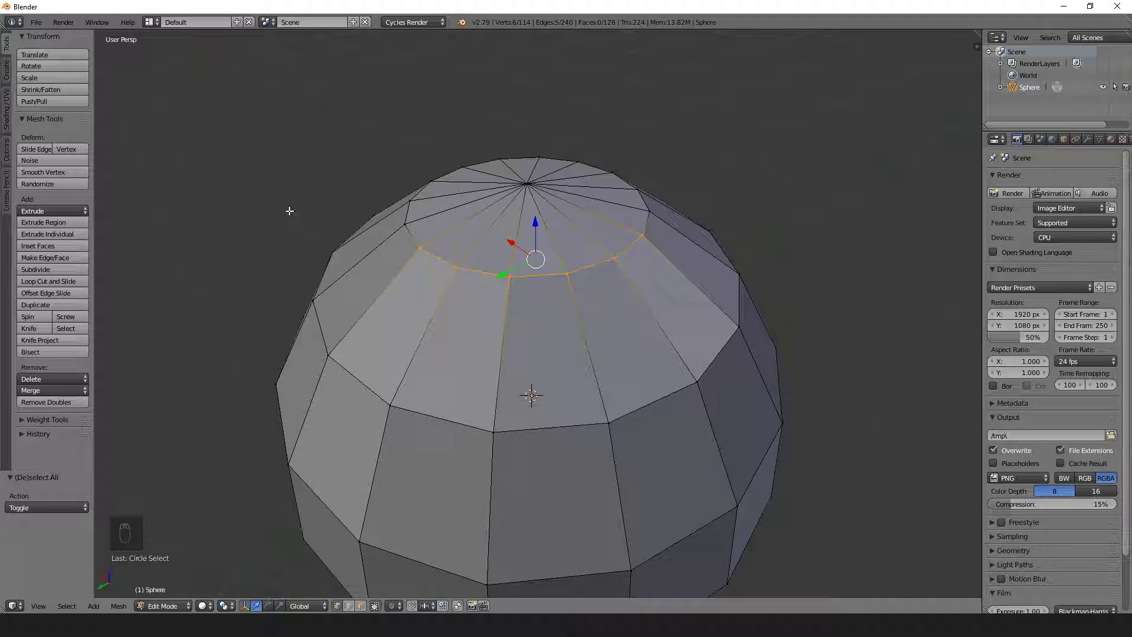
{"action": "mouse_move", "coordinate": [629, 243]}
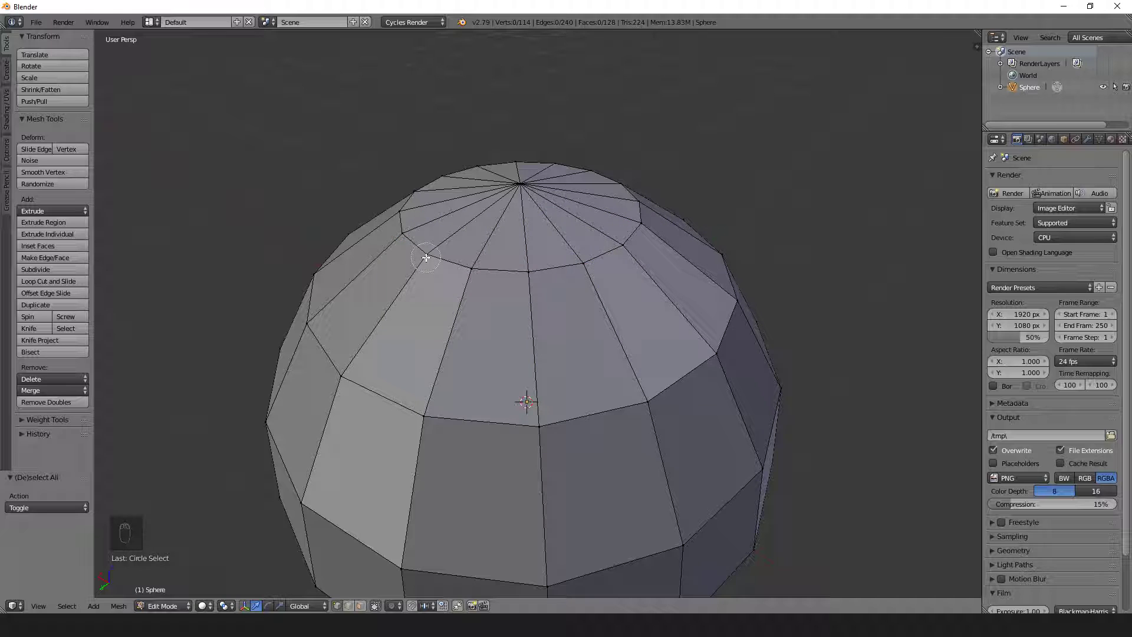
{"action": "mouse_move", "coordinate": [497, 381]}
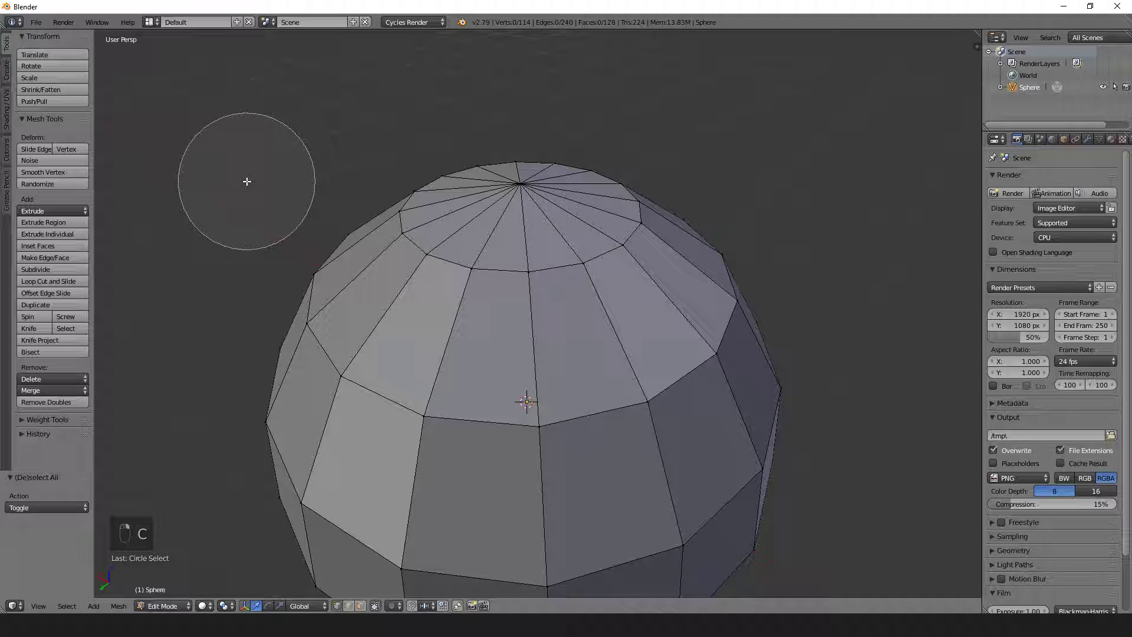
{"action": "mouse_move", "coordinate": [342, 152]}
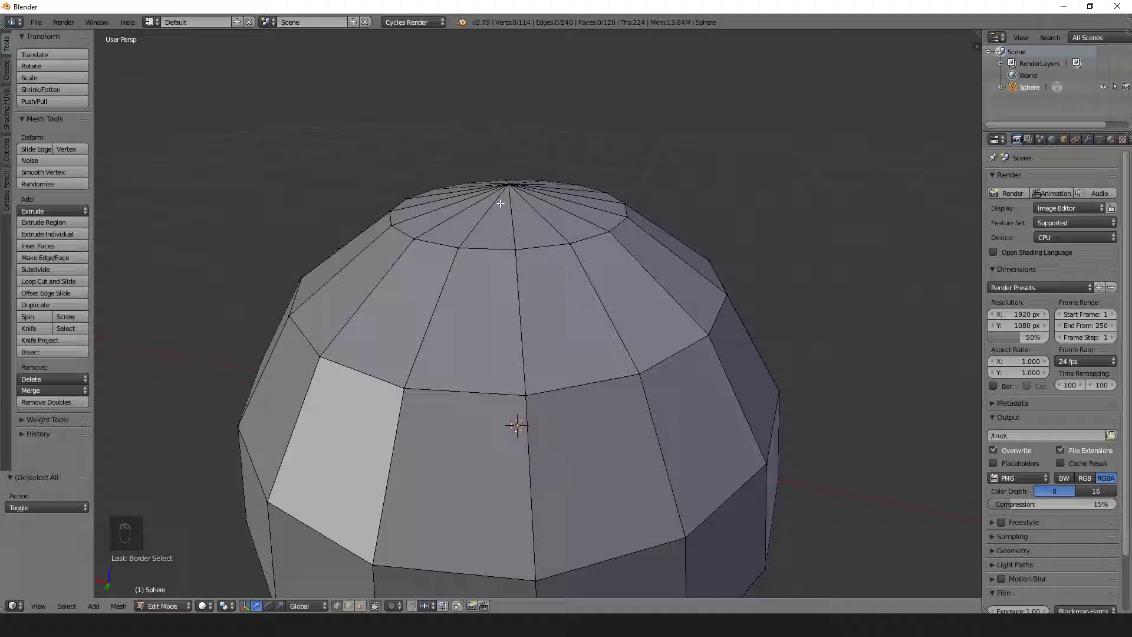
{"action": "mouse_move", "coordinate": [425, 197]}
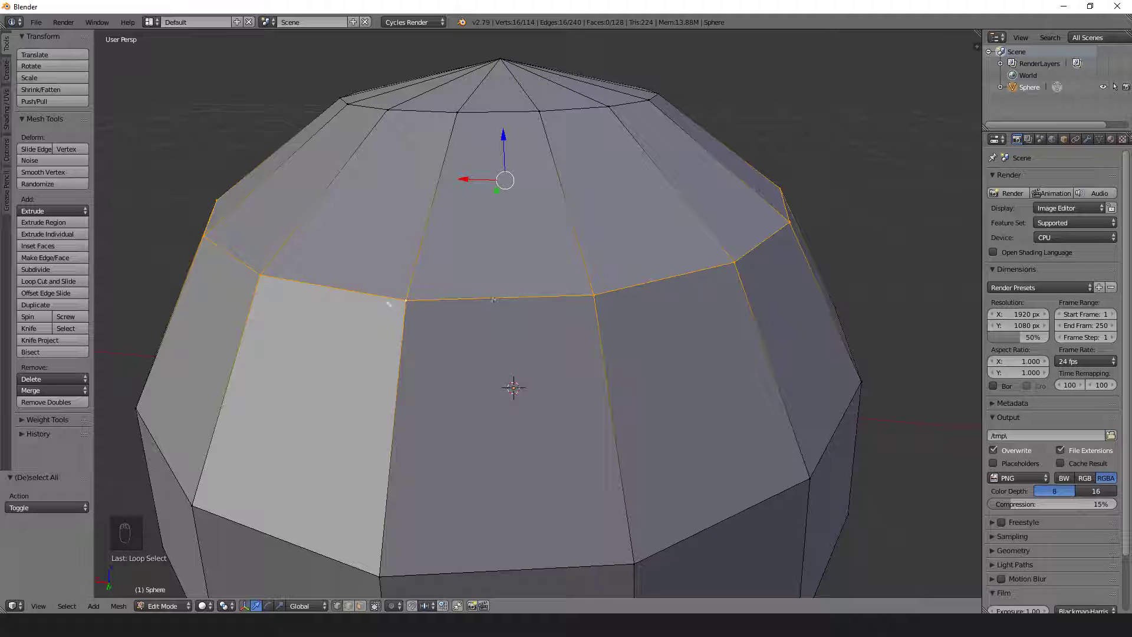
{"action": "mouse_move", "coordinate": [632, 293]}
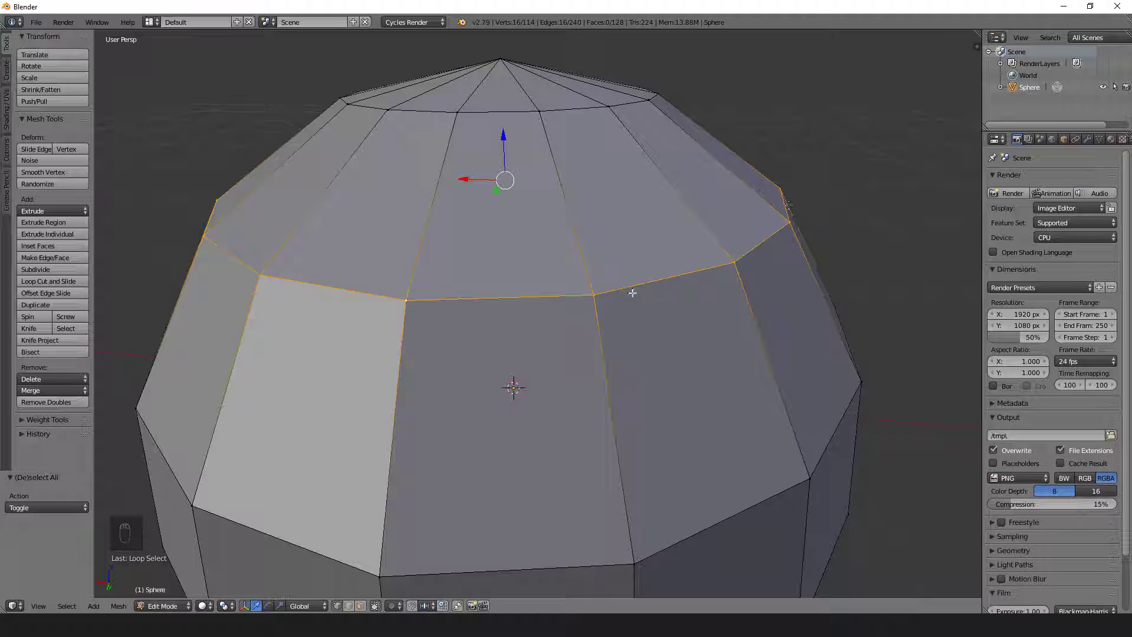
{"action": "mouse_move", "coordinate": [394, 452]}
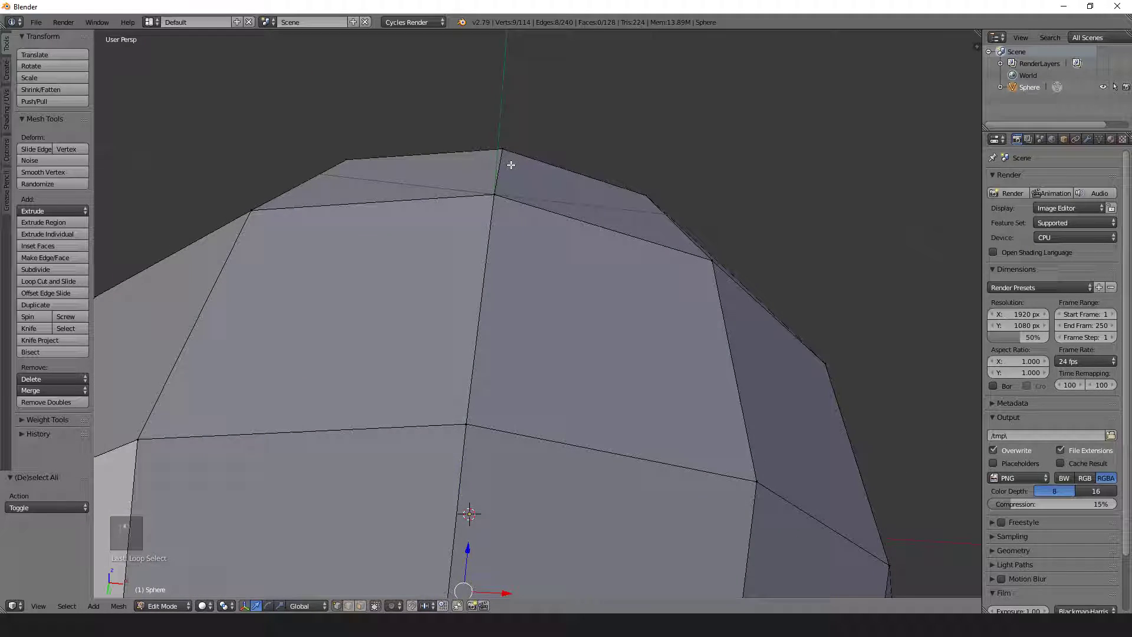
Step: Zoom the view while shaping the sphere's central spike inside the sunken rim
{"action": "scroll", "scroll_direction": "down", "scroll_amount": 3}
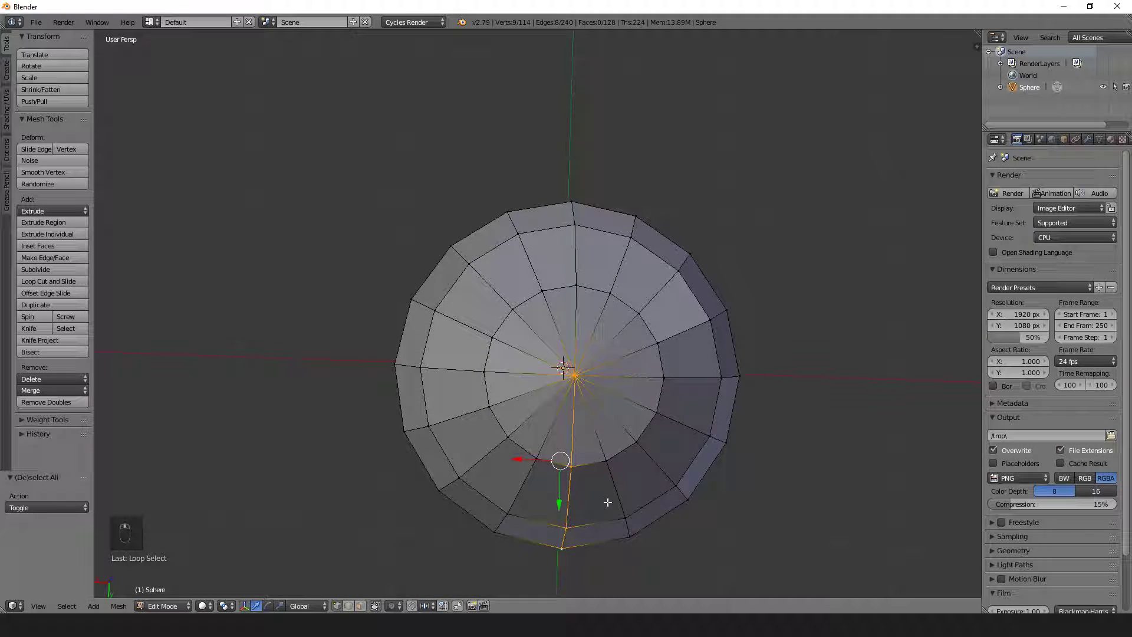
{"action": "mouse_move", "coordinate": [591, 225]}
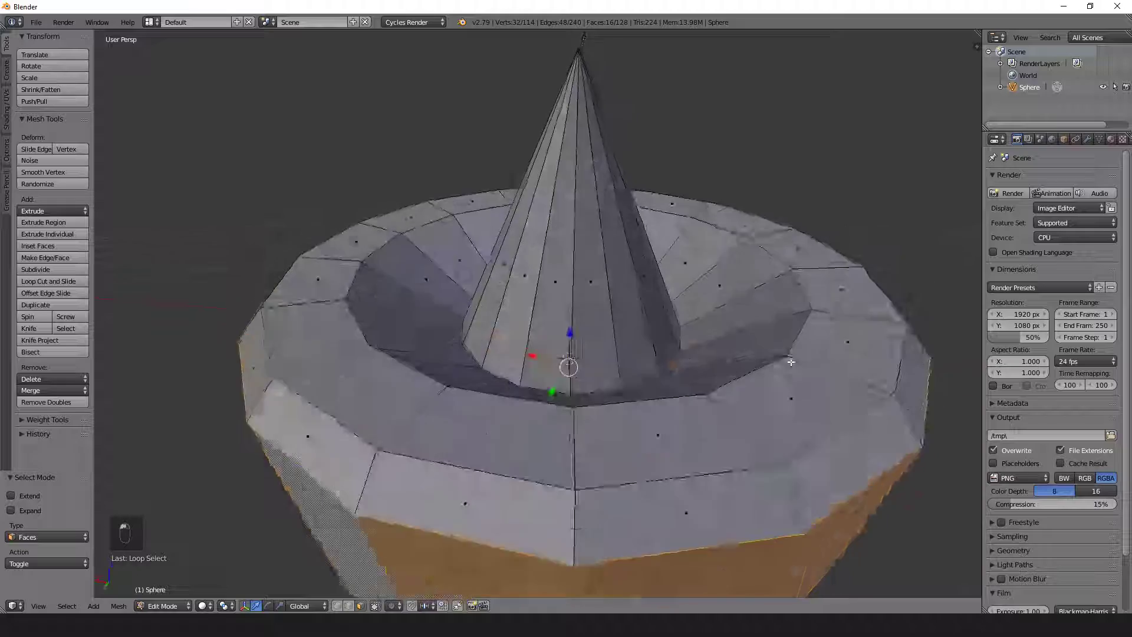
Step: Deselect, tilt the view into the bowl, and scale the rim face ring inward with a negative value
{"action": "key", "text": "a"}
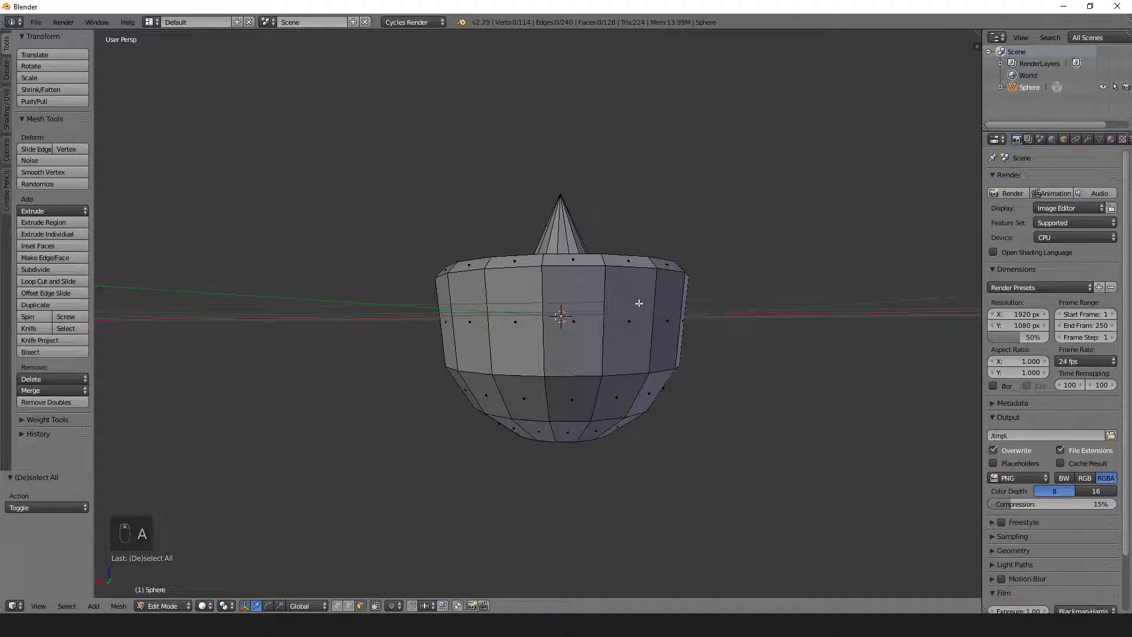
{"action": "left_click_drag", "start_coordinate": [636, 303], "coordinate": [595, 350]}
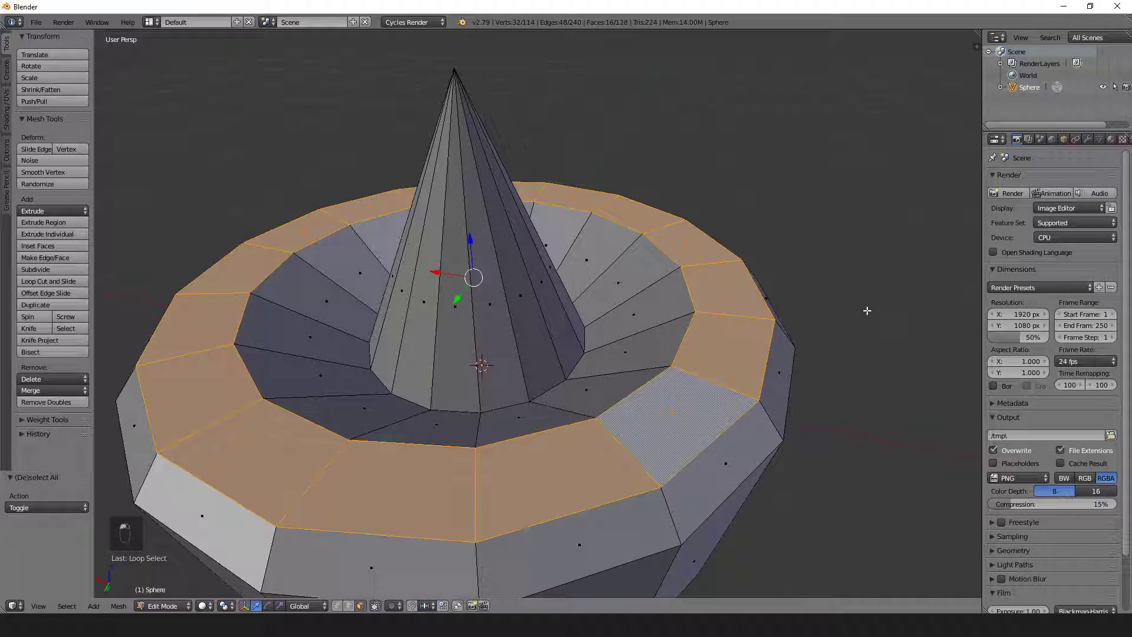
{"action": "key", "text": "s"}
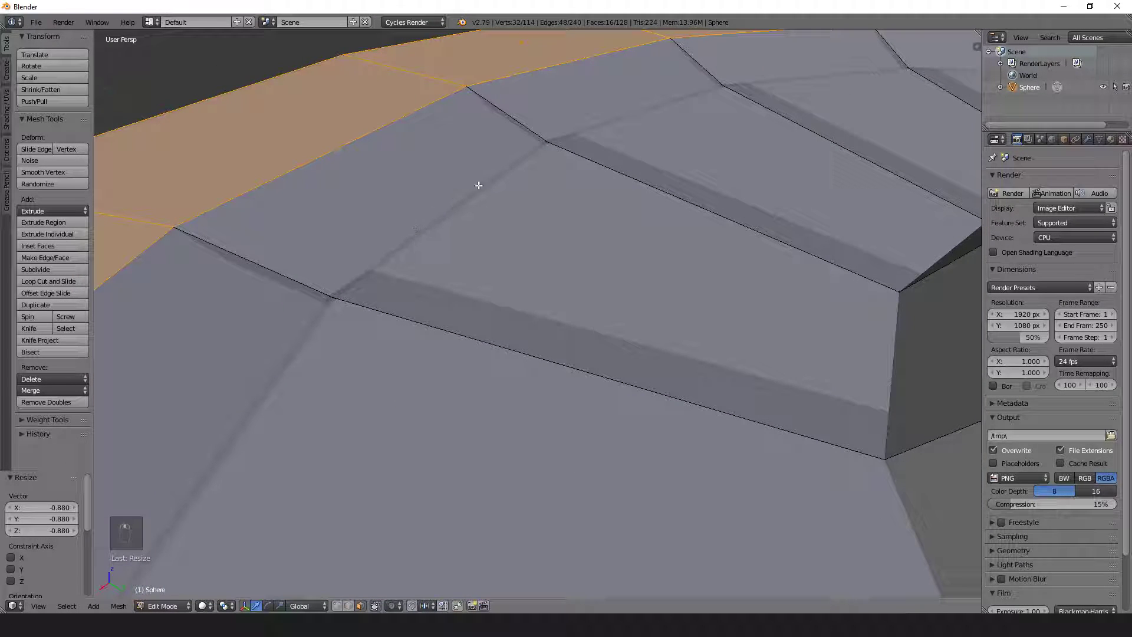
{"action": "key", "text": "ctrl+tab"}
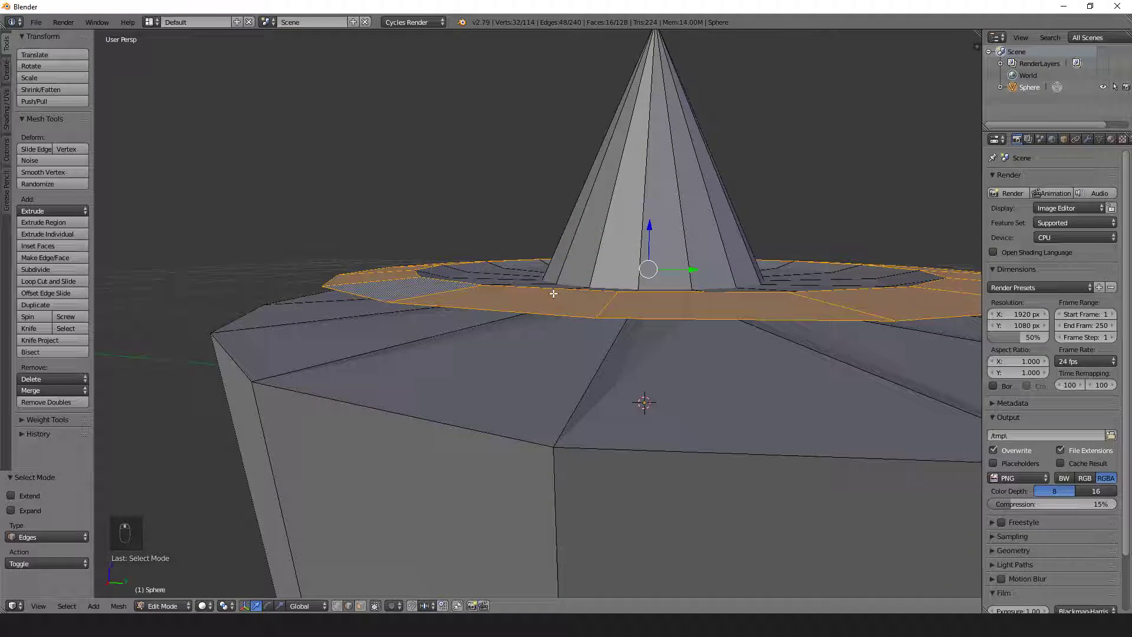
Step: Undo the collapsed rim, switch to edge select, and undo an oversized scale of the rim loop
{"action": "key", "text": "ctrl+z"}
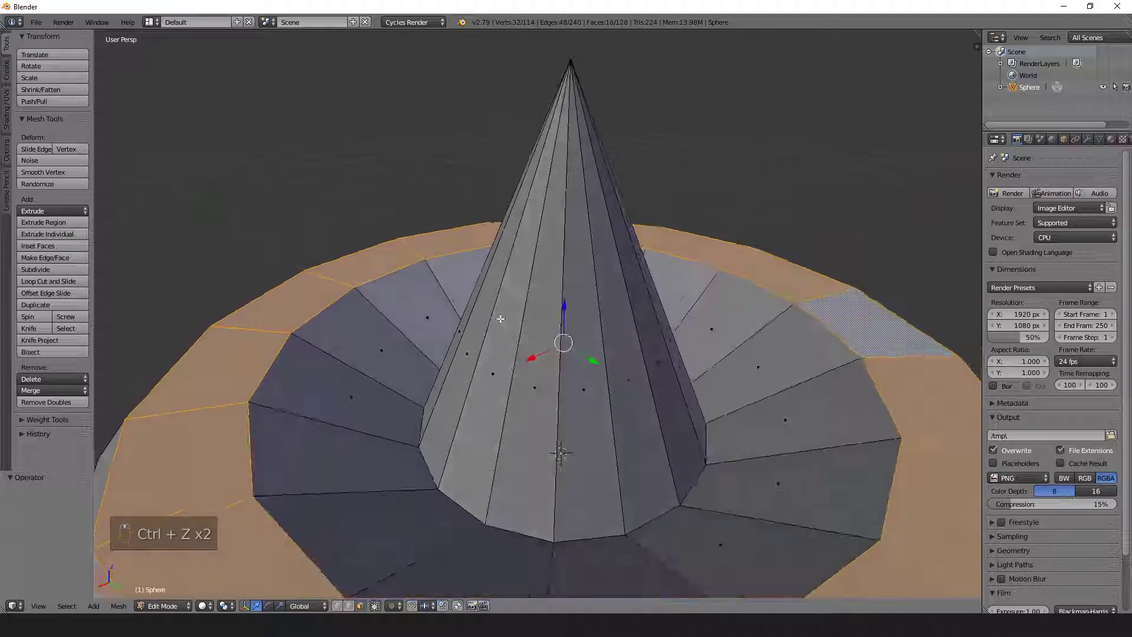
{"action": "key", "text": "Ctrl+TAB"}
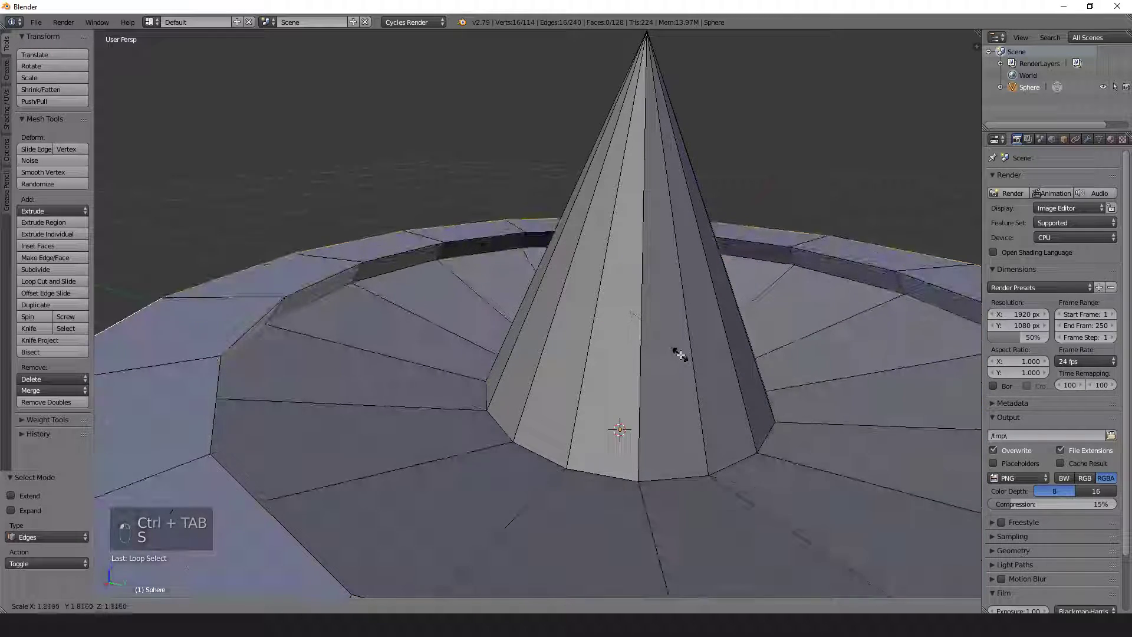
{"action": "key", "text": "s"}
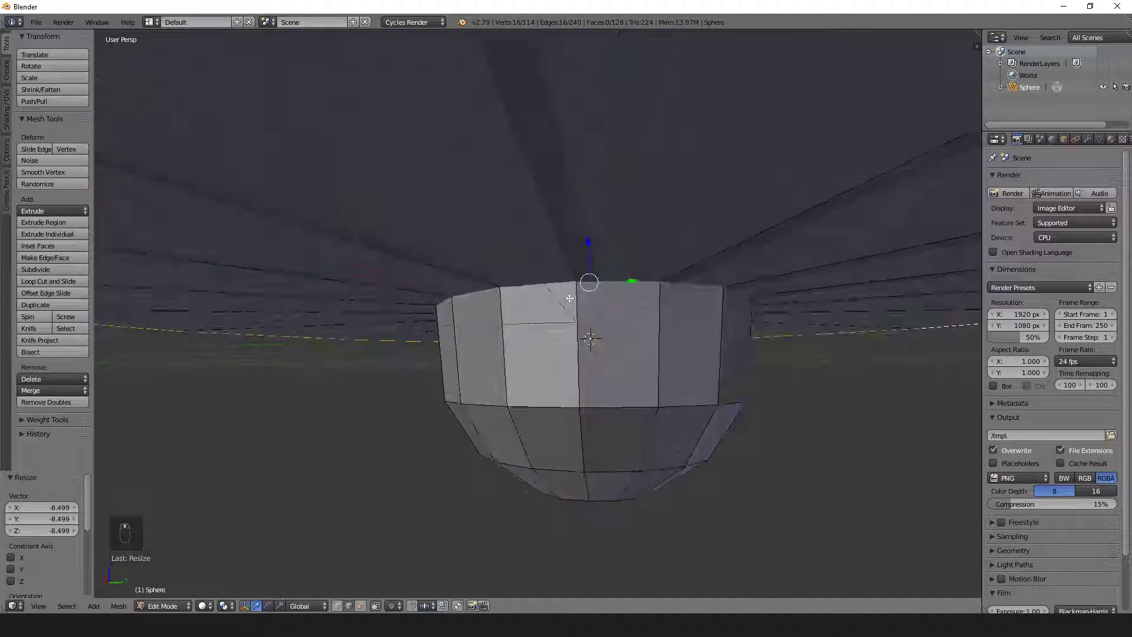
{"action": "key", "text": "ctrl+z"}
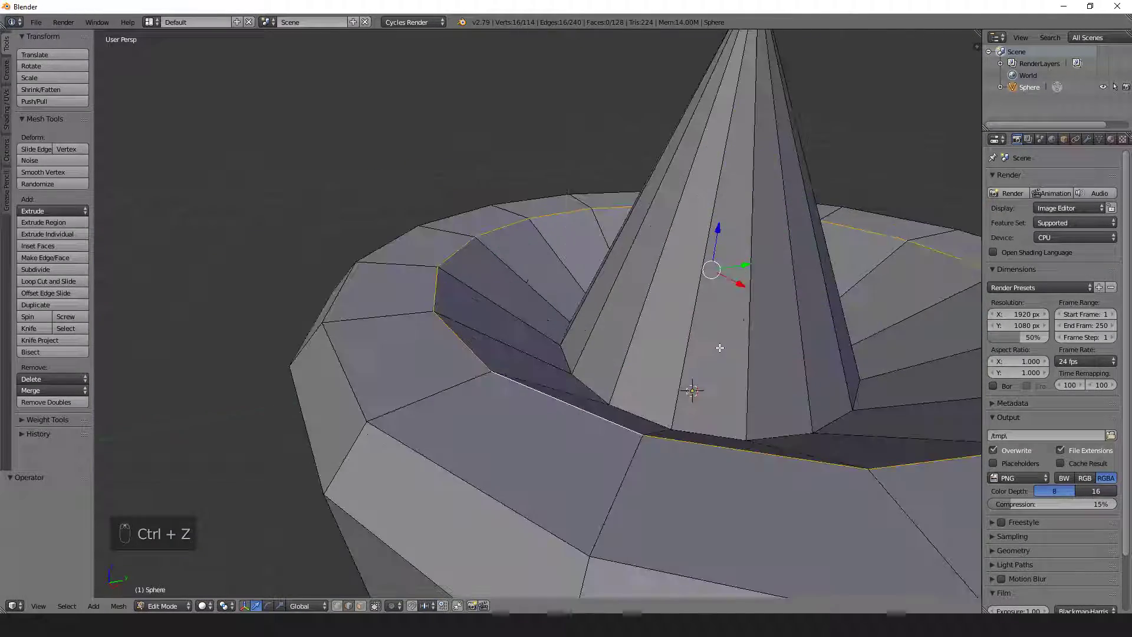
Step: Edge-slide the rim loop to reshape the bowl's lip and return to Object Mode
{"action": "key", "text": "g"}
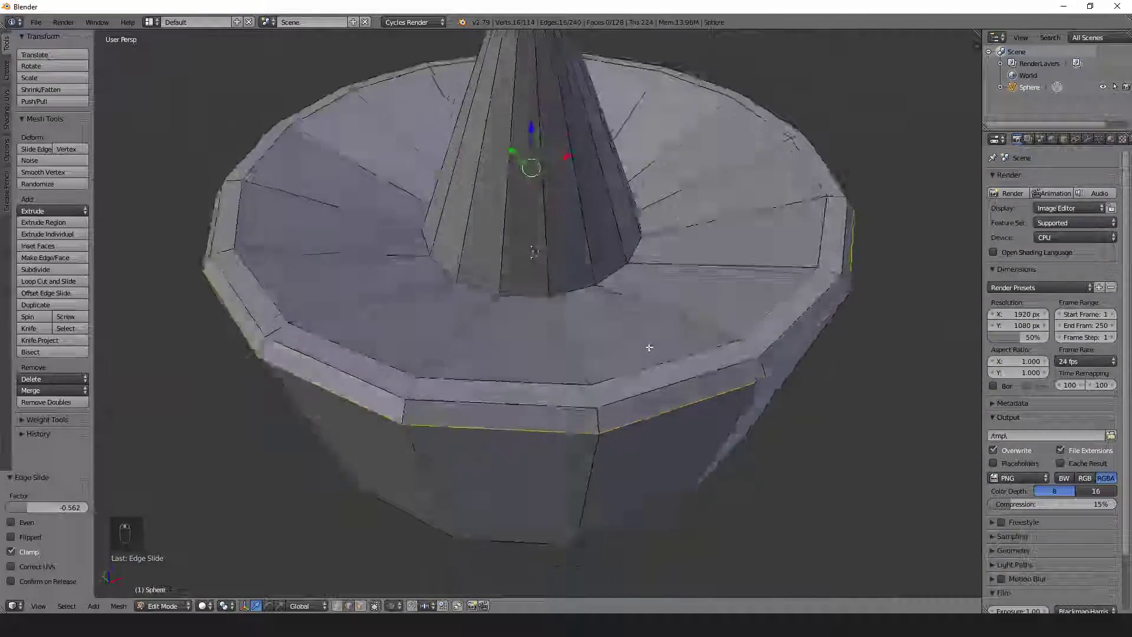
{"action": "key", "text": "Tab"}
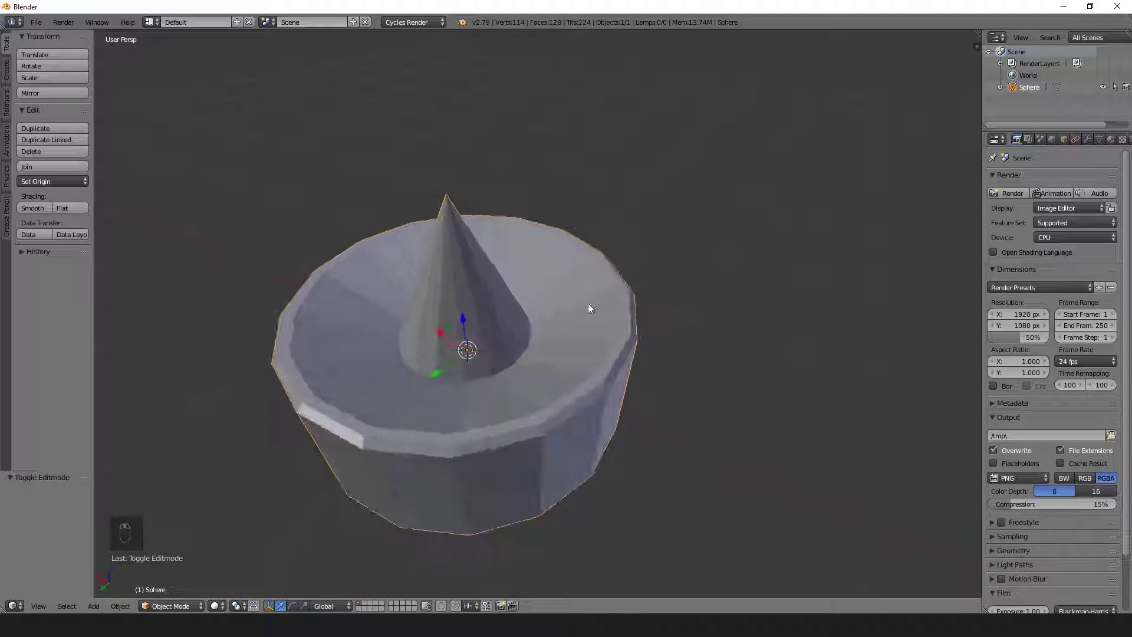
Step: Orbit the view to inspect the finished spiked bowl-shaped hat in Object Mode
{"action": "left_click_drag", "start_coordinate": [589, 307], "coordinate": [670, 281]}
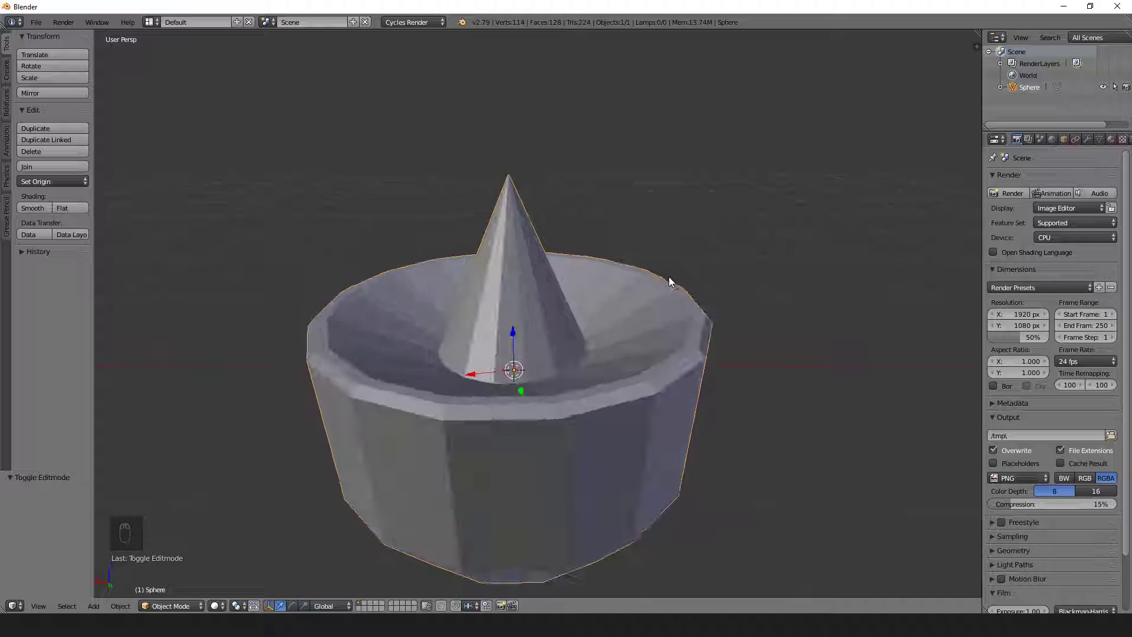